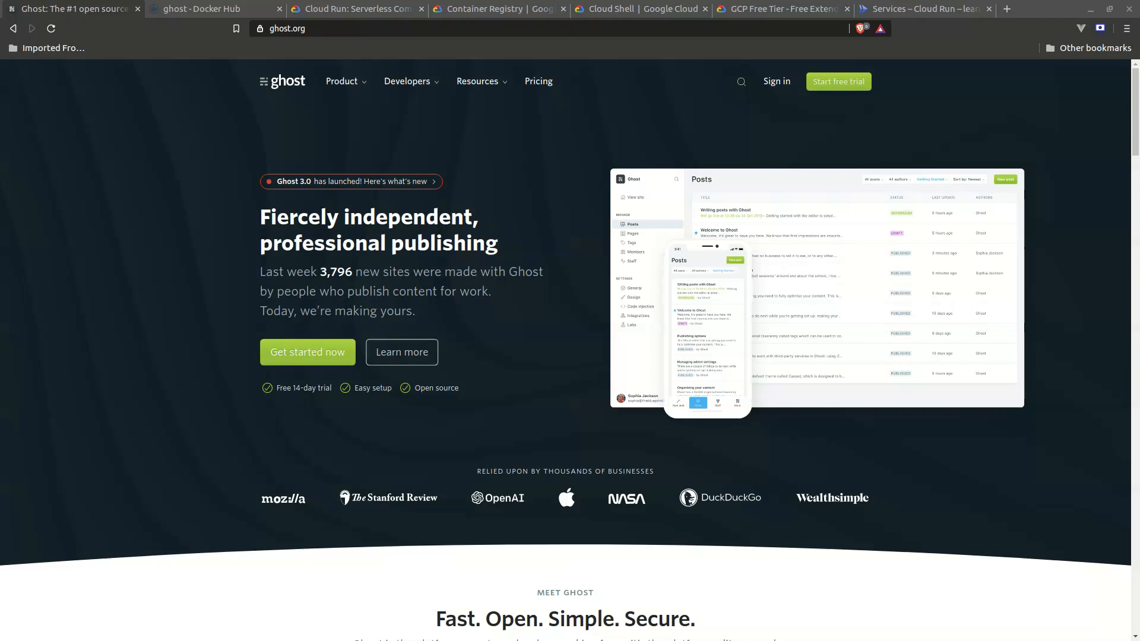
# Scroll down through the current page before moving to Docker Hub
pyautogui.scroll(-3)
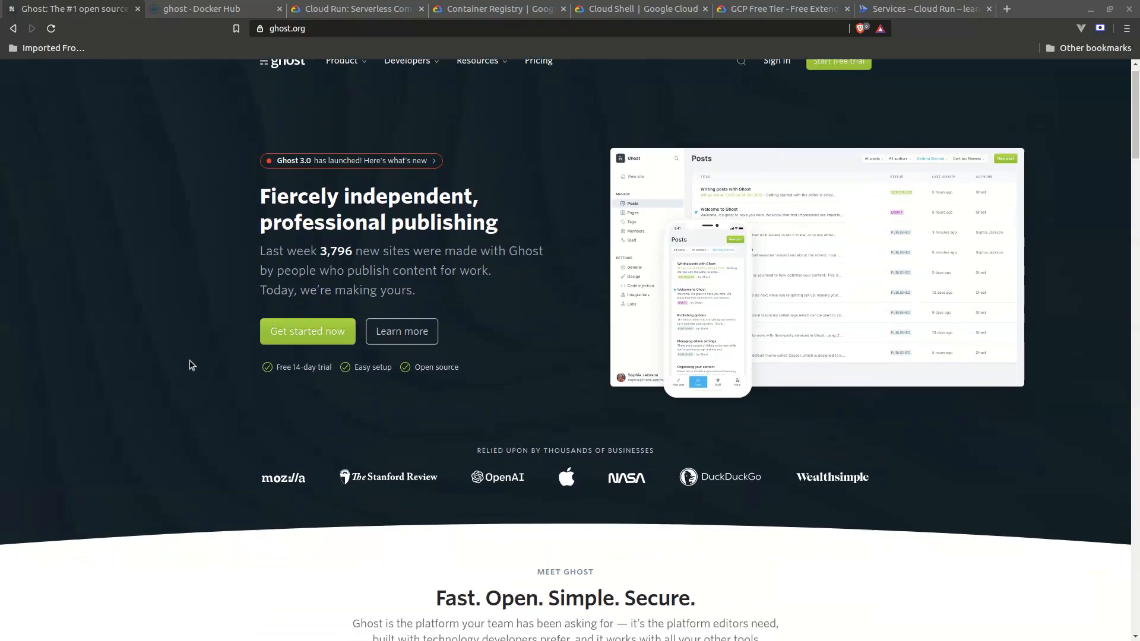
pyautogui.scroll(-3)
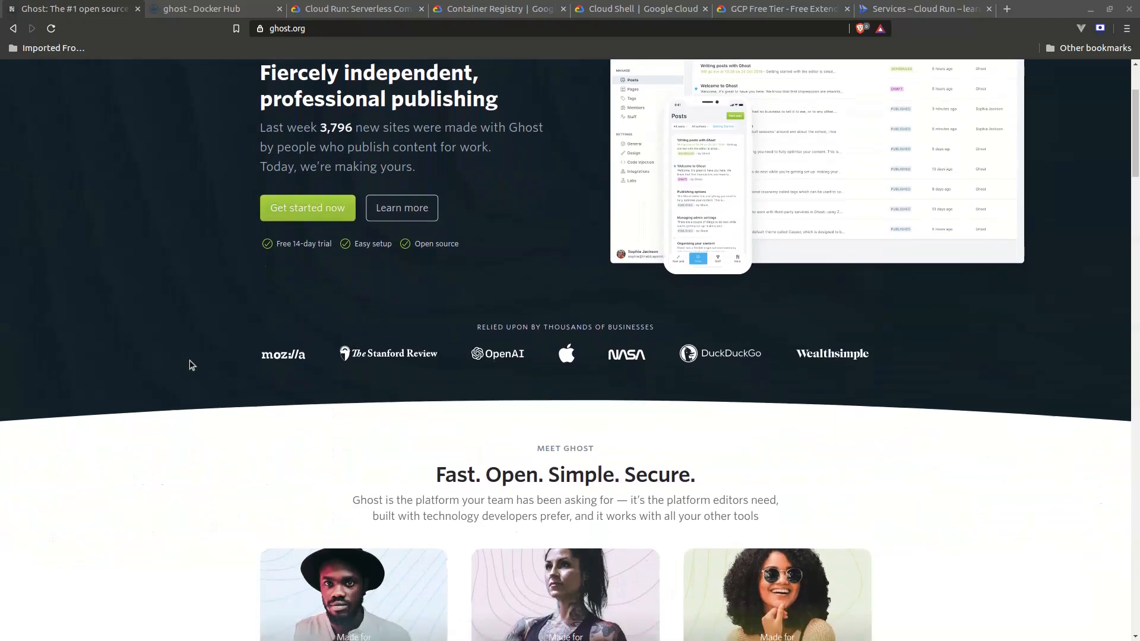
pyautogui.scroll(-3)
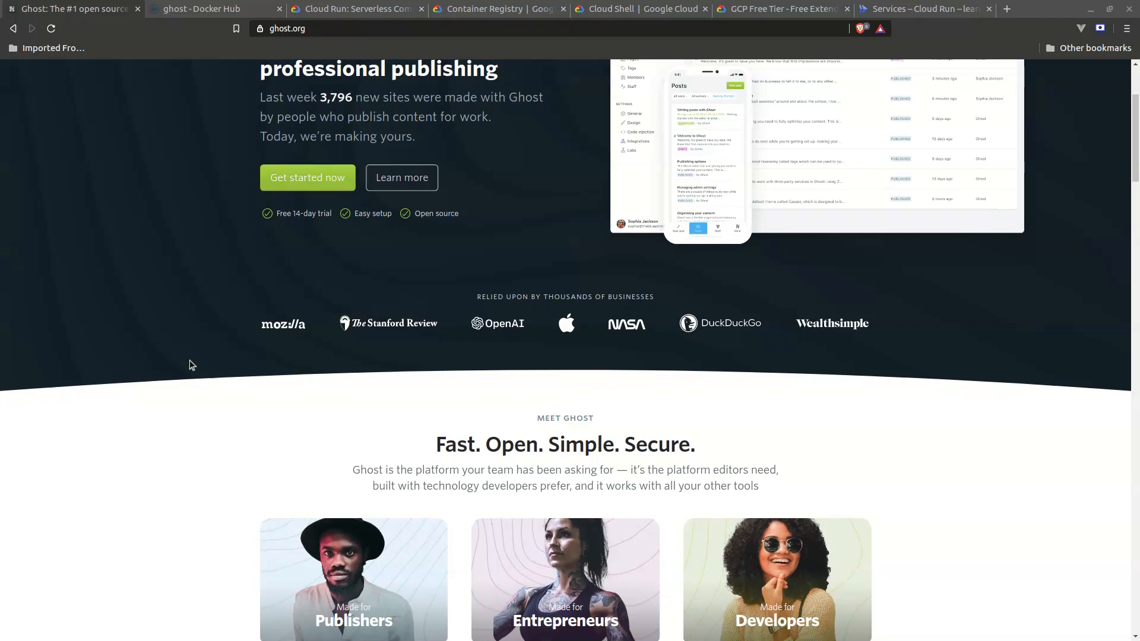
pyautogui.scroll(-3)
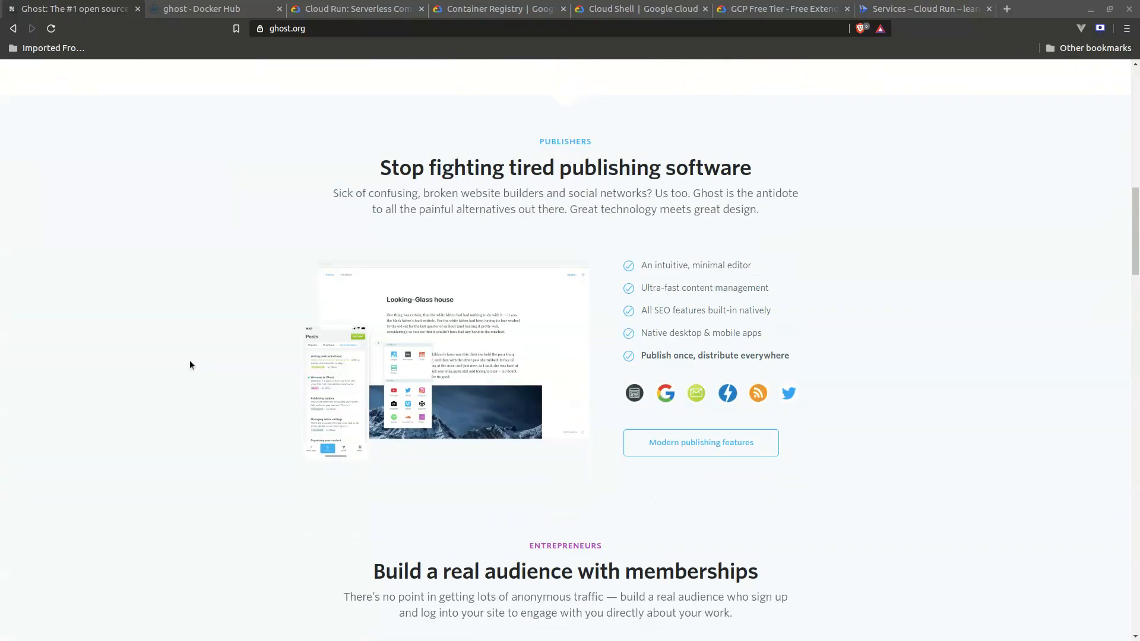
pyautogui.scroll(-3)
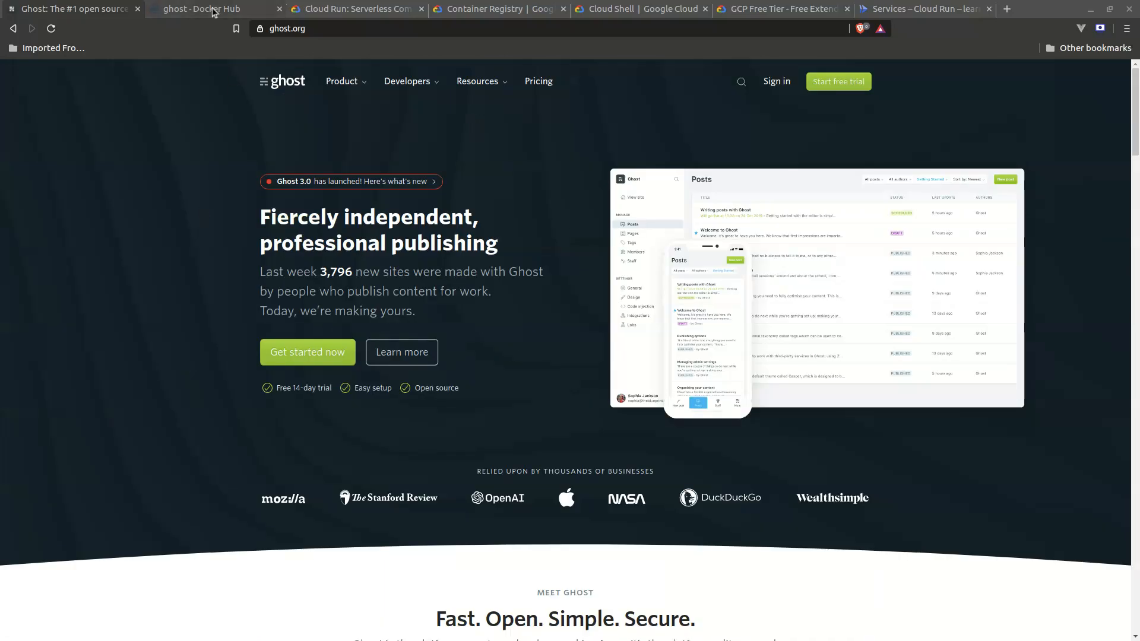
# Read the official ghost image page on Docker Hub through its usage notes, then return toward the top
pyautogui.click(211, 9)
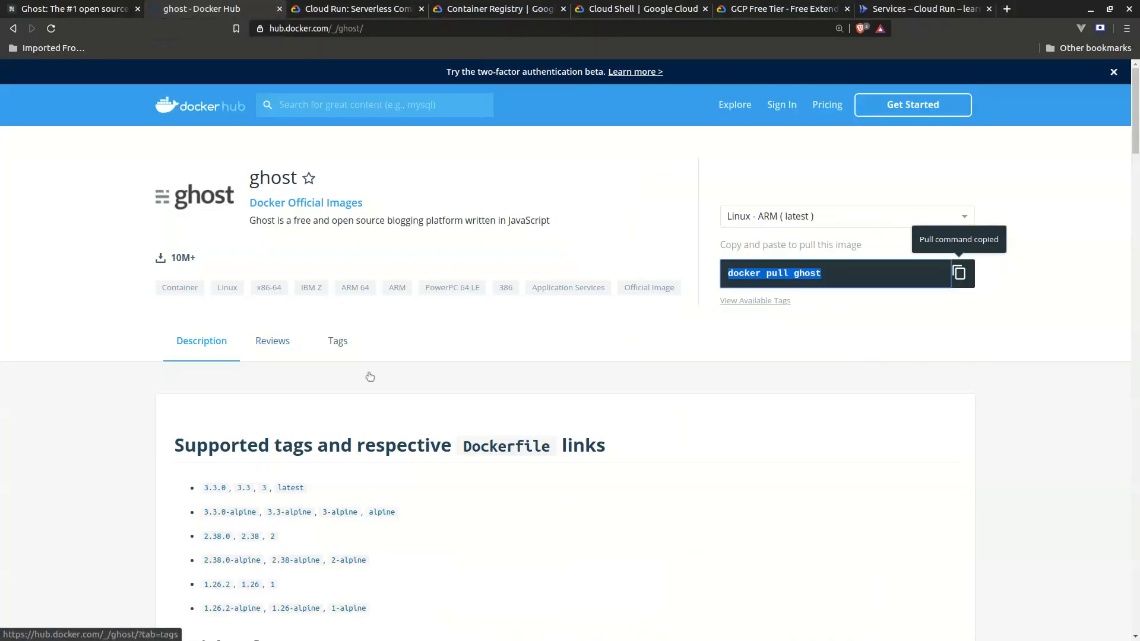
pyautogui.scroll(-3)
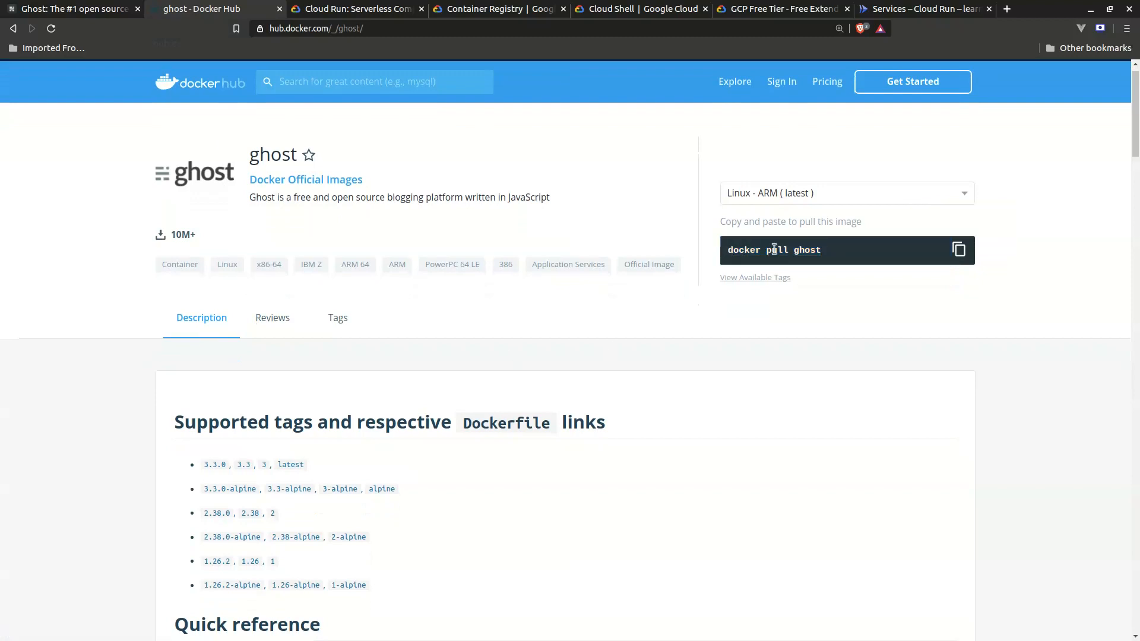
pyautogui.scroll(-3)
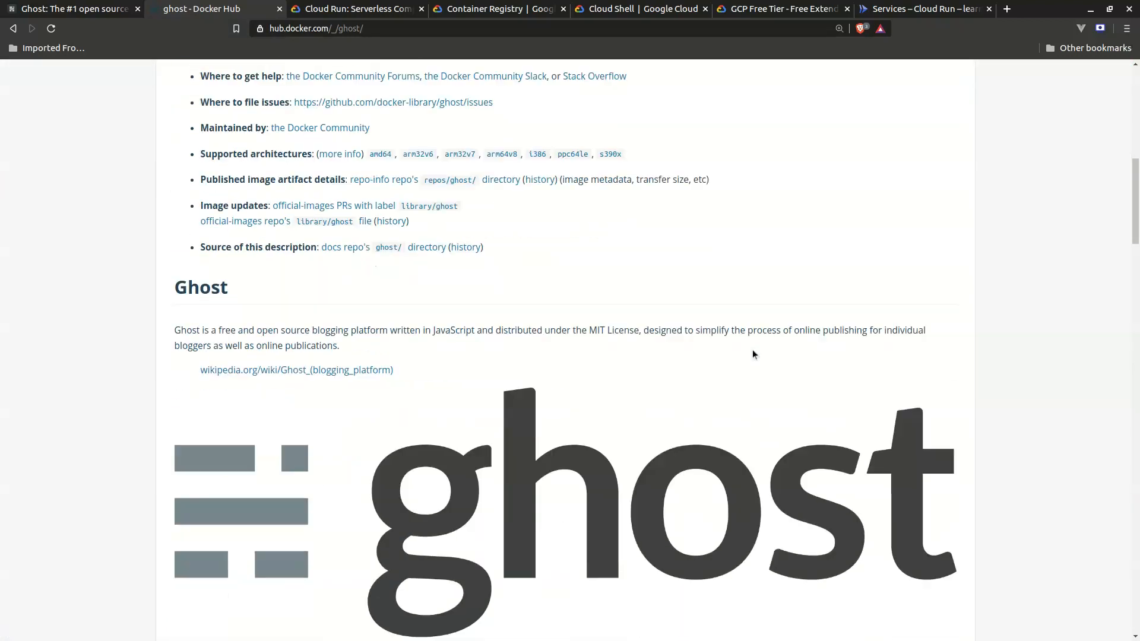
pyautogui.scroll(-3)
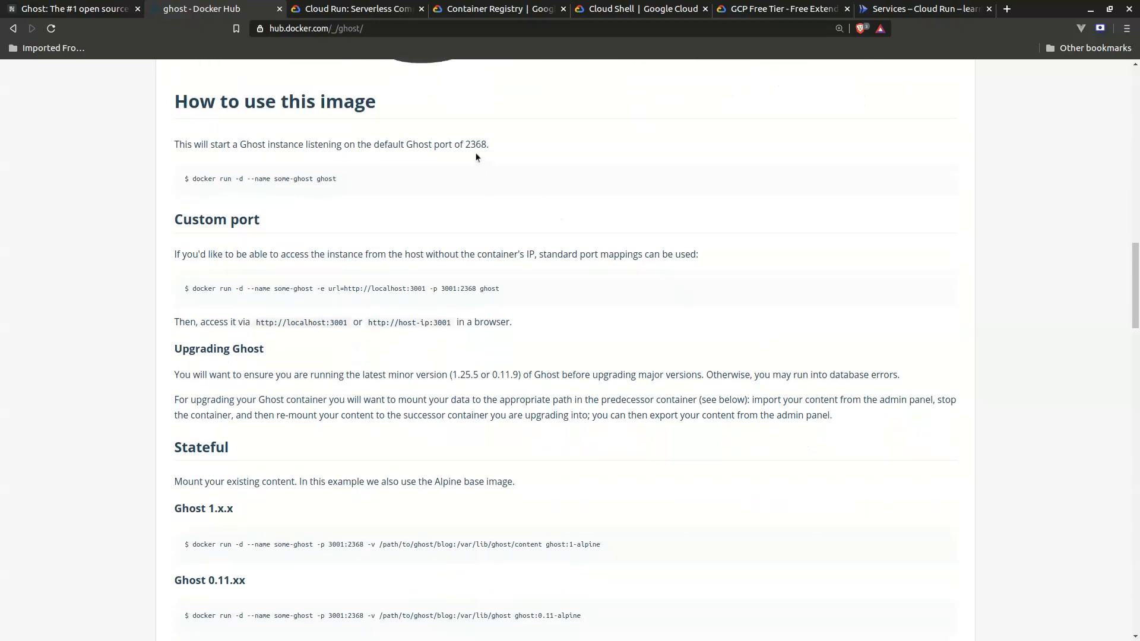
pyautogui.moveTo(482, 152)
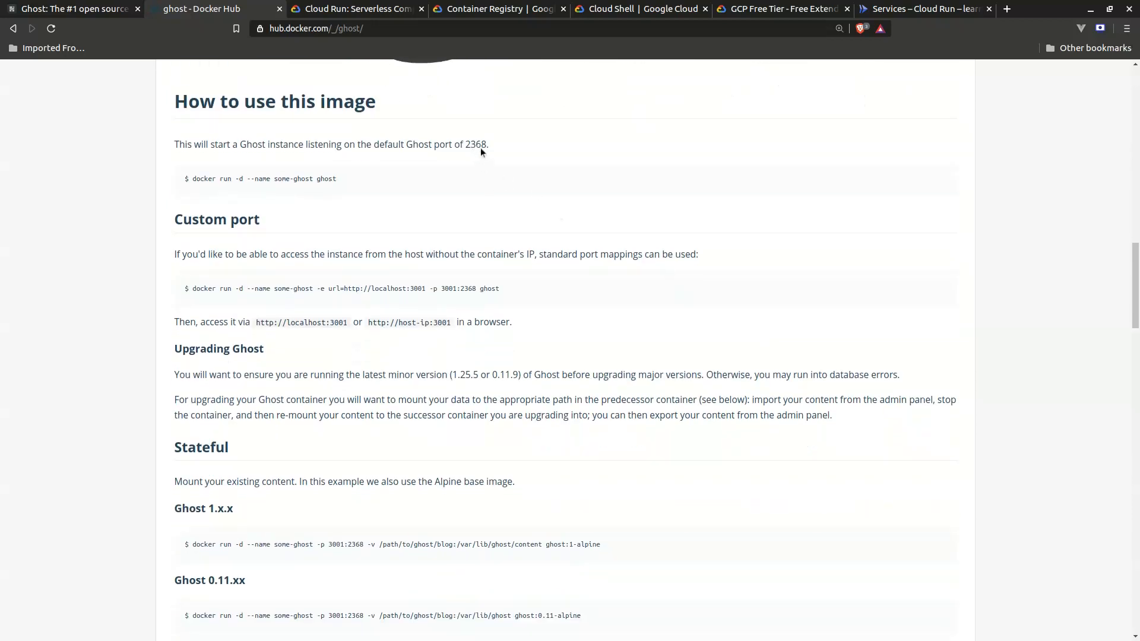
pyautogui.scroll(-3)
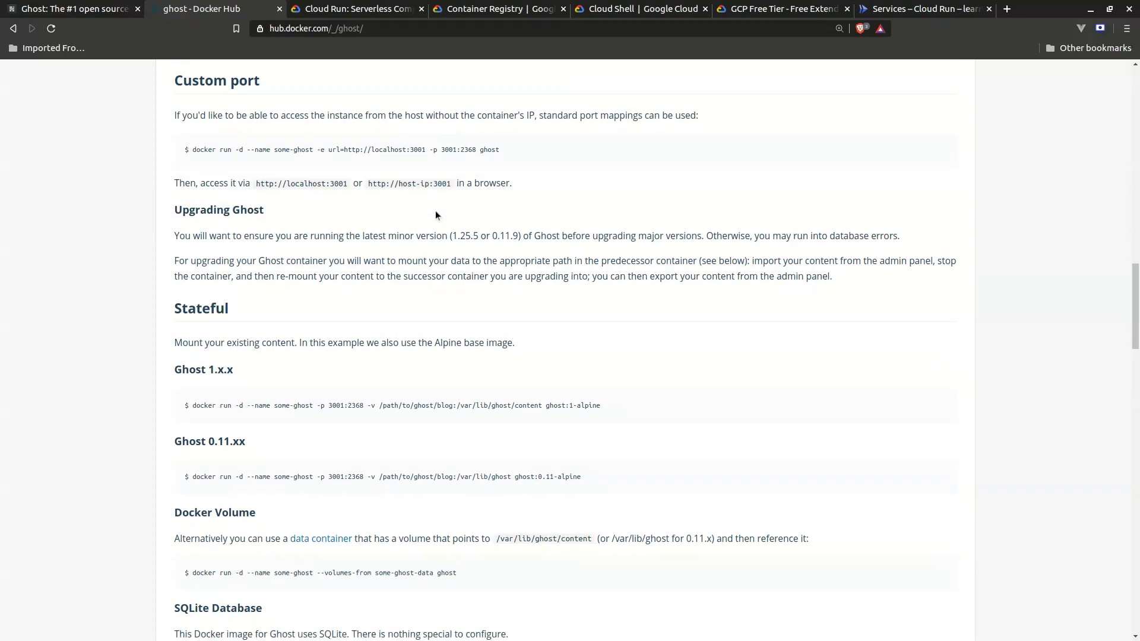
pyautogui.scroll(-3)
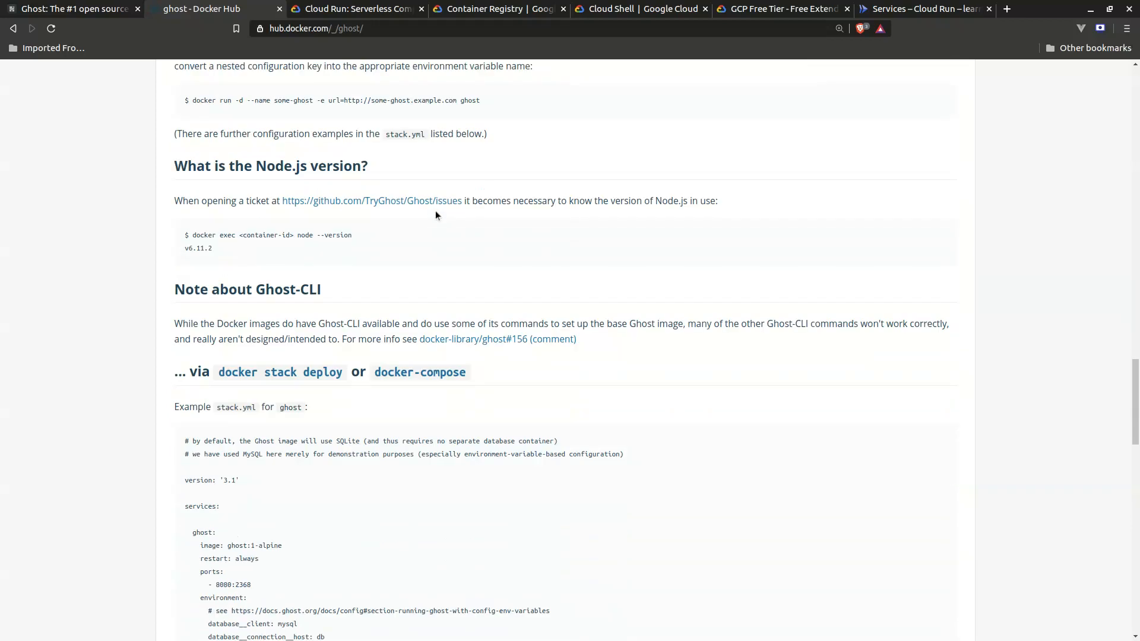
pyautogui.scroll(3)
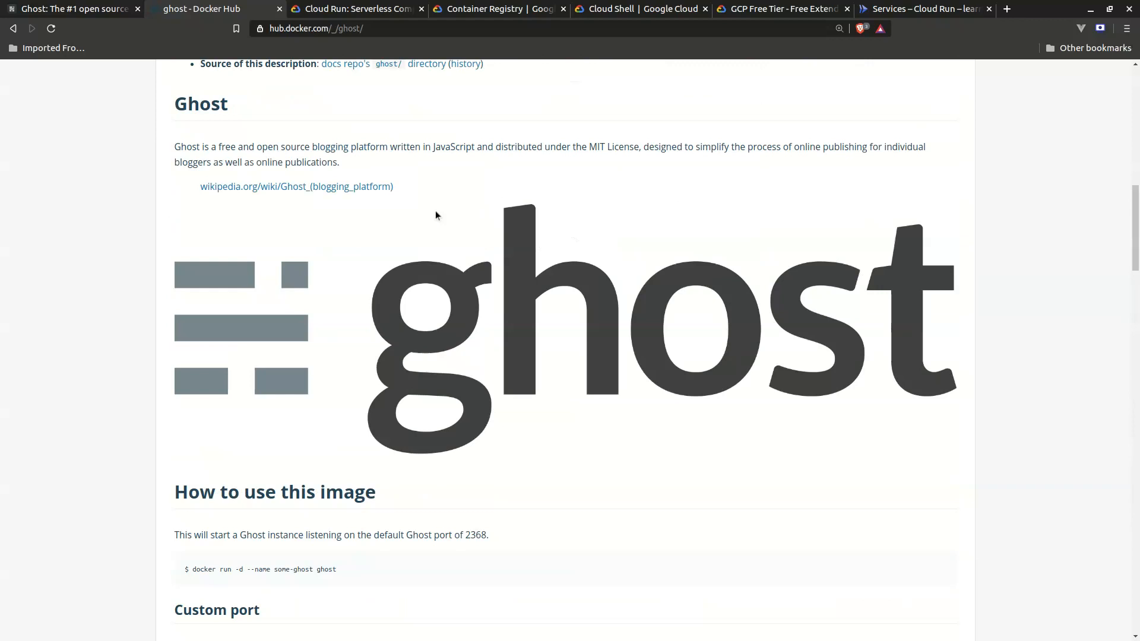
pyautogui.scroll(3)
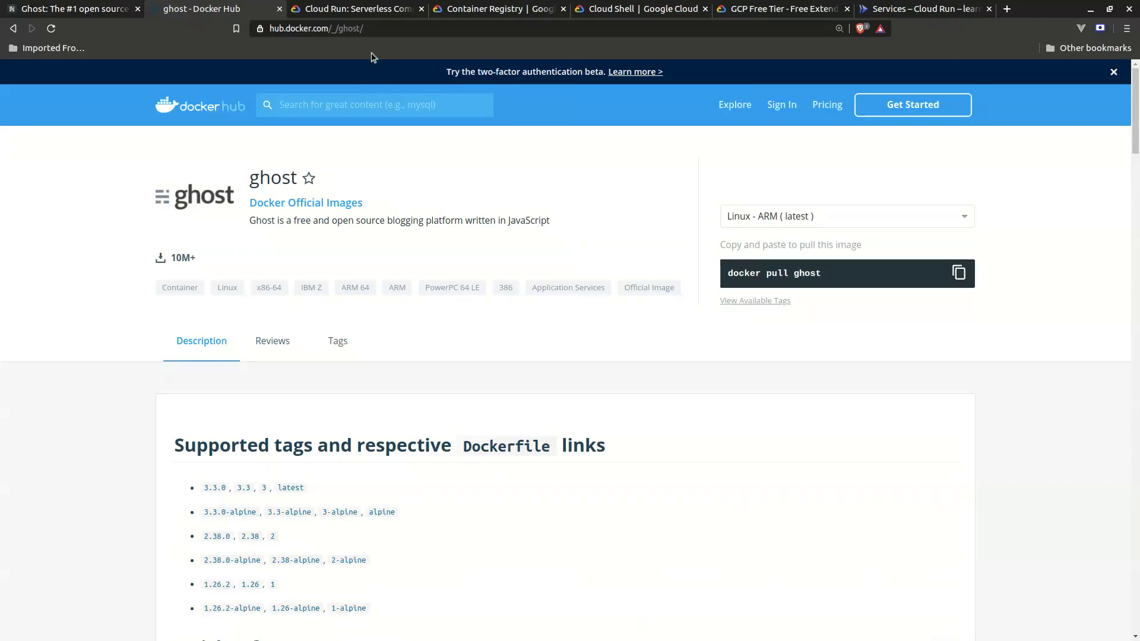
# Skim the Cloud Run overview, then the Container Registry product page, ending back at the top
pyautogui.click(356, 9)
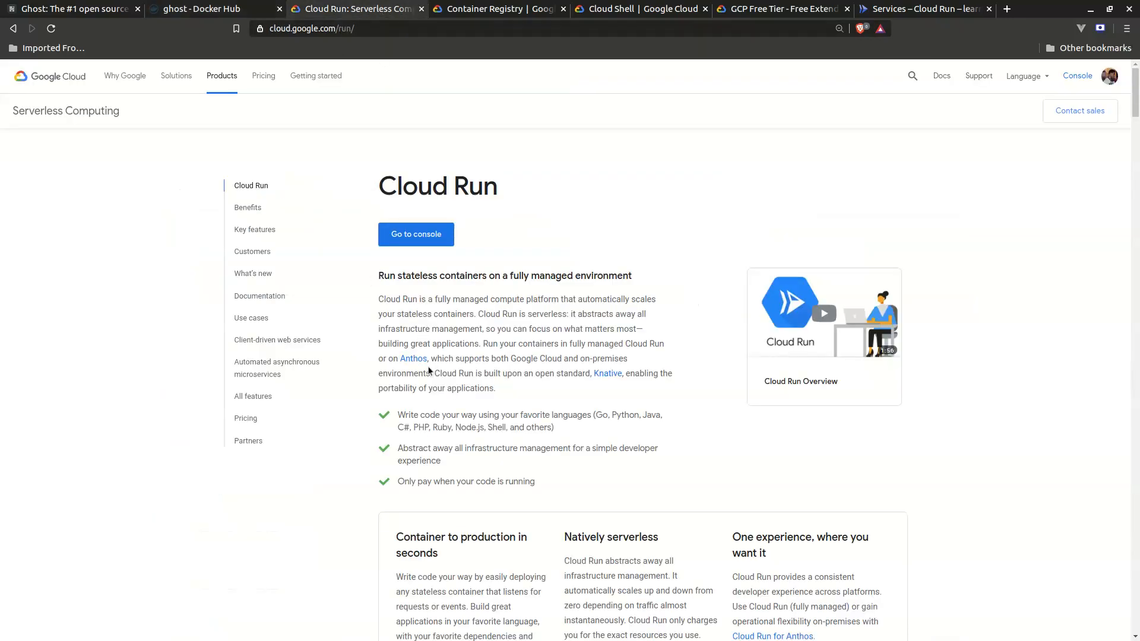
pyautogui.moveTo(594, 252)
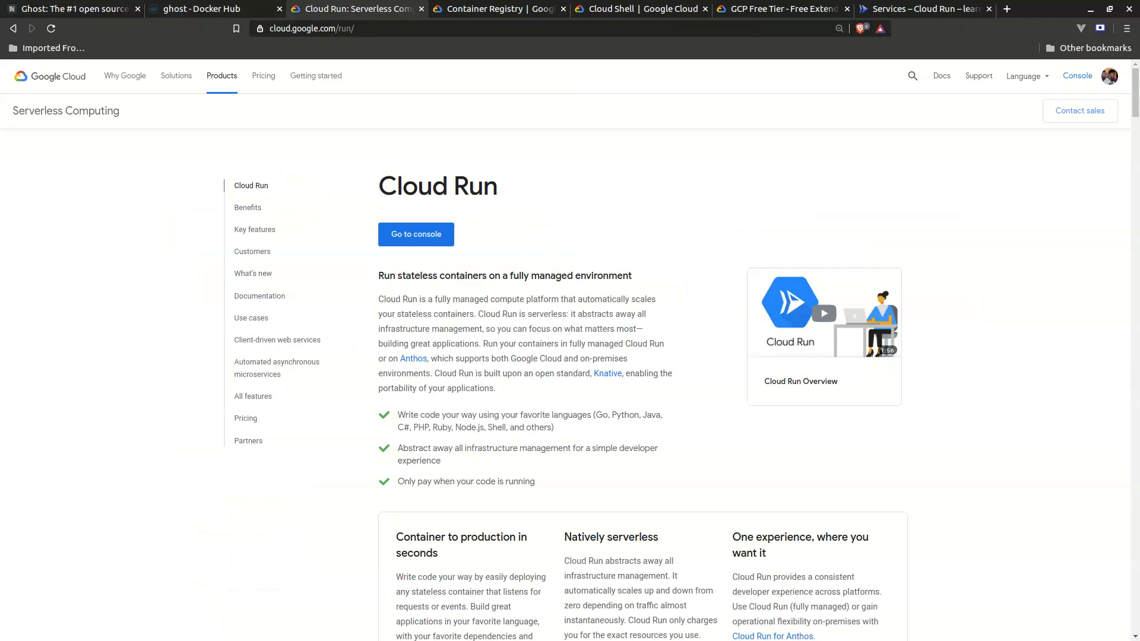
pyautogui.scroll(-3)
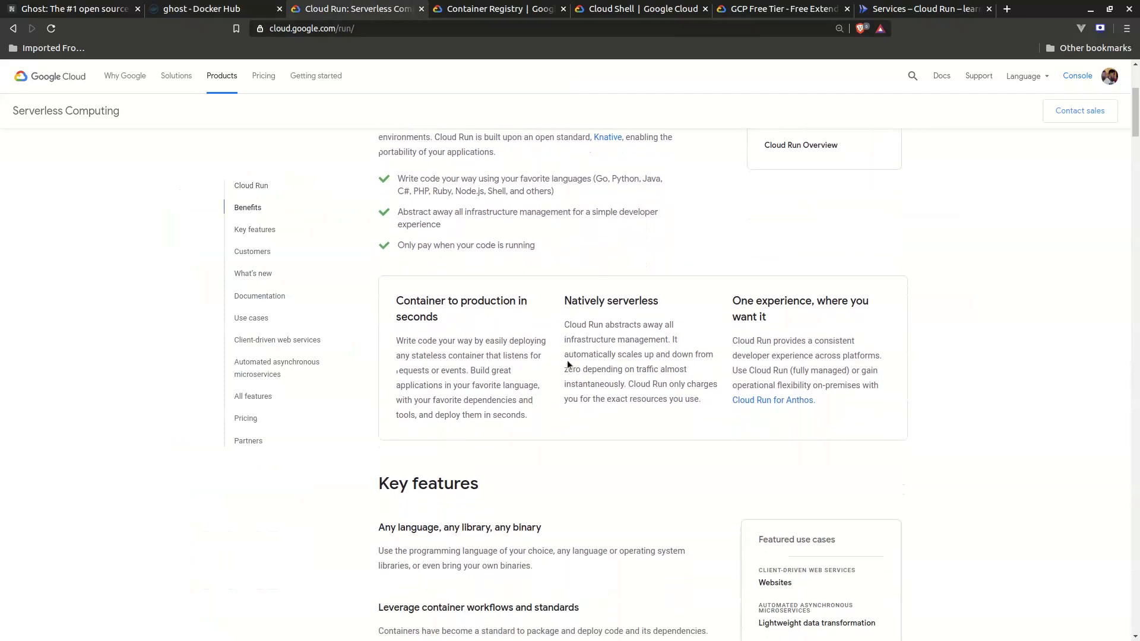
pyautogui.scroll(3)
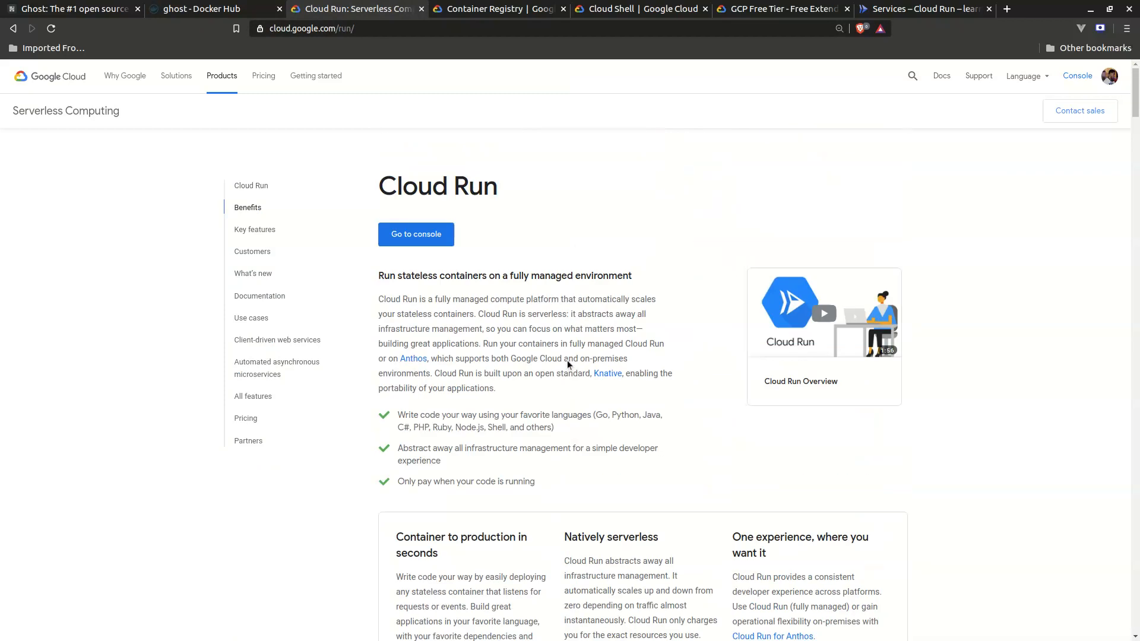
pyautogui.moveTo(506, 18)
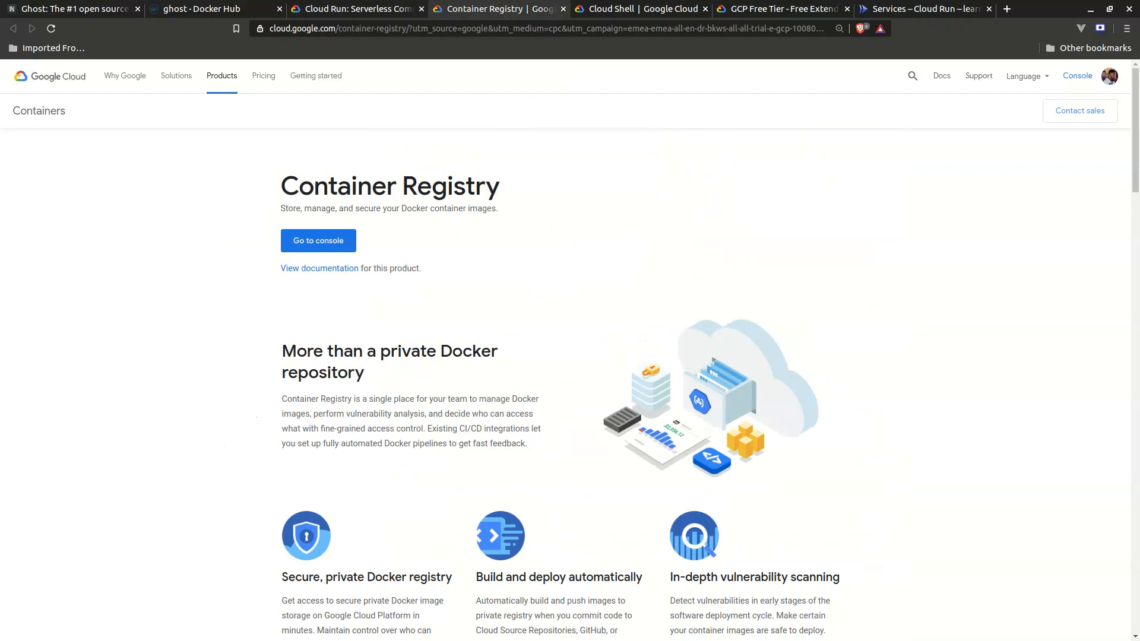
pyautogui.scroll(-3)
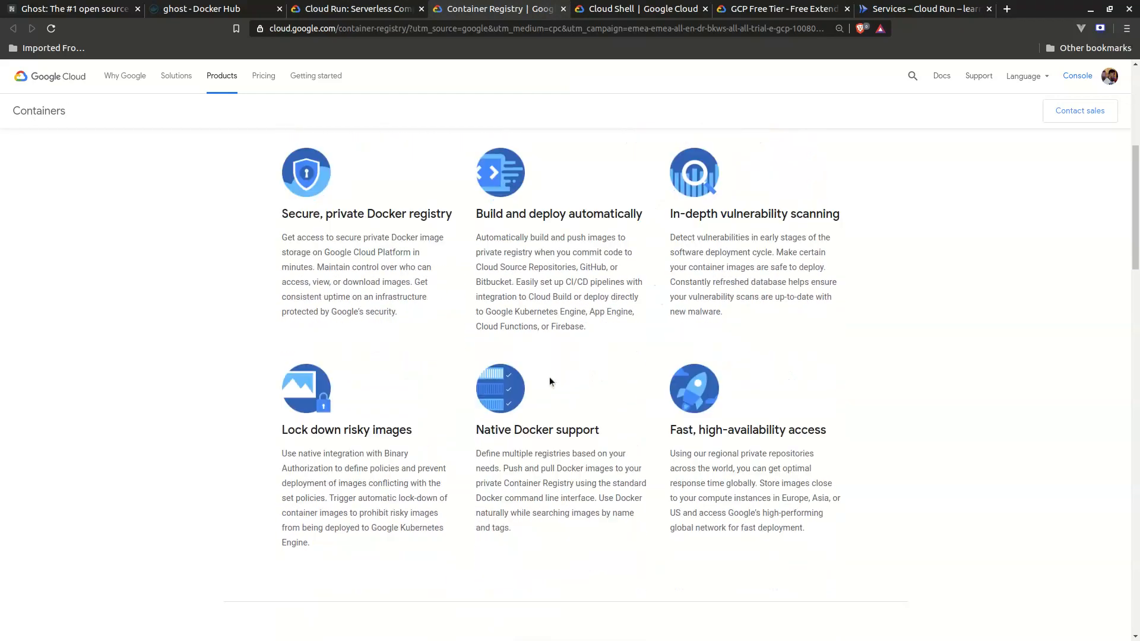
pyautogui.scroll(3)
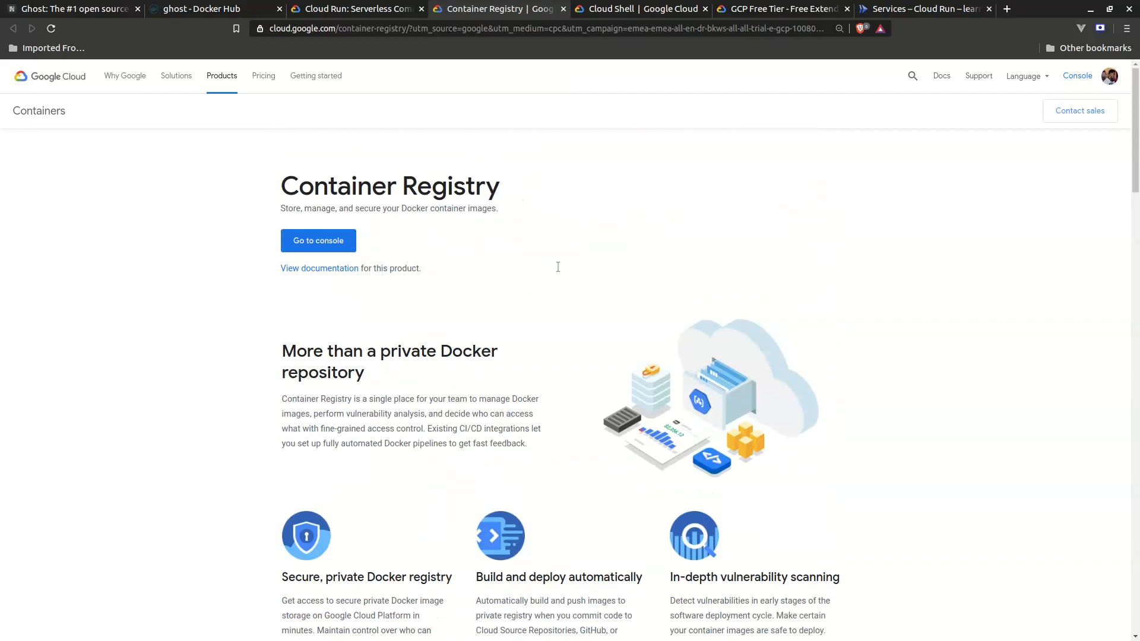
# Read the Cloud Shell product page down to its product demo
pyautogui.click(646, 8)
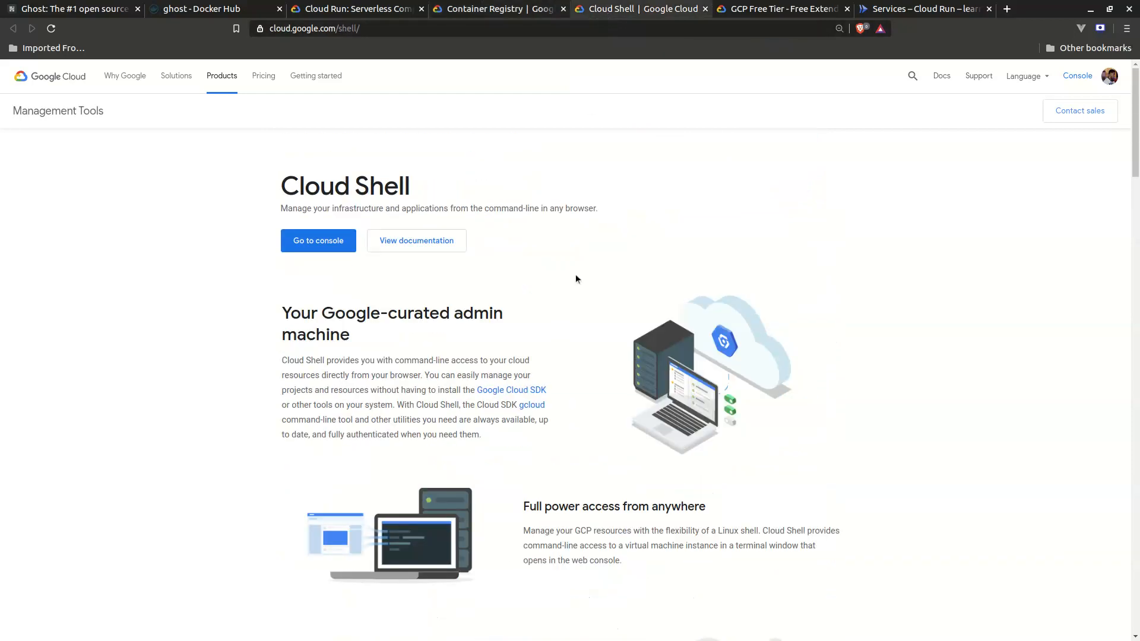
pyautogui.scroll(-3)
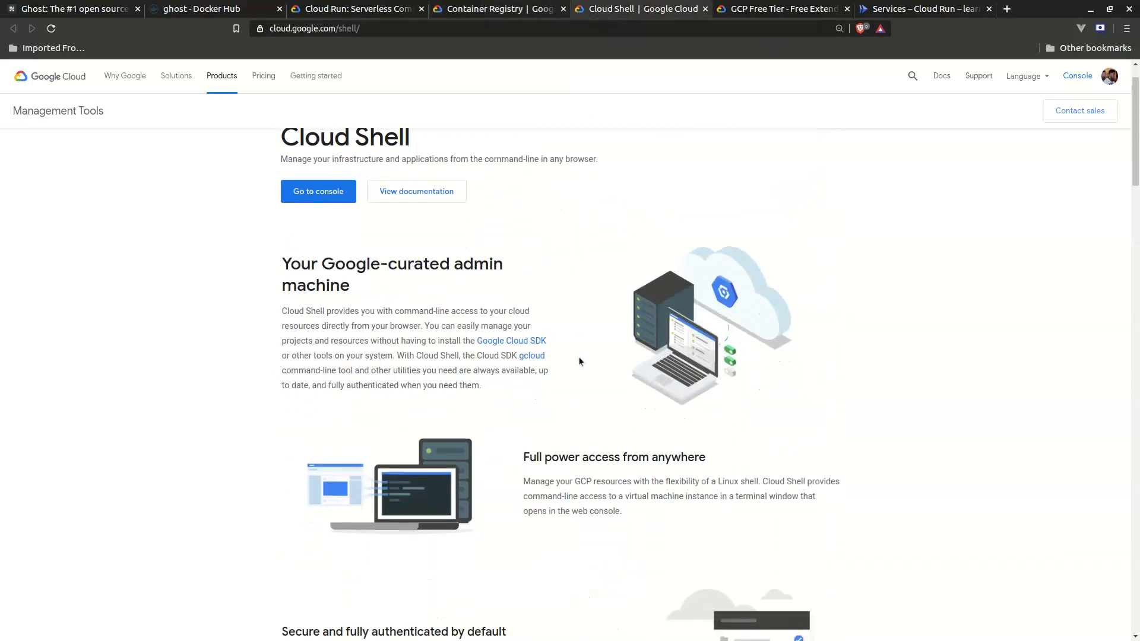
pyautogui.scroll(-3)
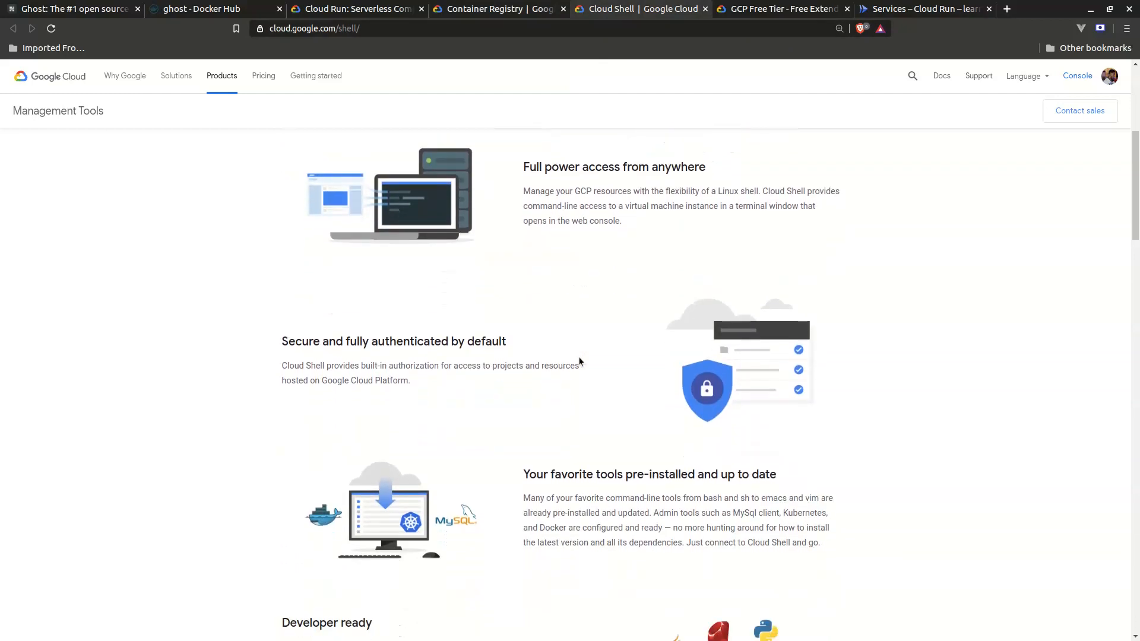
pyautogui.scroll(-3)
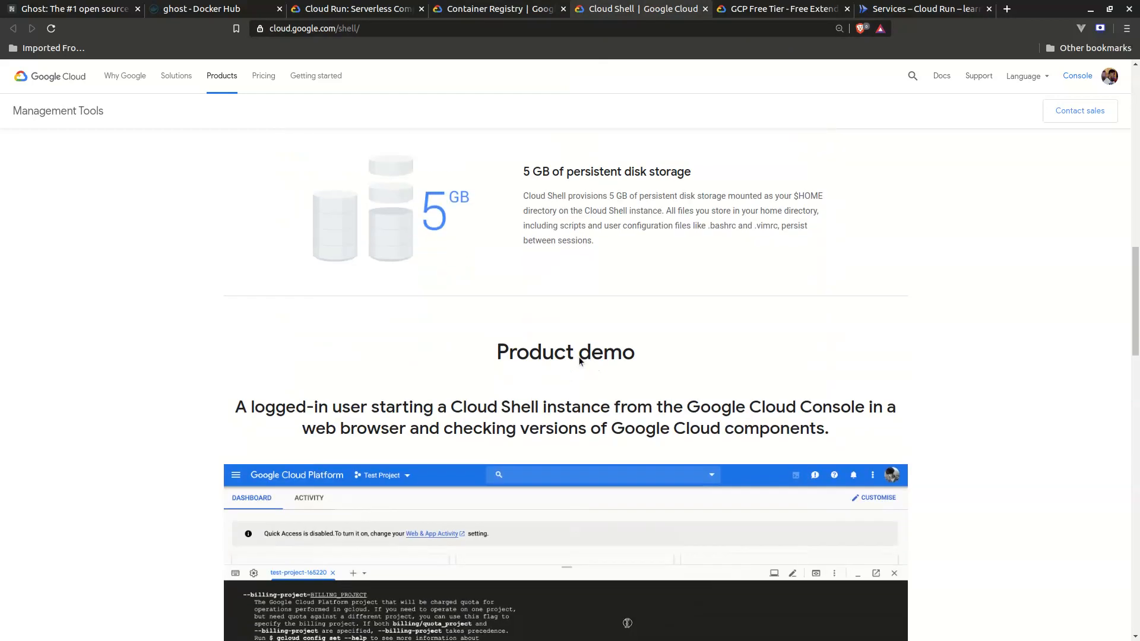
pyautogui.scroll(-3)
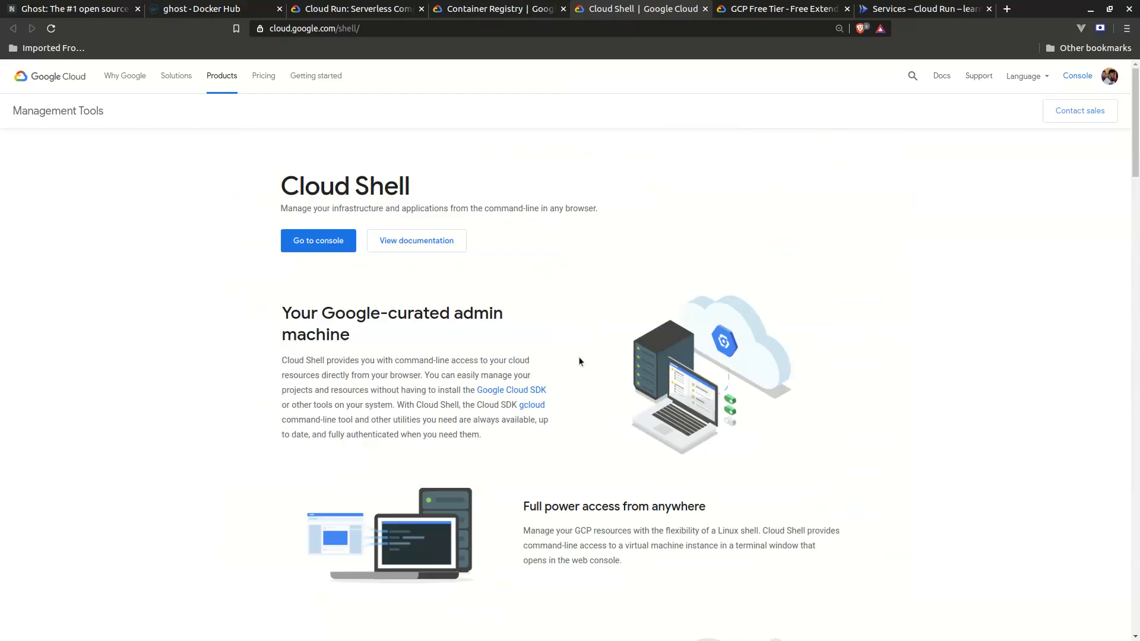
pyautogui.moveTo(758, 19)
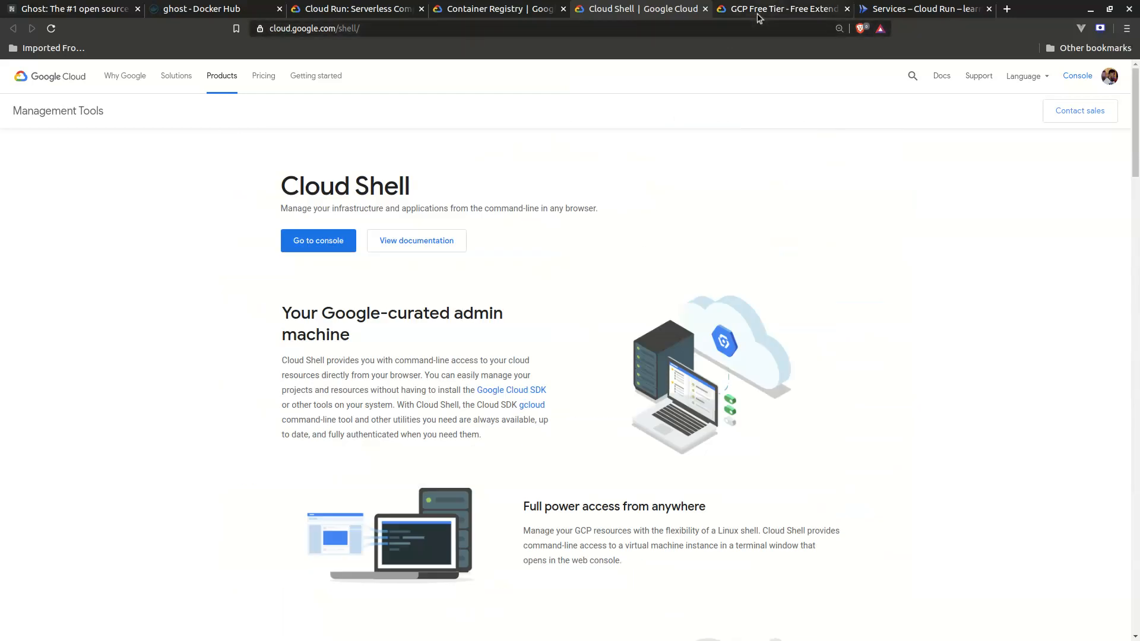
# Look over the Google Cloud Platform Free Tier page and return to its top
pyautogui.click(782, 10)
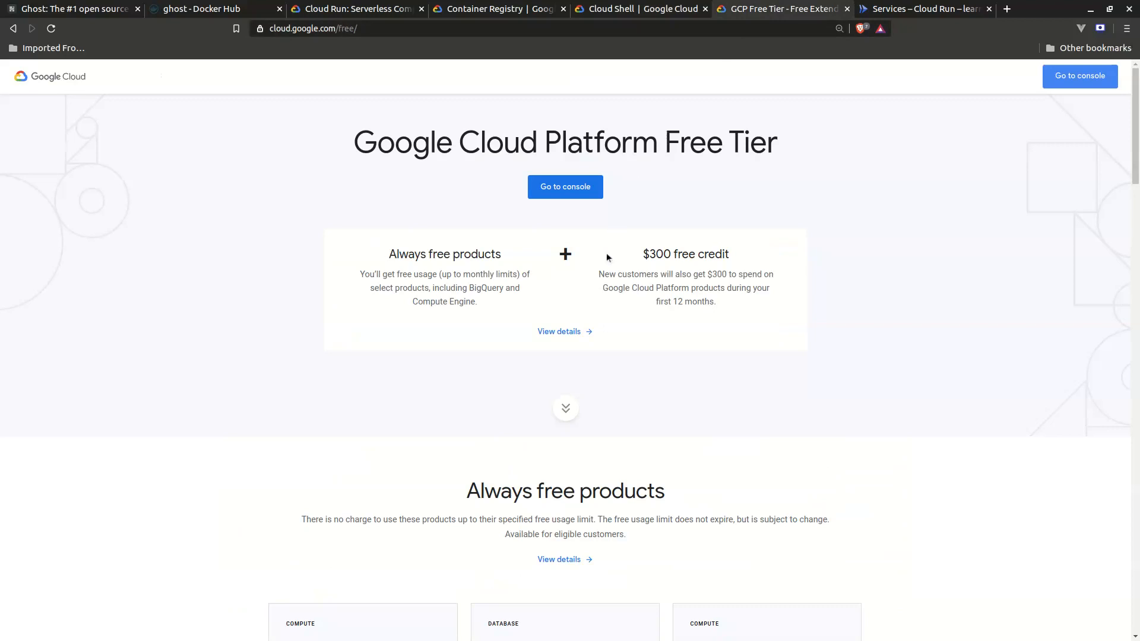
pyautogui.moveTo(583, 337)
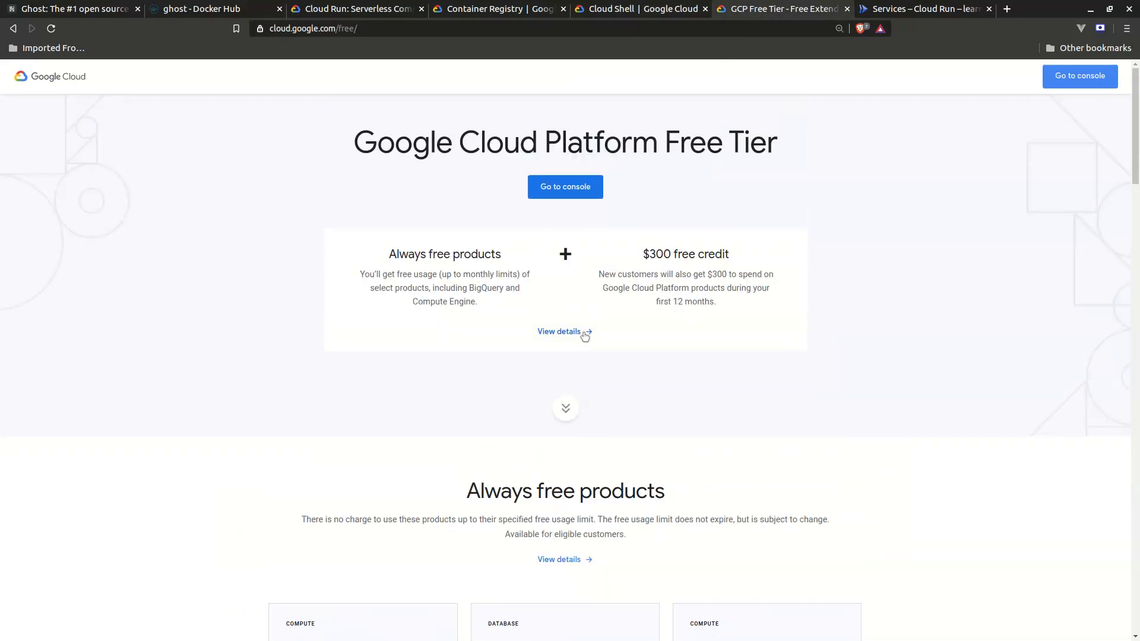
pyautogui.scroll(-3)
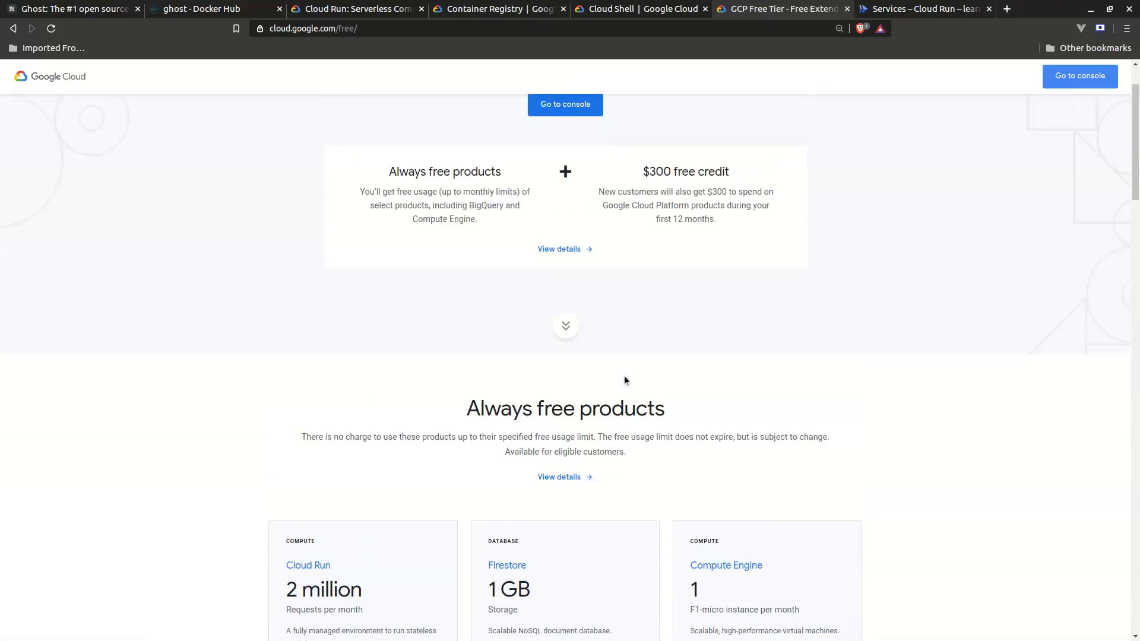
pyautogui.scroll(3)
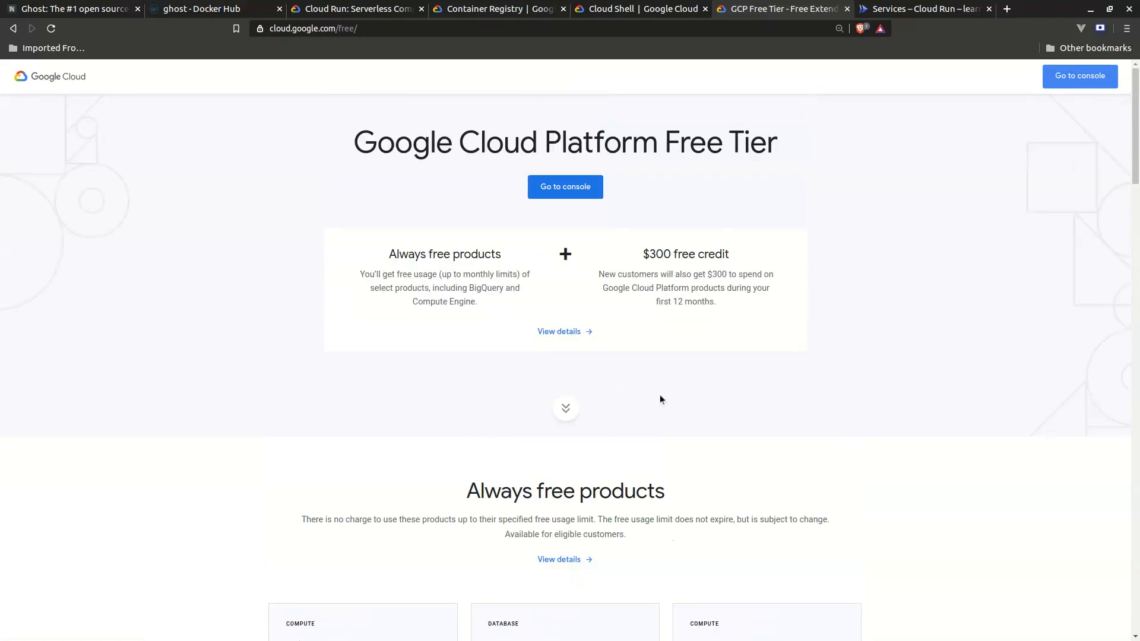
pyautogui.moveTo(784, 216)
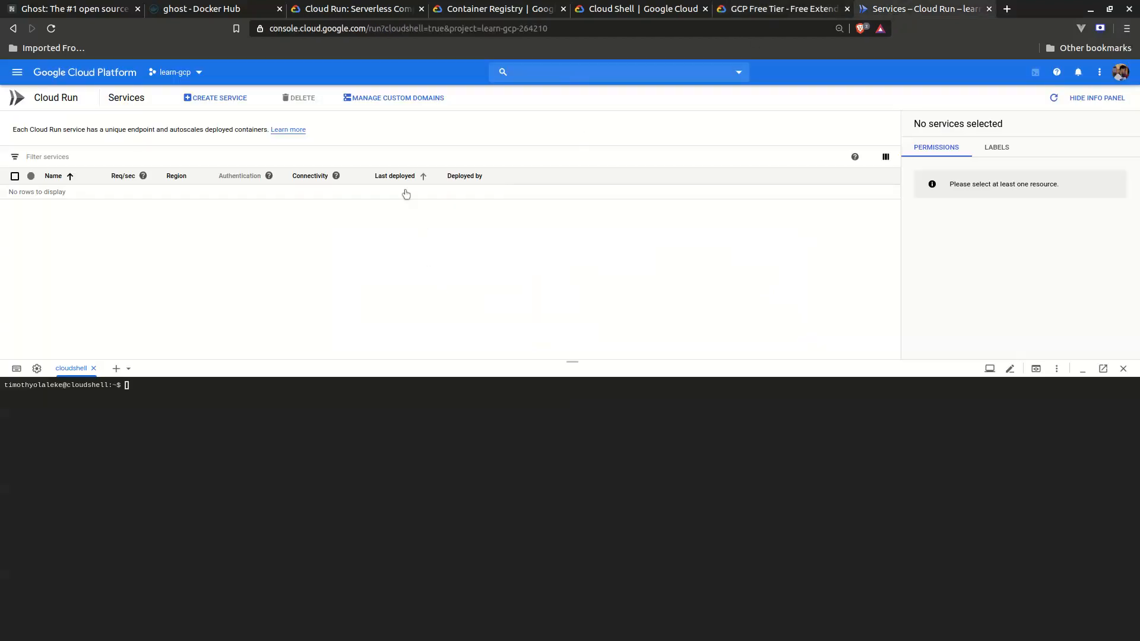
pyautogui.click(16, 73)
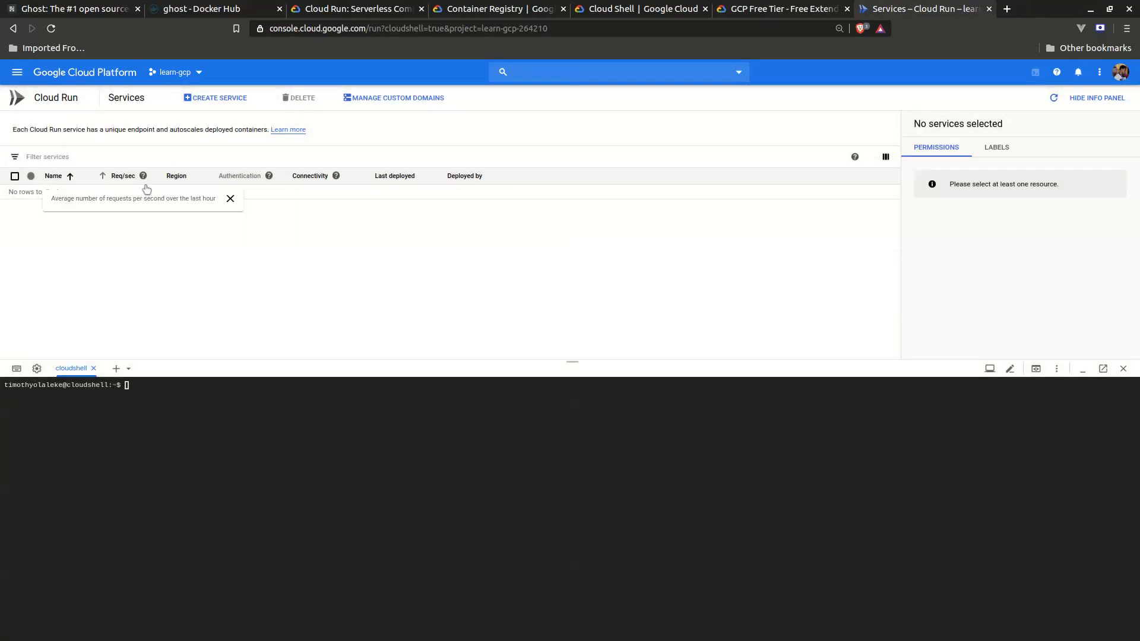
pyautogui.click(231, 199)
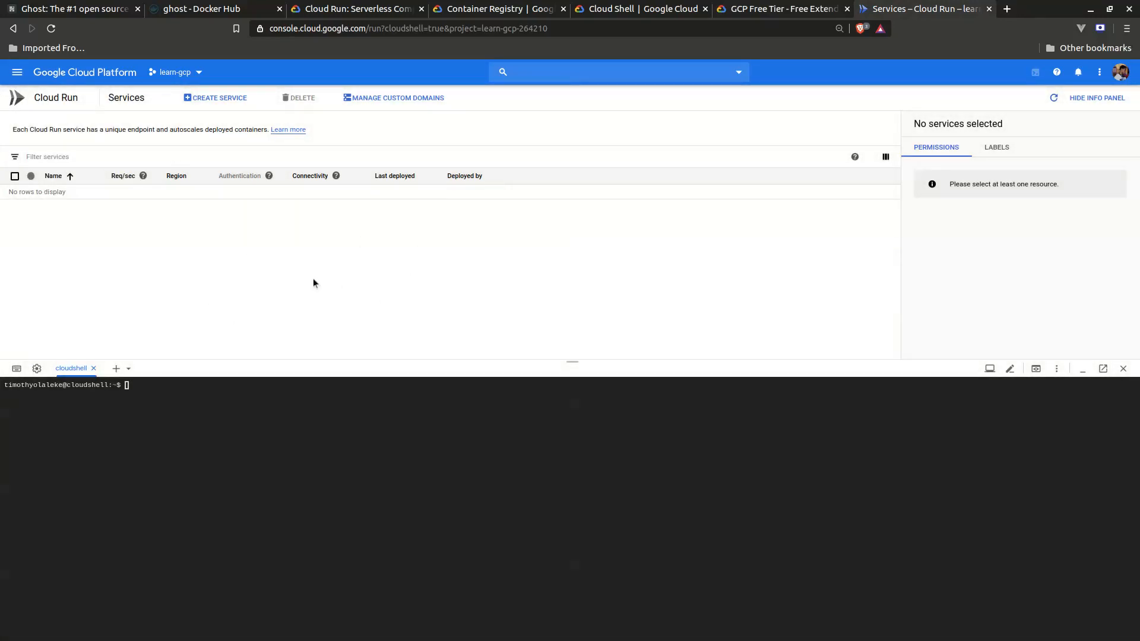
pyautogui.moveTo(383, 206)
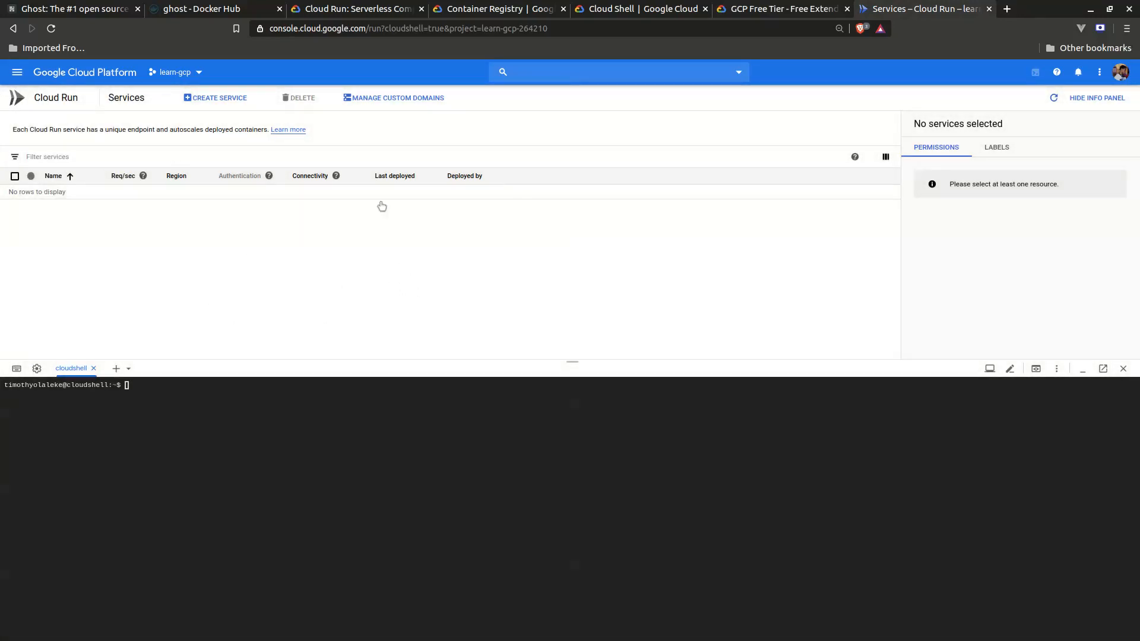
pyautogui.moveTo(373, 304)
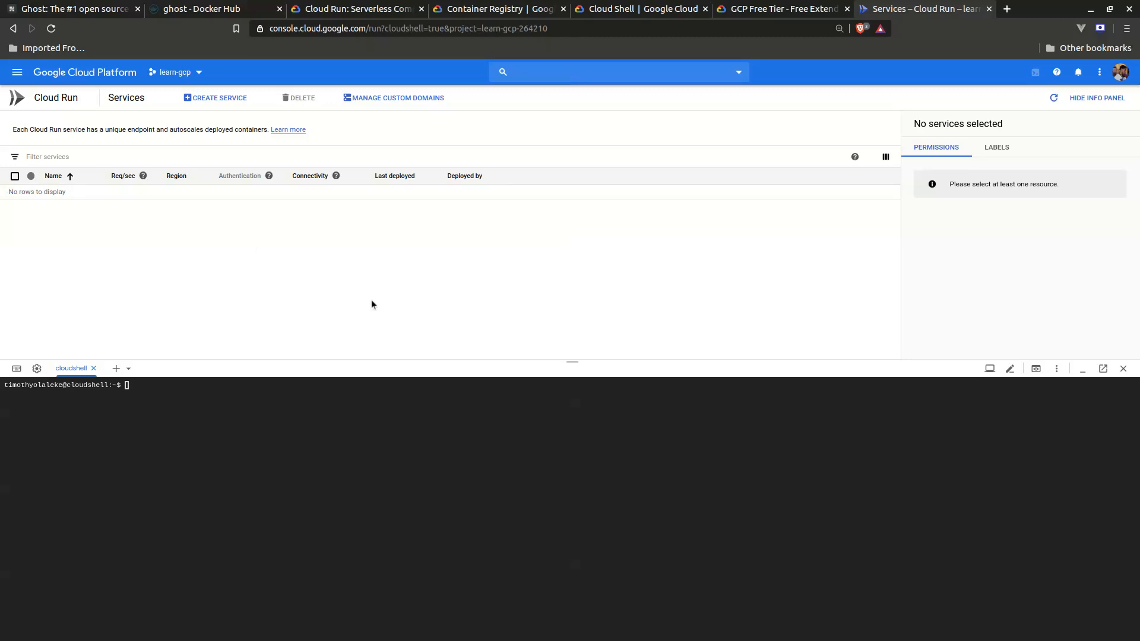
pyautogui.moveTo(255, 278)
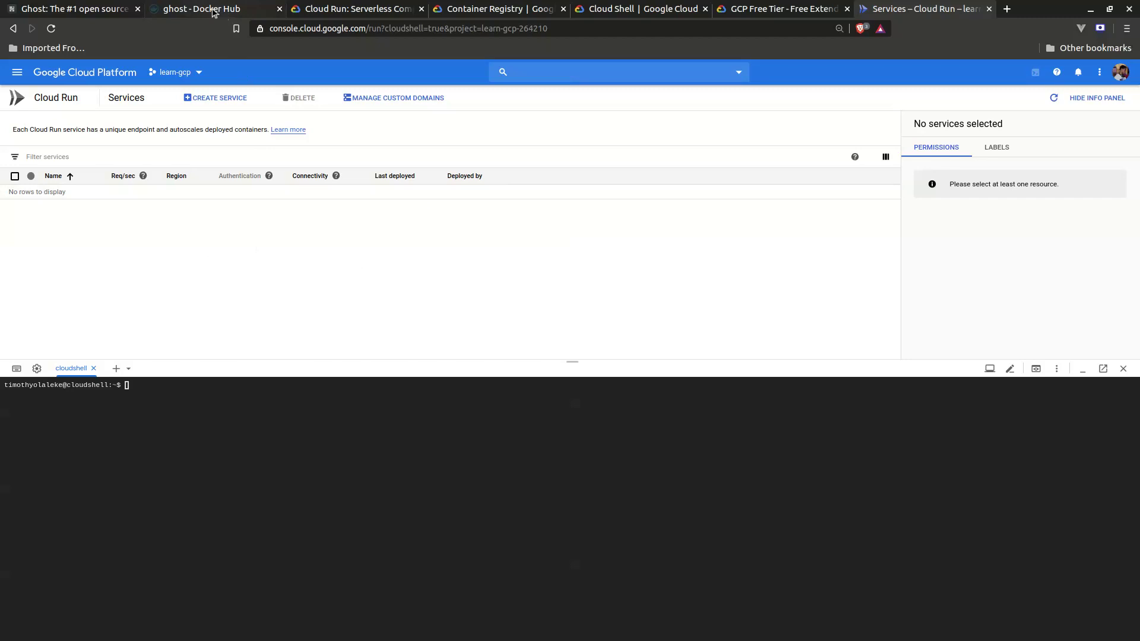
pyautogui.click(205, 9)
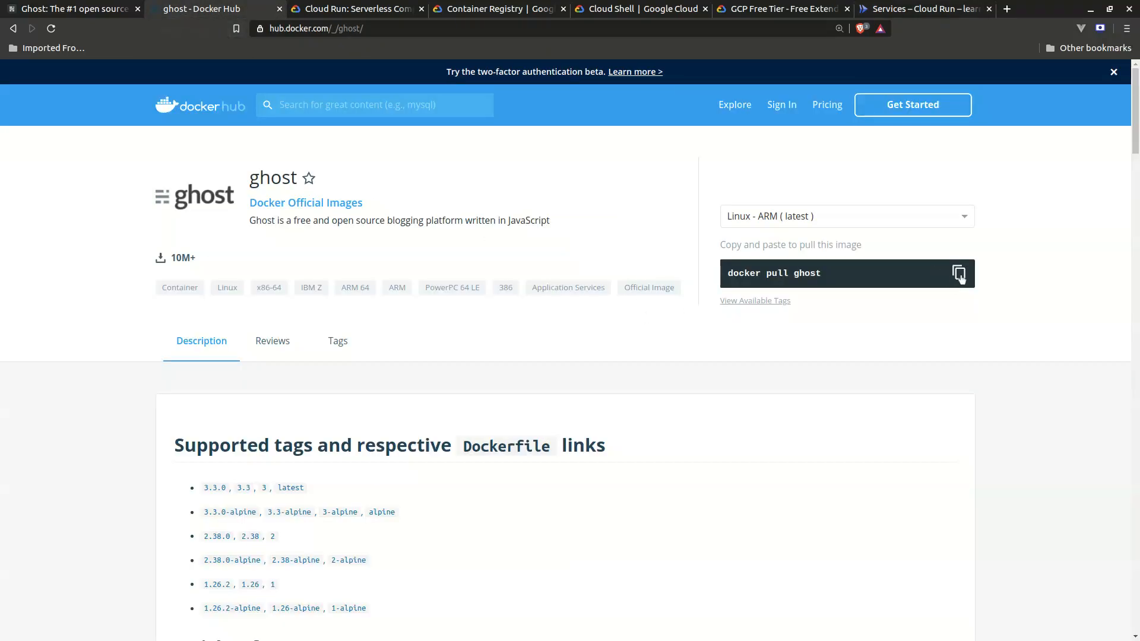
pyautogui.click(924, 9)
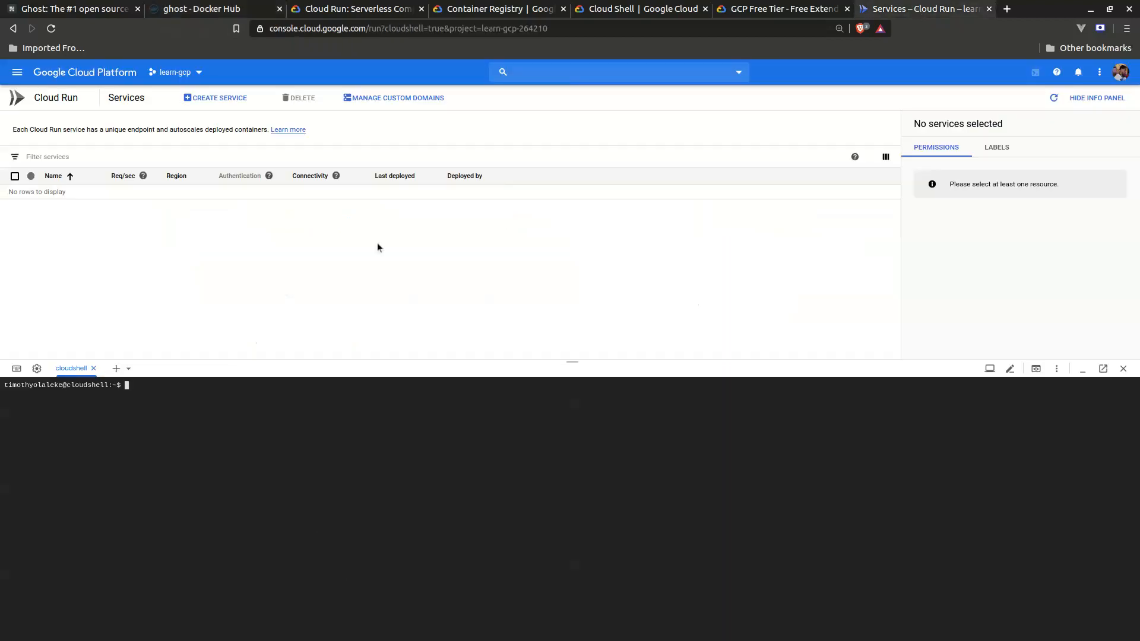
pyautogui.moveTo(17, 72)
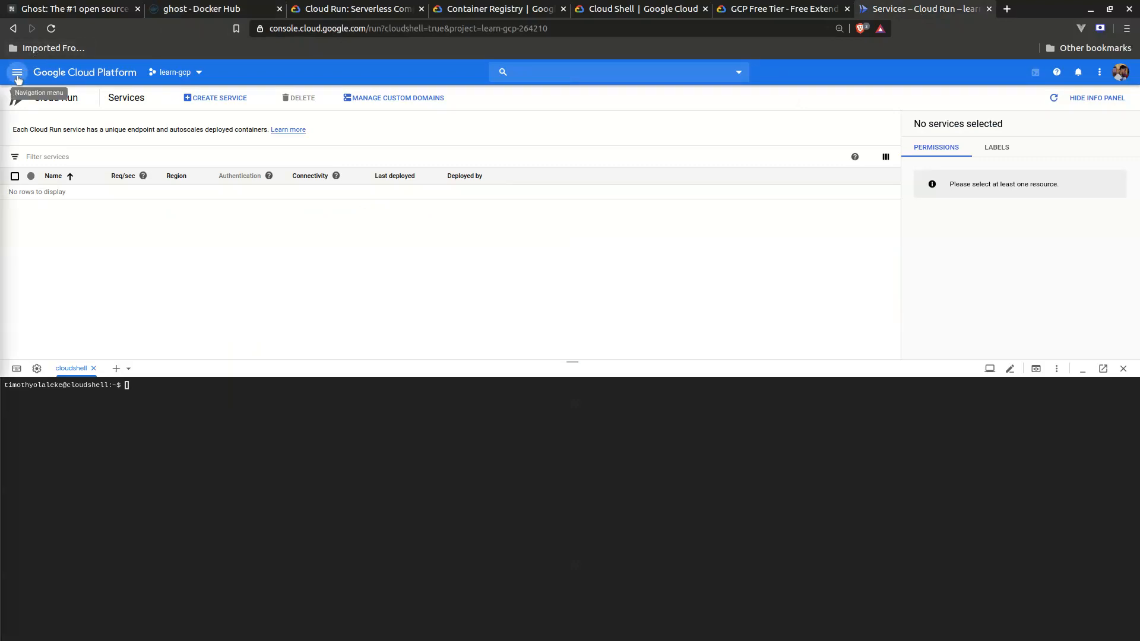
# Go to the Container Registry images page for learn-gcp via the navigation menu
pyautogui.click(17, 73)
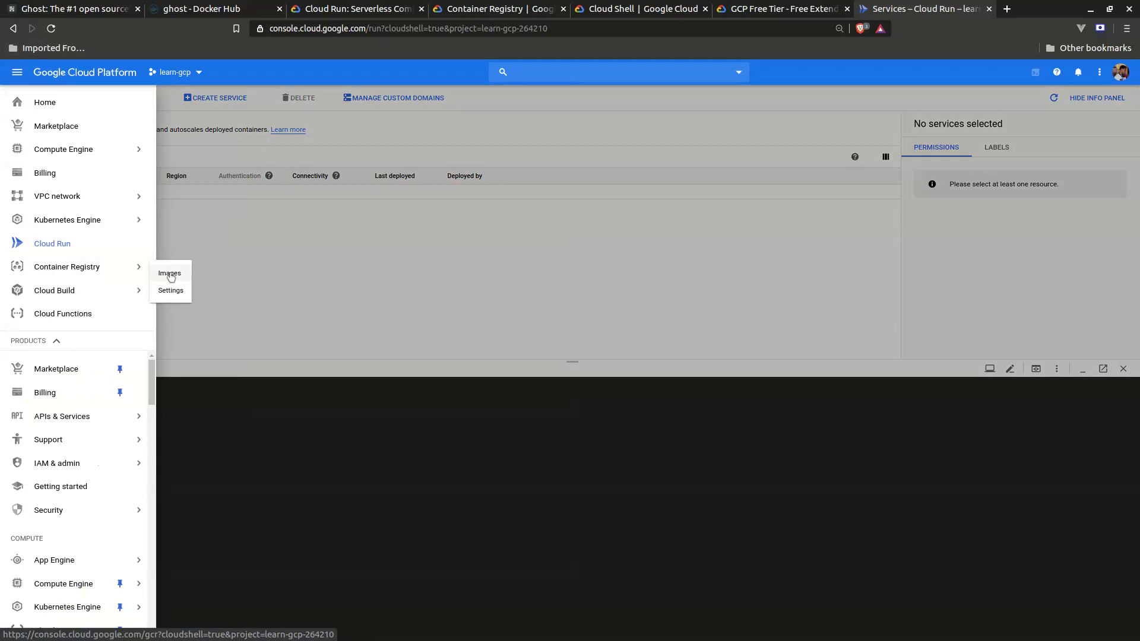
pyautogui.click(168, 273)
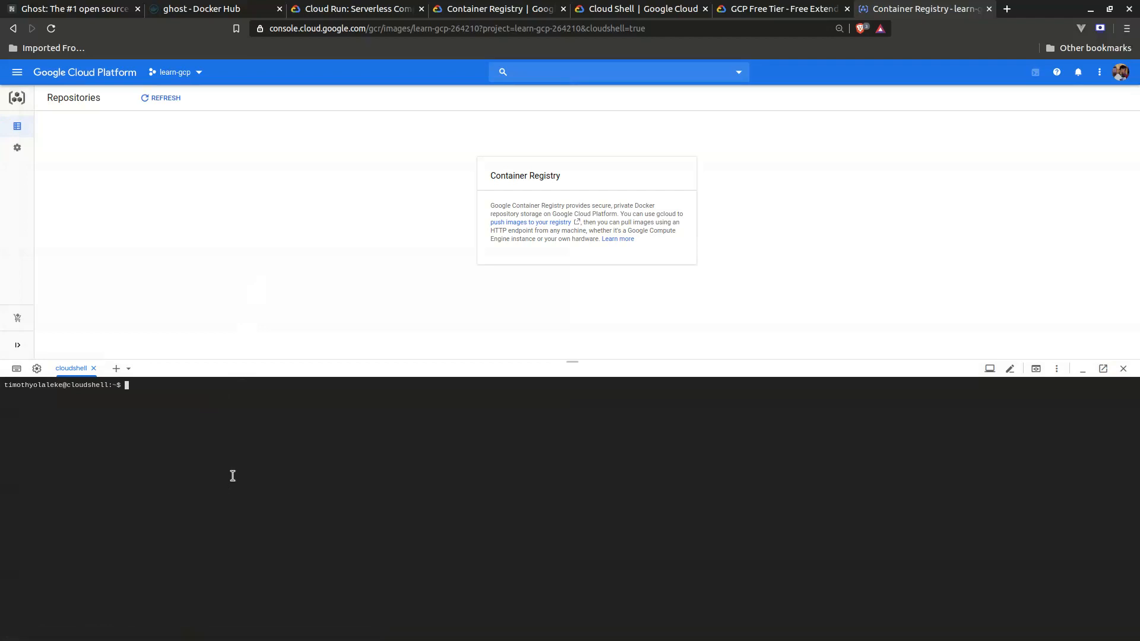
pyautogui.moveTo(412, 522)
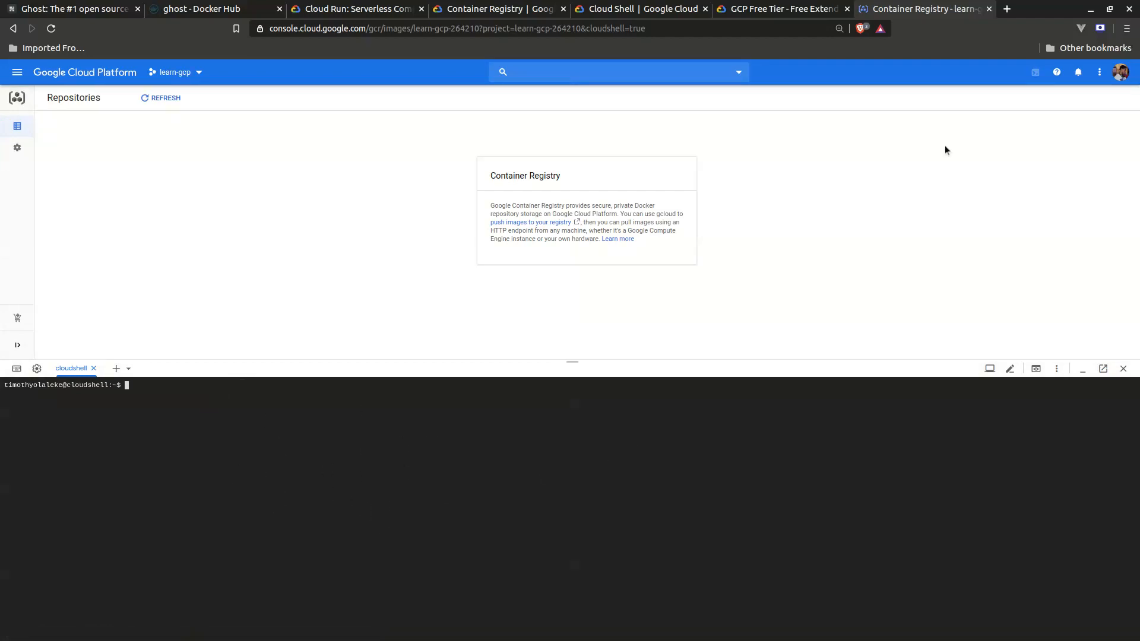
pyautogui.moveTo(1036, 71)
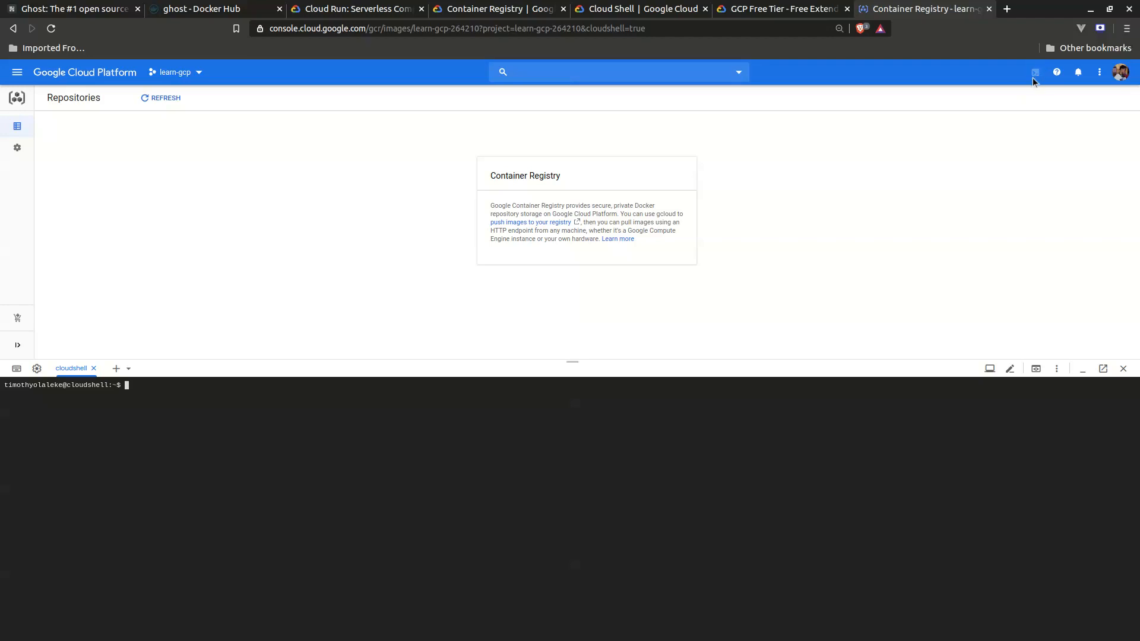
pyautogui.moveTo(171, 464)
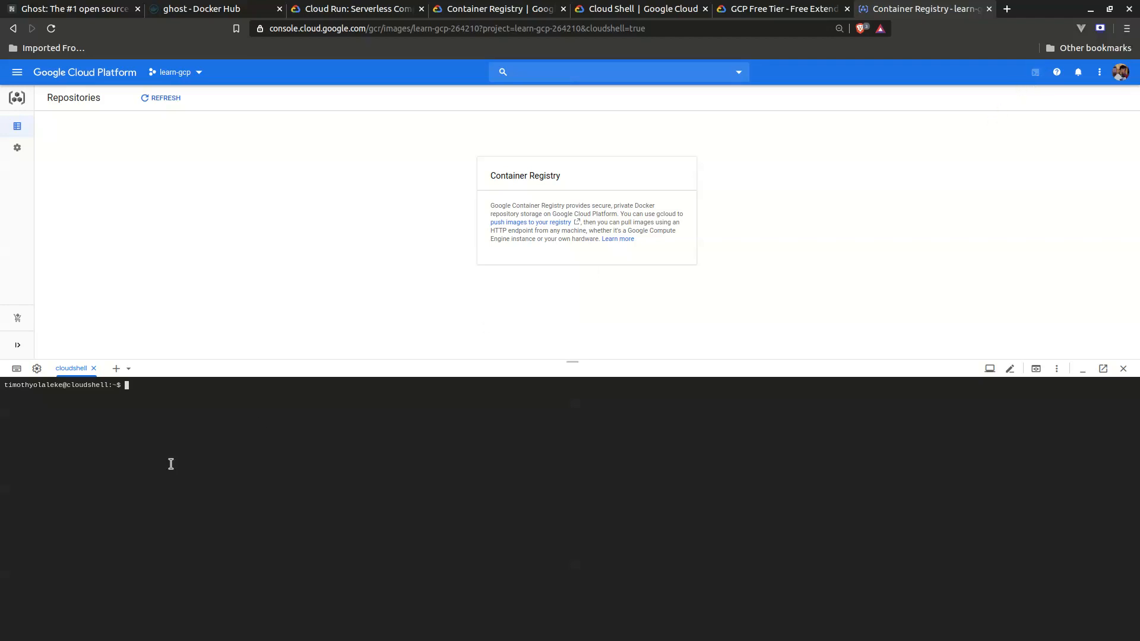
# Run 'docker pull ghost' in Cloud Shell, list local images with 'docker images', then clear the terminal
pyautogui.write('docker pull ghost')
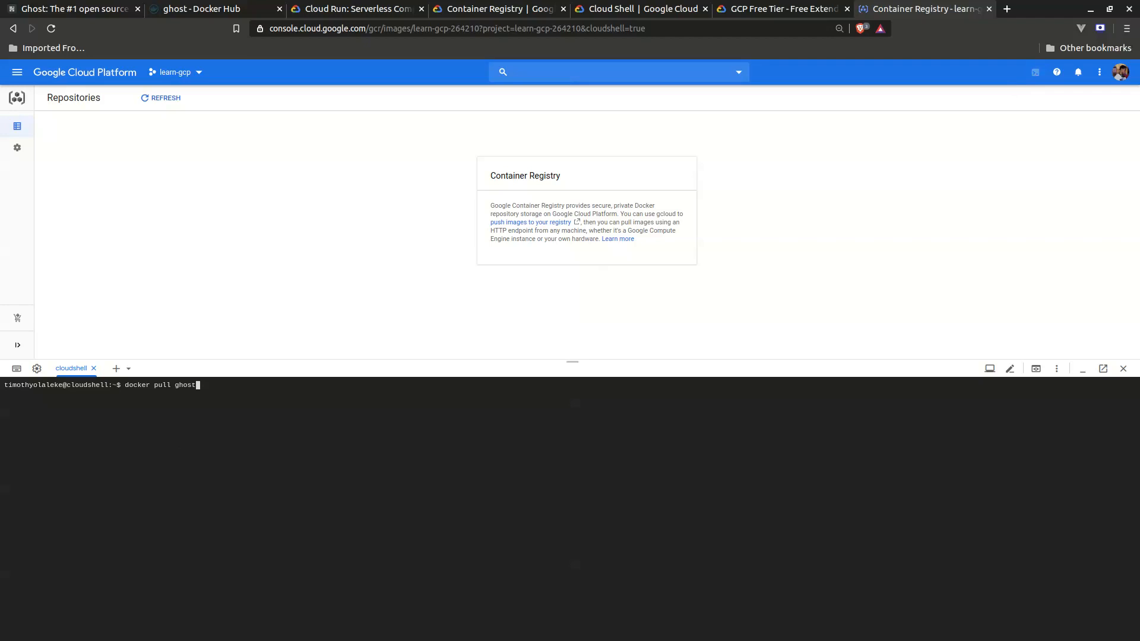
pyautogui.press('Enter')
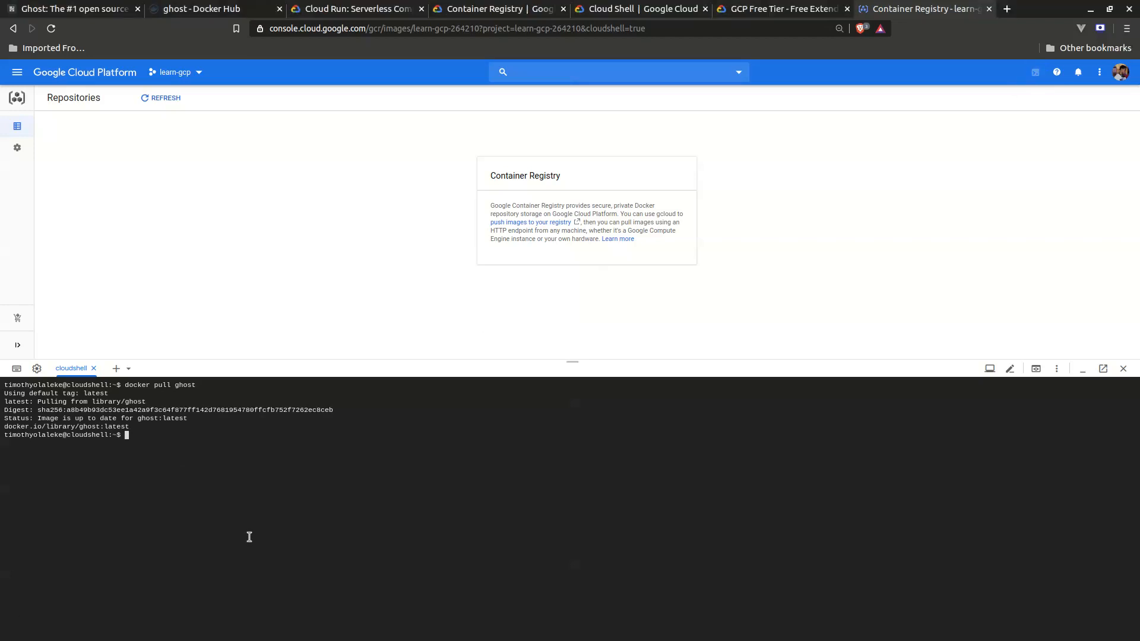
pyautogui.write('docker images')
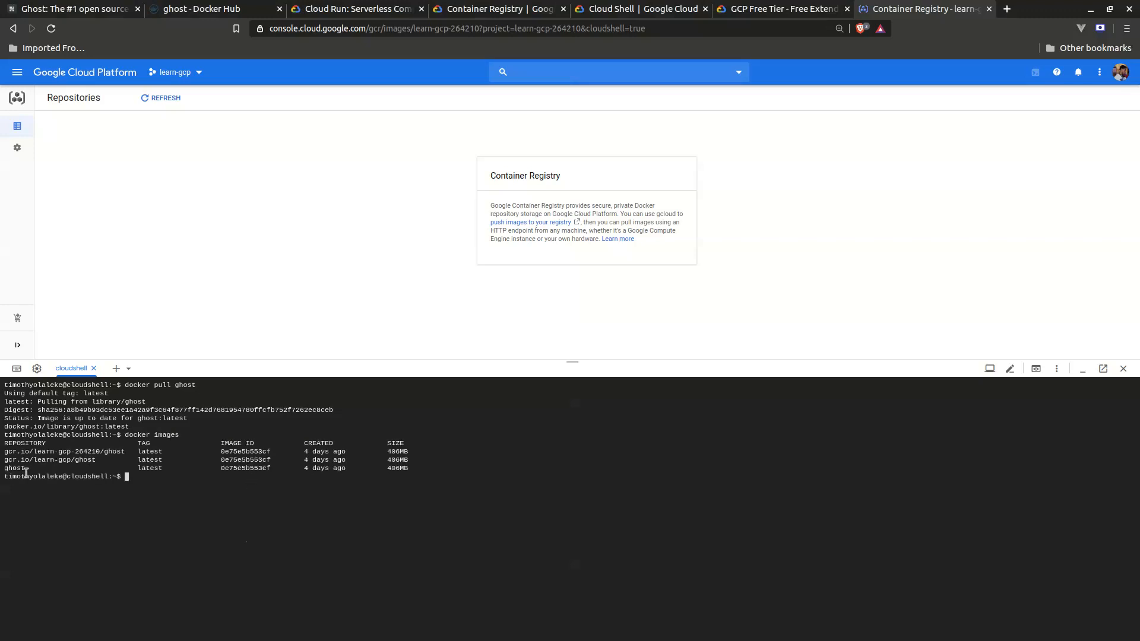
pyautogui.moveTo(171, 496)
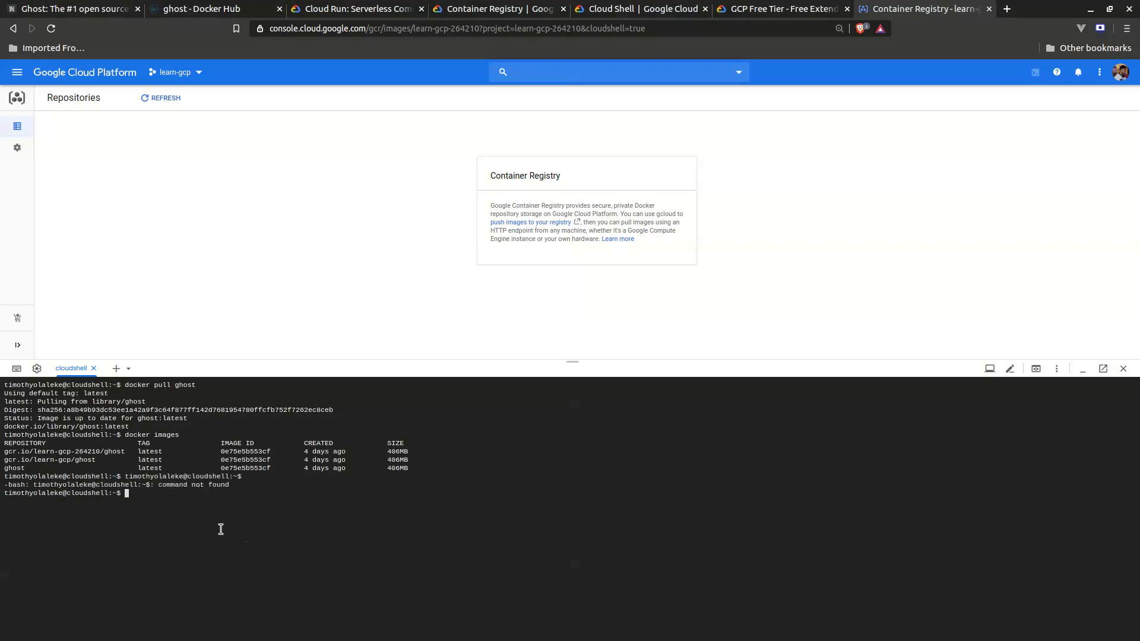
pyautogui.moveTo(87, 516)
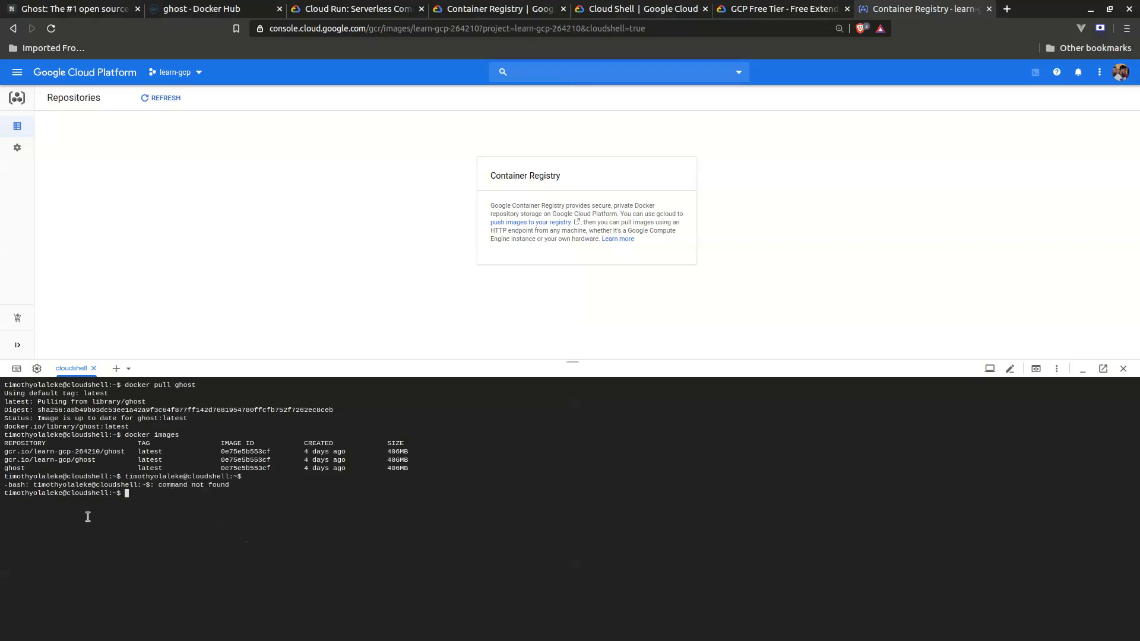
pyautogui.write('clear')
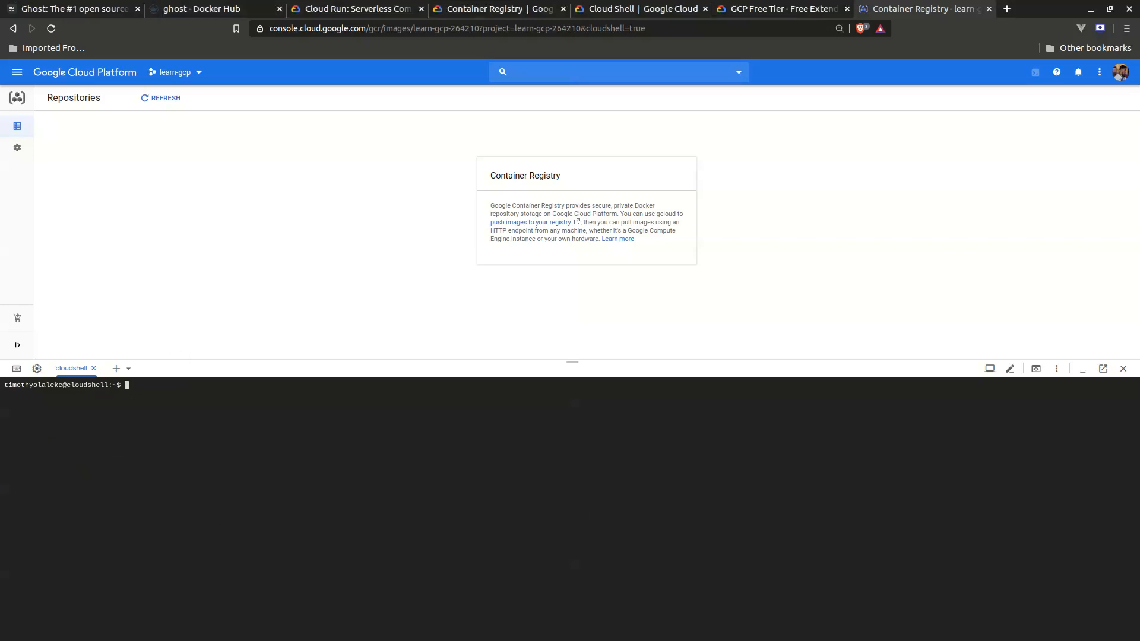
# Tag the ghost image as gcr.io/learn-gcp-264210/ghost in Cloud Shell
pyautogui.write('docker tag ghost gcr.io/learn-gcp-264210/ghost')
pyautogui.write('docker push gcr.io/learn-gcp-264210/ghost')
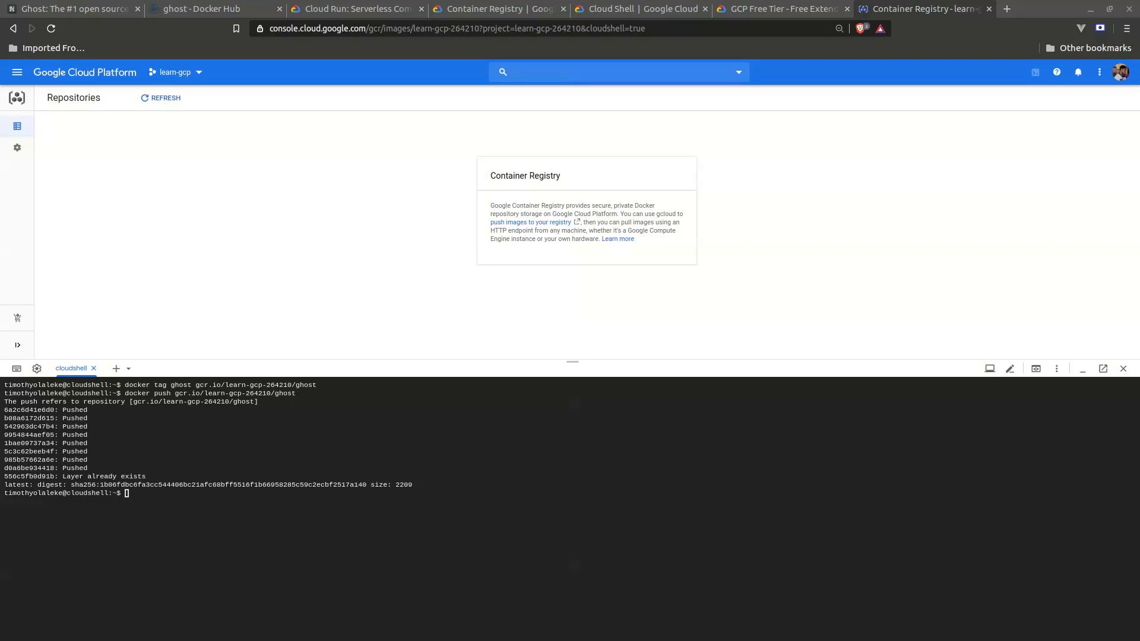
pyautogui.moveTo(166, 95)
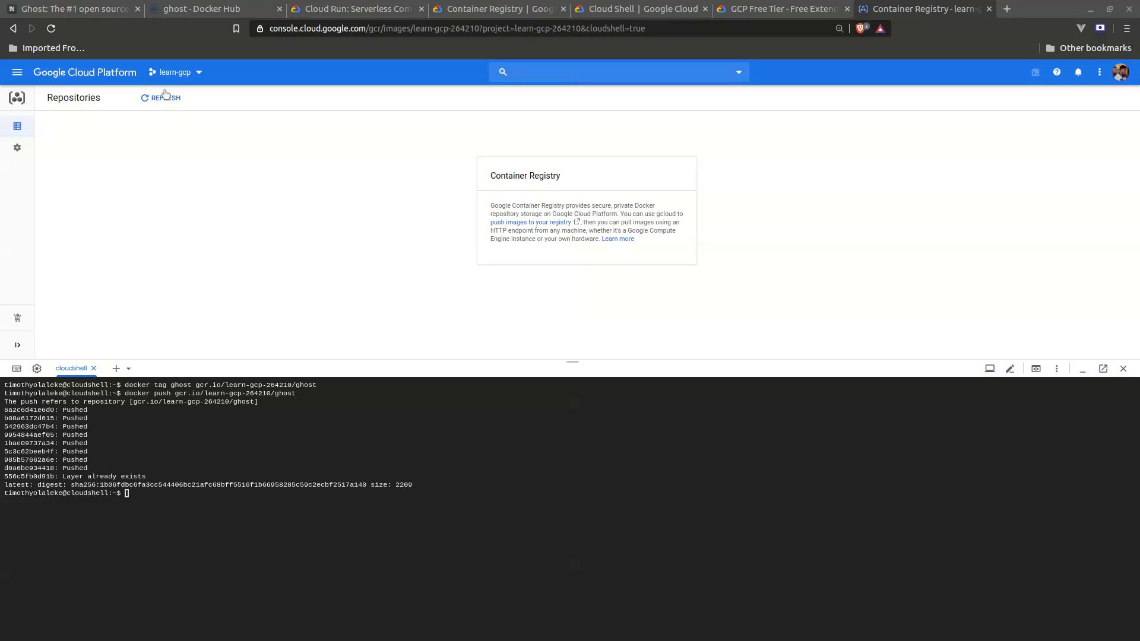
# Refresh Container Registry and inspect the ghost repository's latest image uploaded just now
pyautogui.click(164, 97)
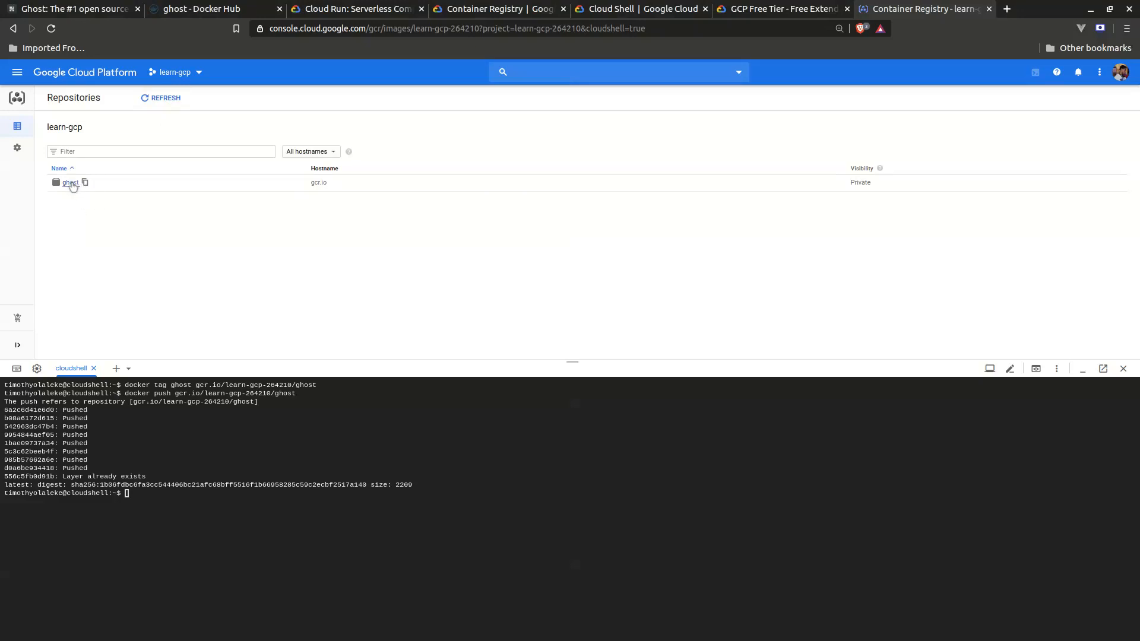
pyautogui.click(70, 183)
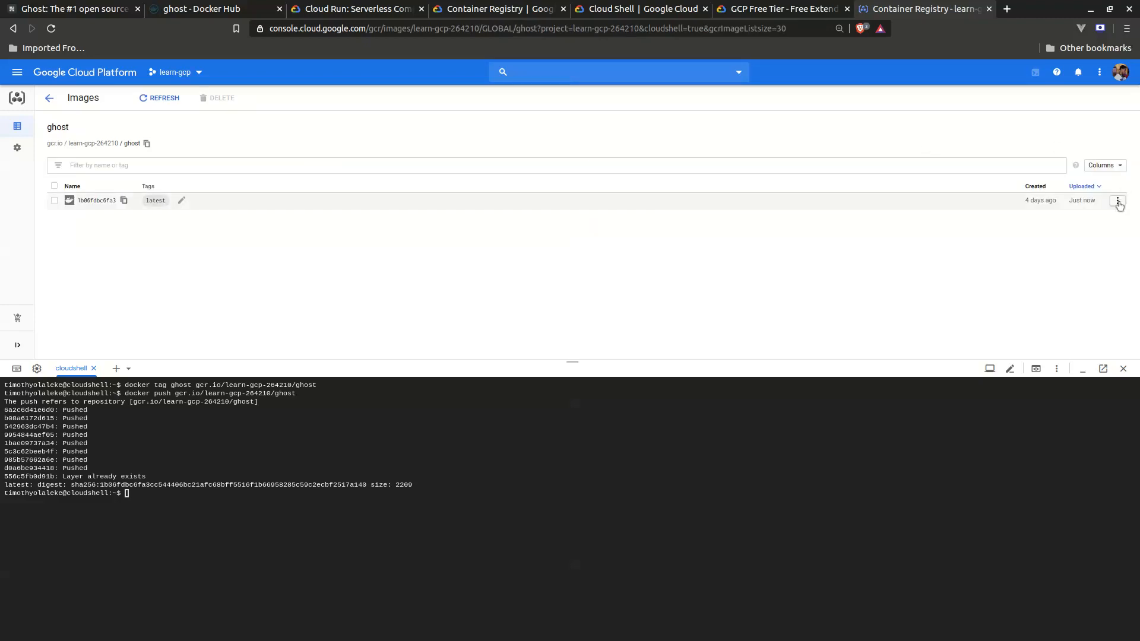
pyautogui.click(1119, 200)
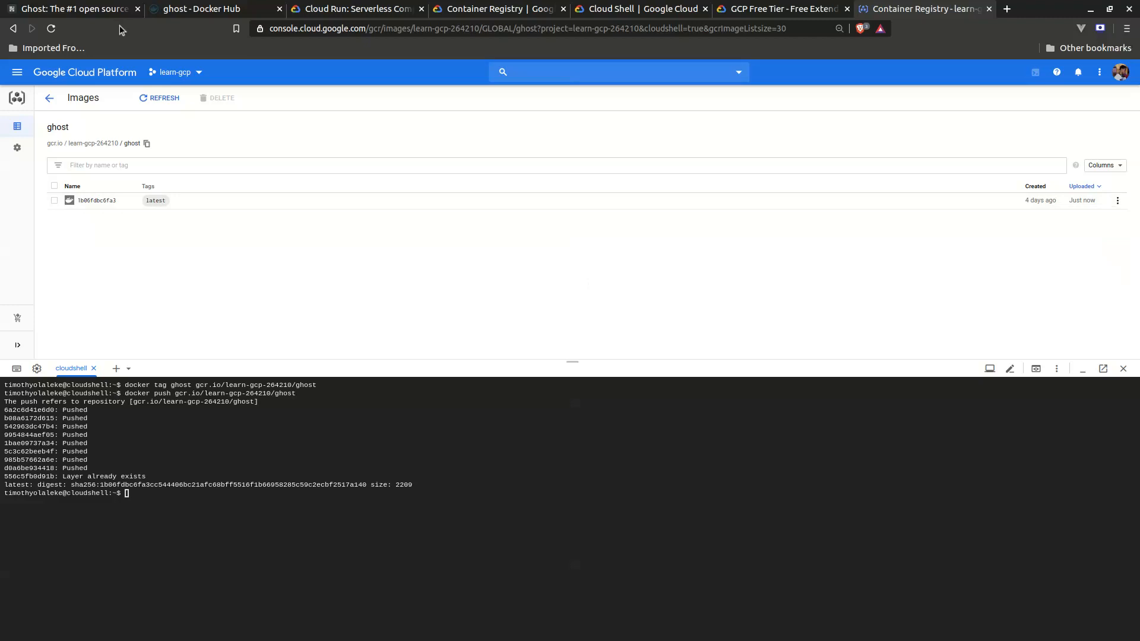
pyautogui.click(16, 71)
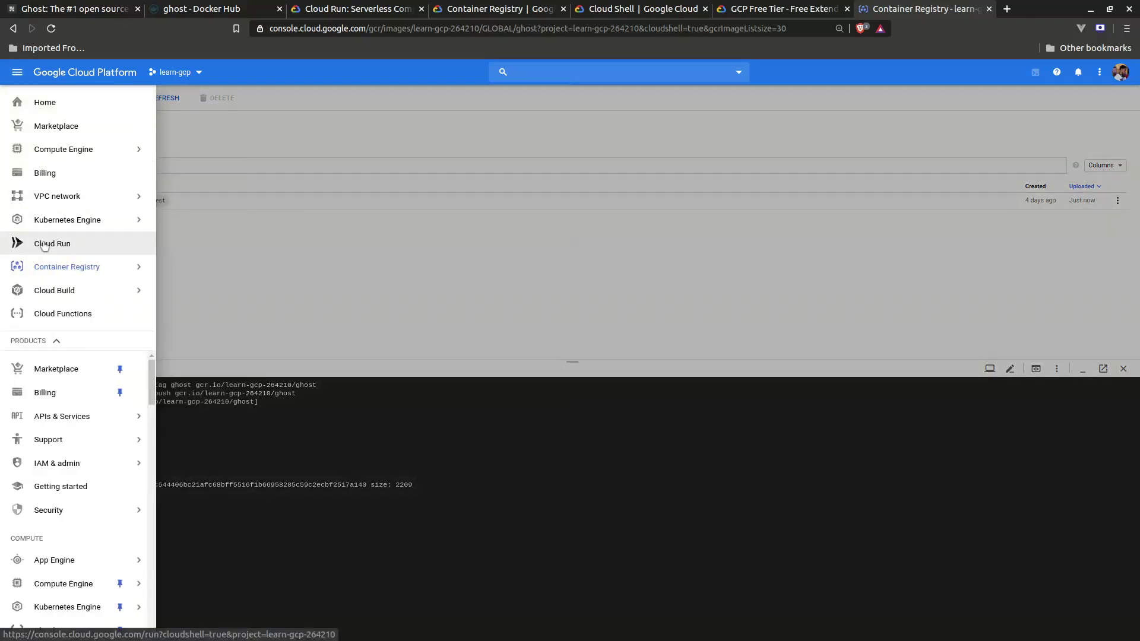
# Go to Cloud Run services and start creating a new service for learn-gcp
pyautogui.click(52, 244)
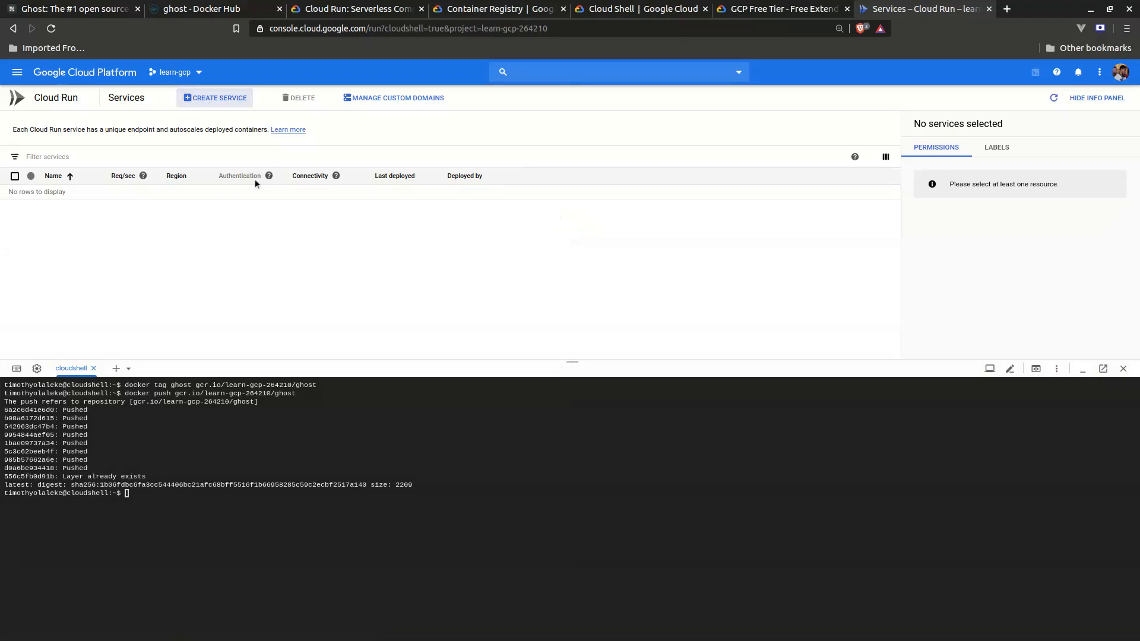
pyautogui.click(214, 97)
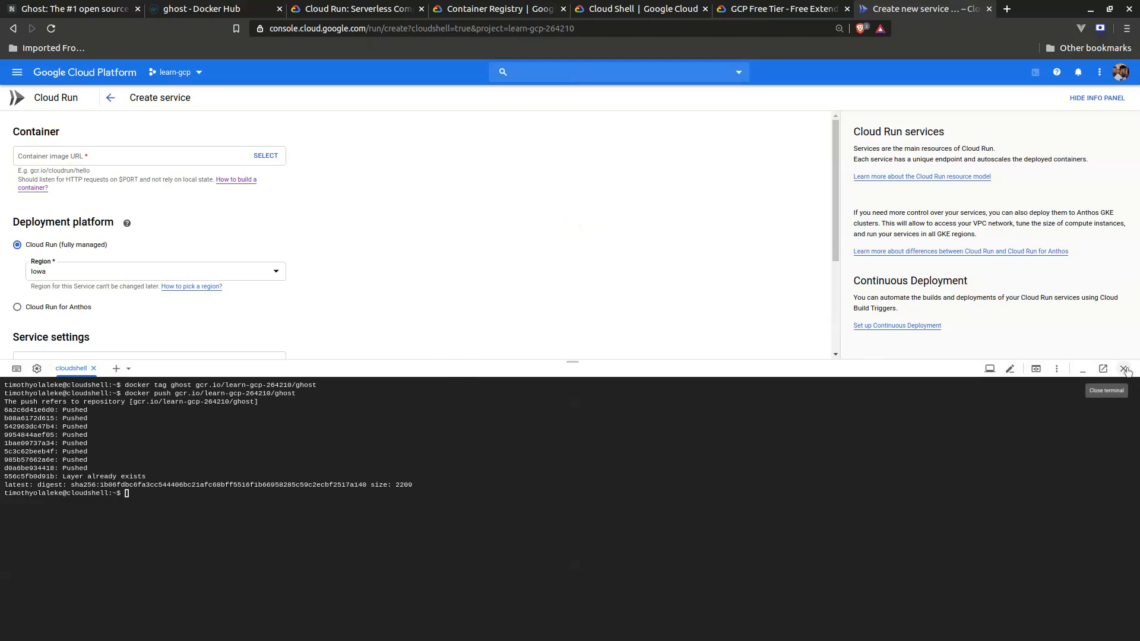
pyautogui.moveTo(610, 261)
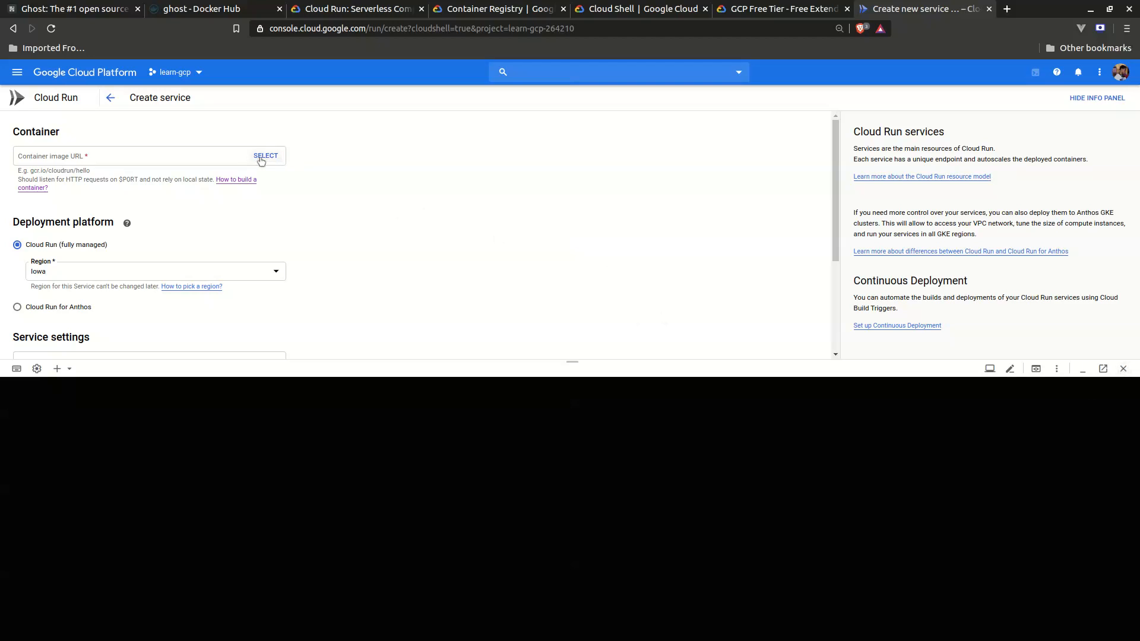
# Select the latest ghost image from the gcr.io registry as the service's container
pyautogui.click(266, 154)
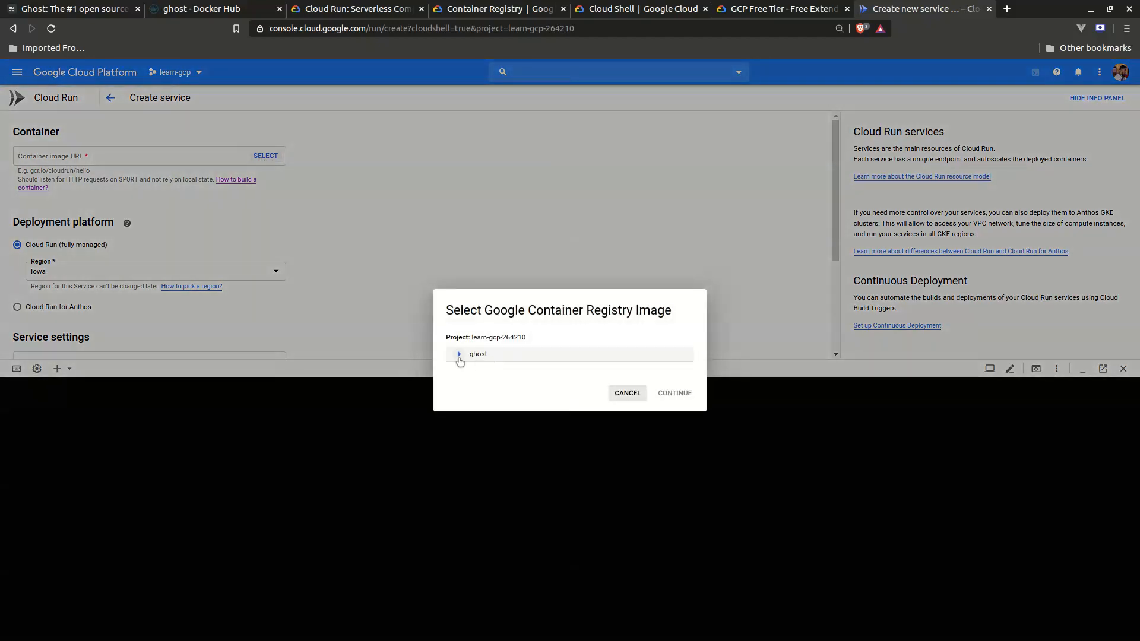
pyautogui.click(458, 354)
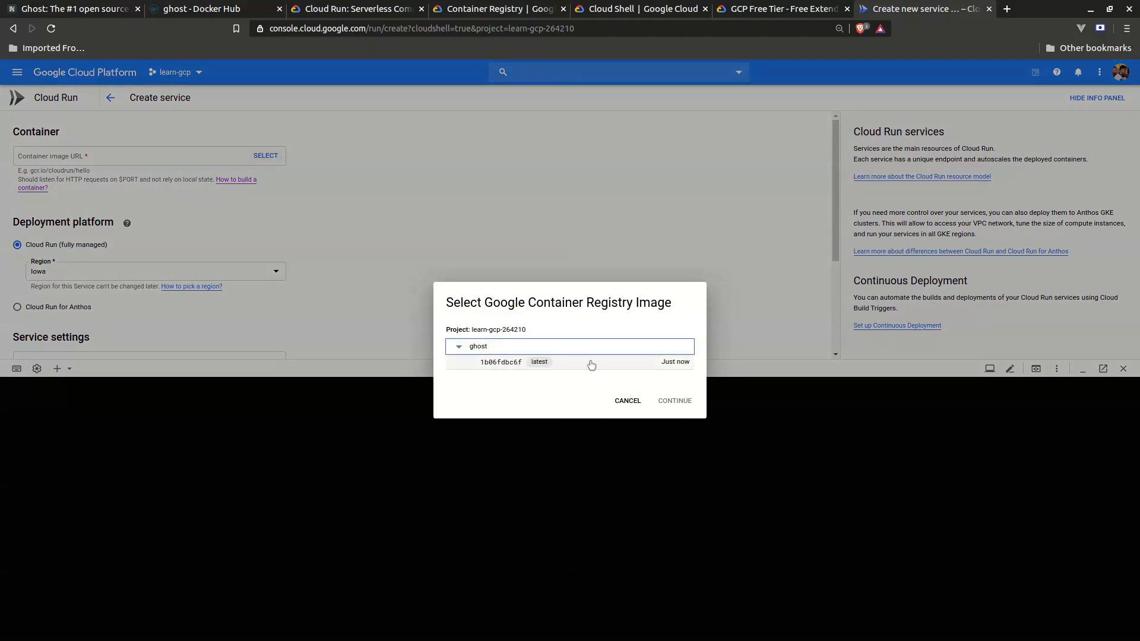
pyautogui.click(675, 402)
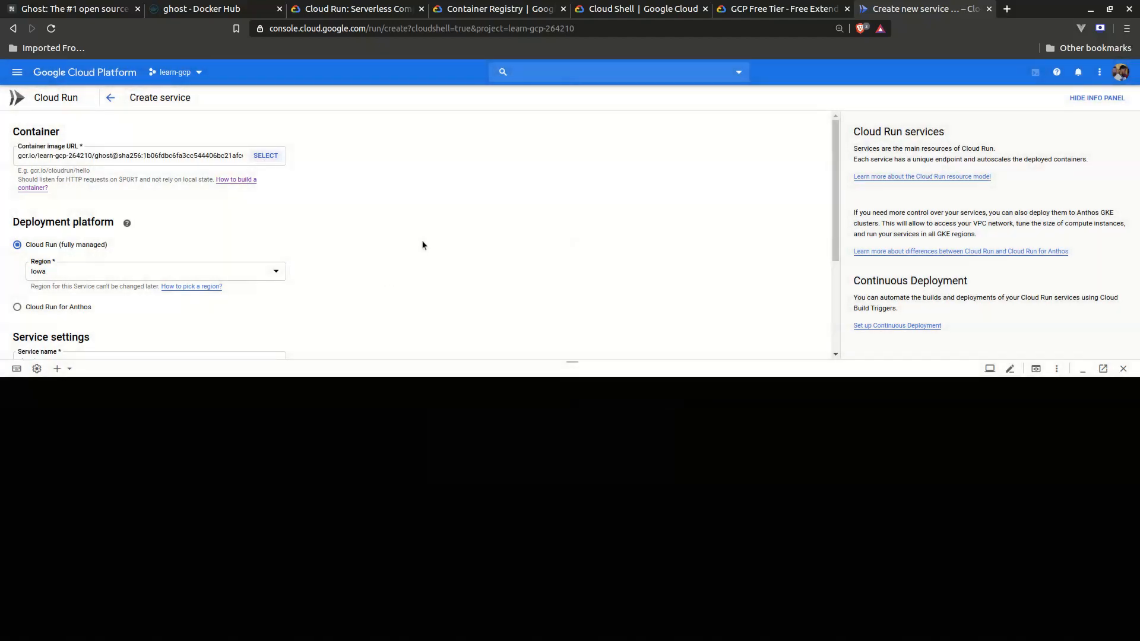
pyautogui.scroll(-3)
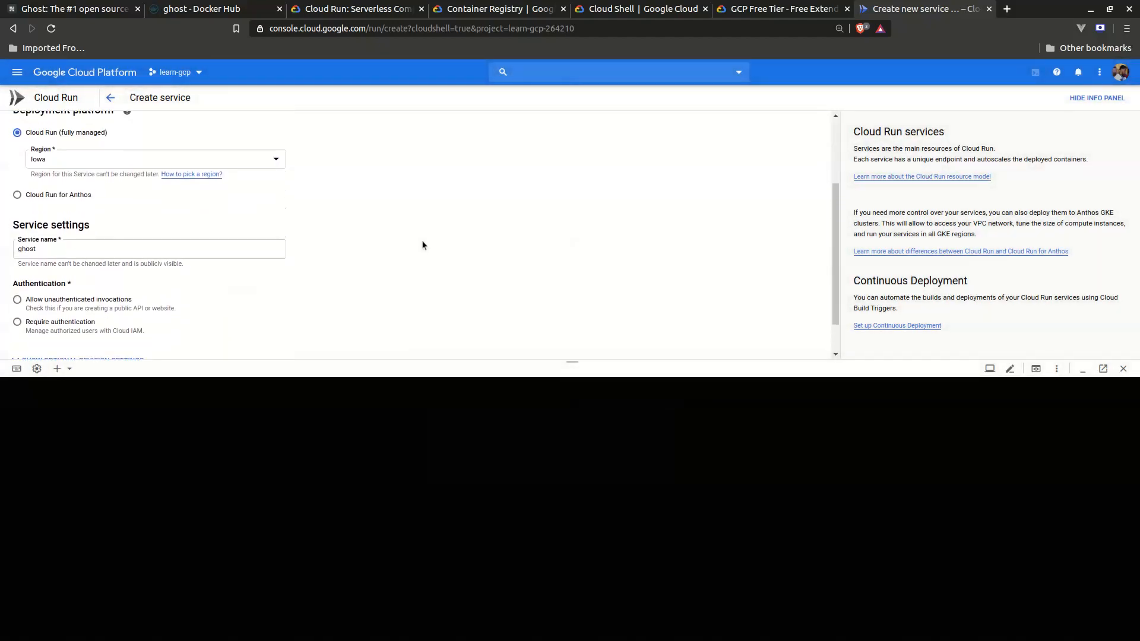
pyautogui.scroll(-3)
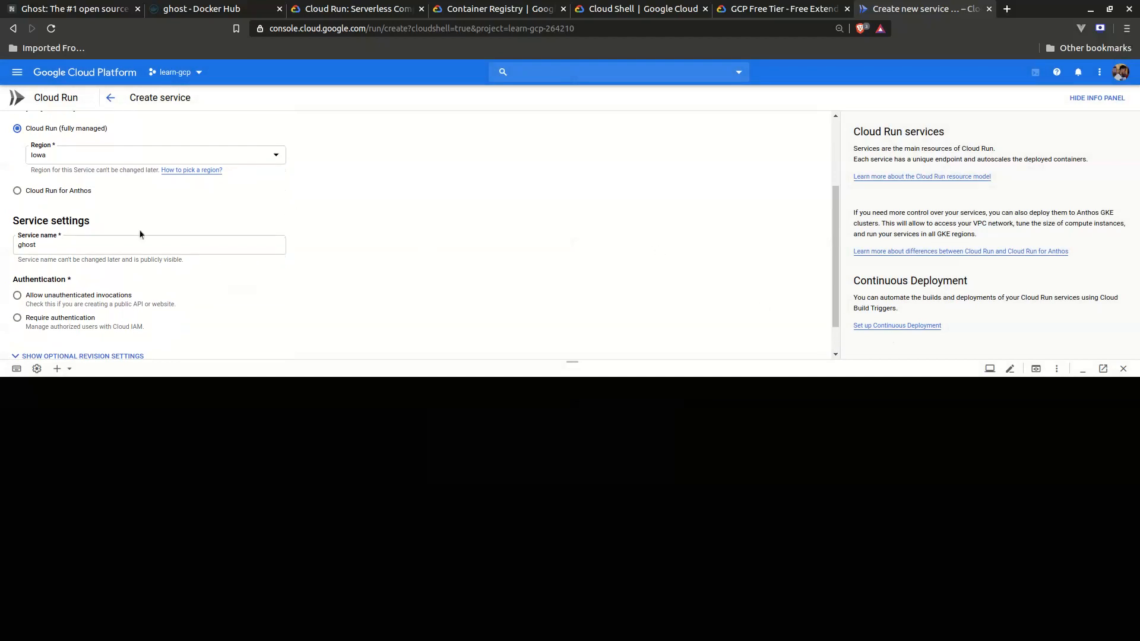
# Keep the service name ghost and allow unauthenticated invocations, revealing revision settings
pyautogui.click(148, 245)
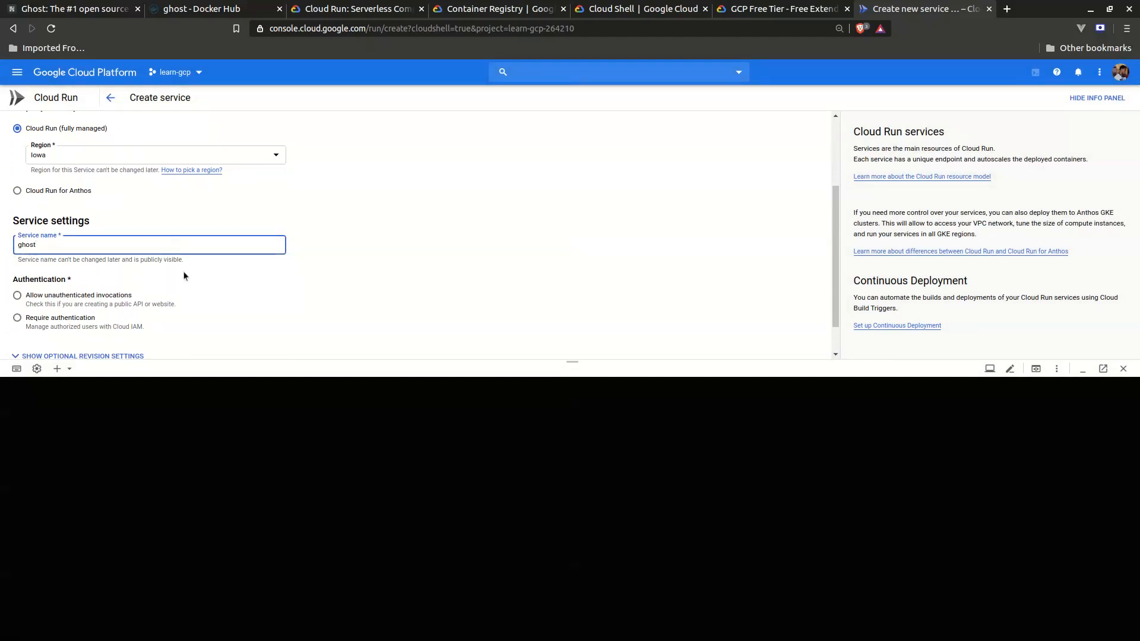
pyautogui.scroll(-3)
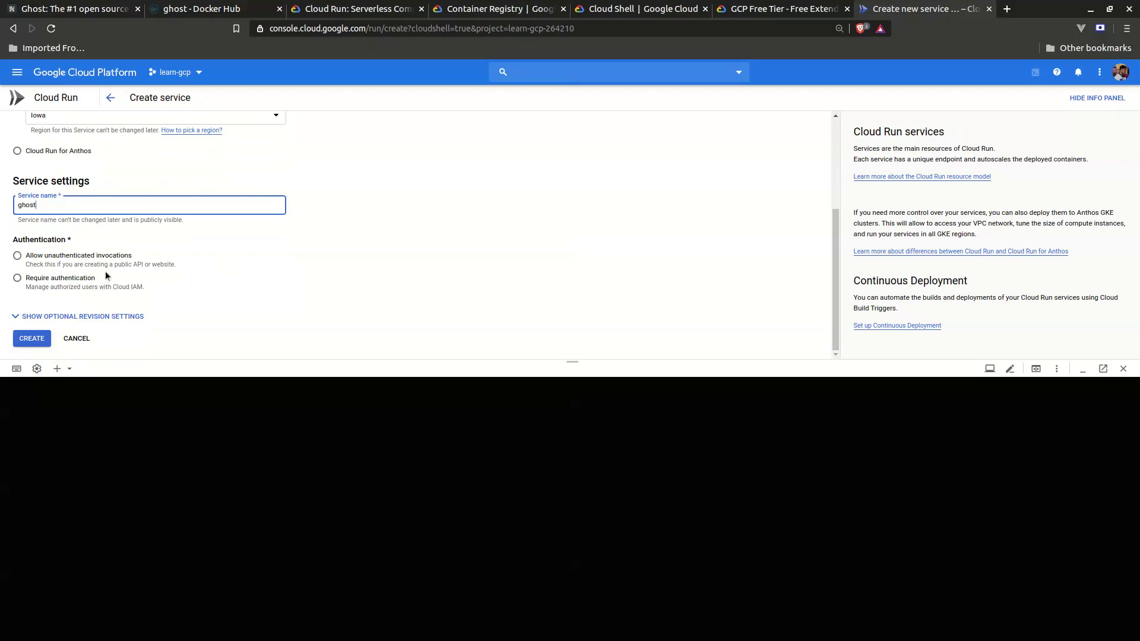
pyautogui.click(17, 255)
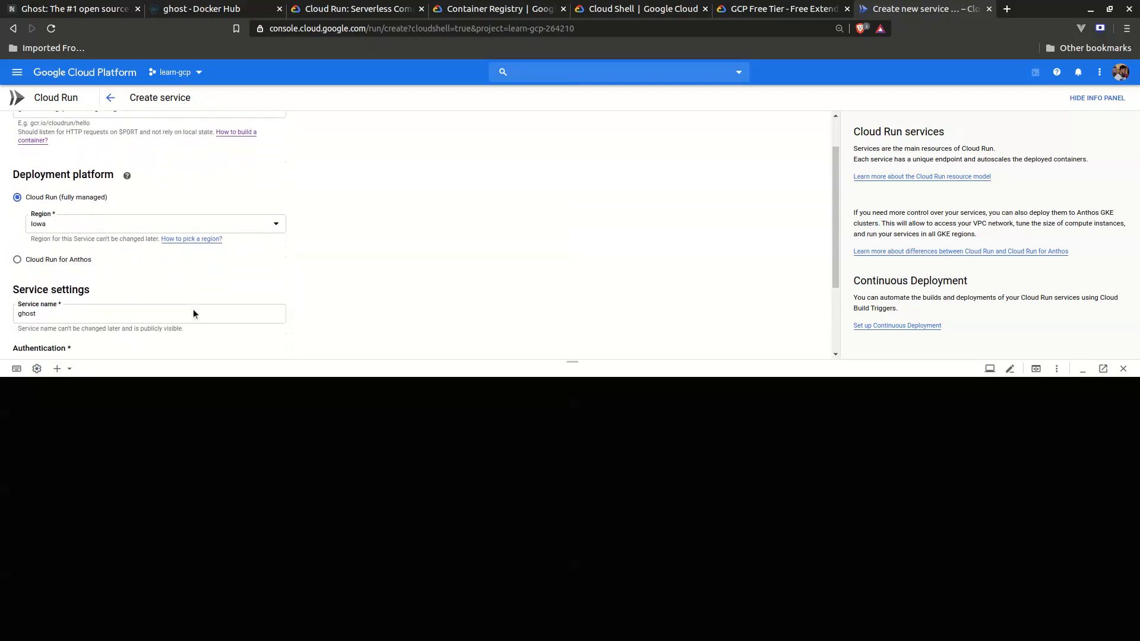
pyautogui.scroll(-3)
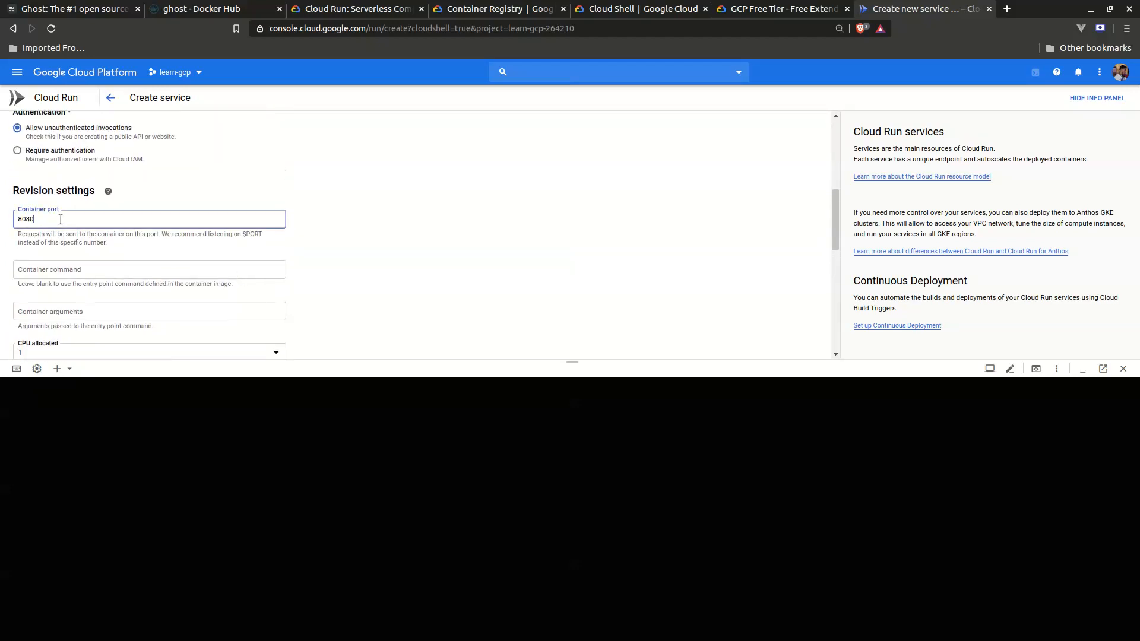
# Clear container port 8080, confirm Ghost's default port 2368 on Docker Hub, and return to the form
pyautogui.doubleClick(25, 218)
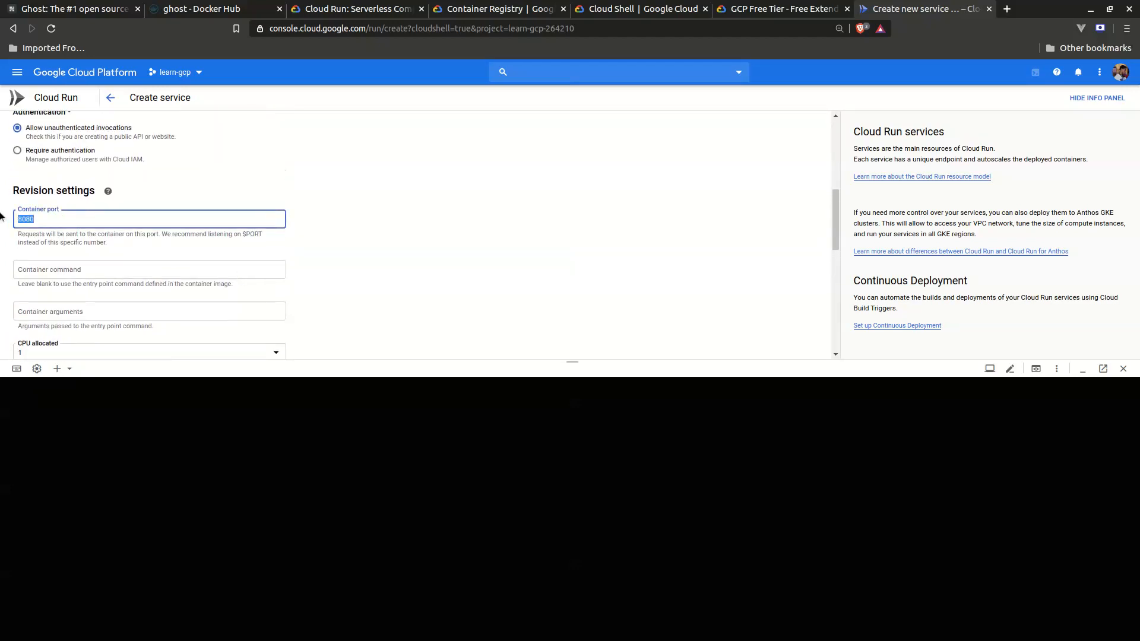
pyautogui.press('Delete')
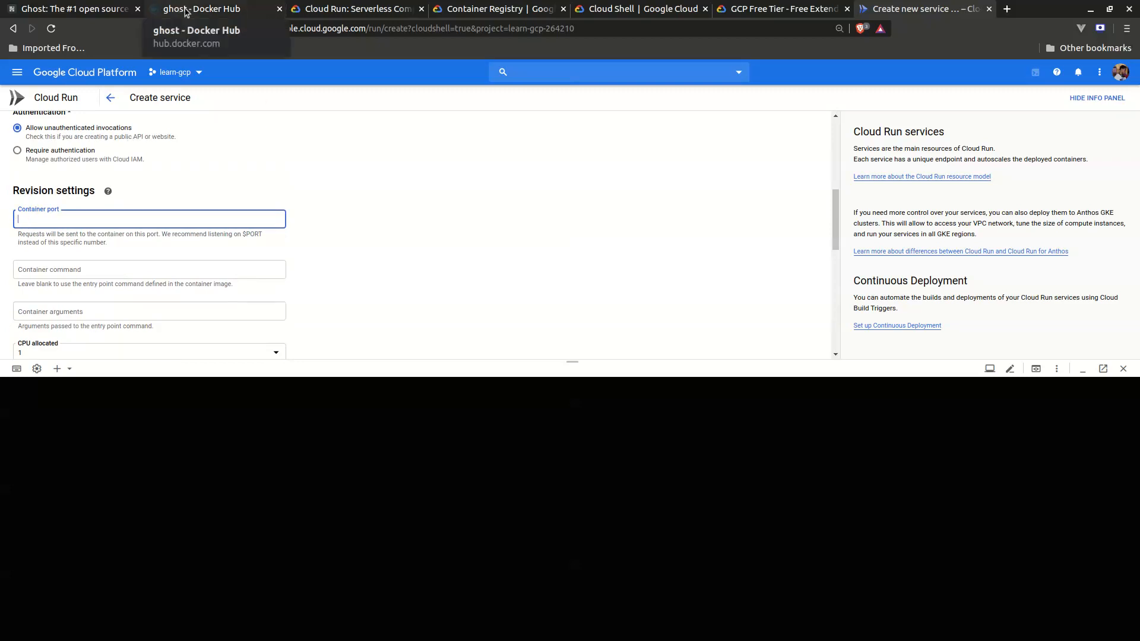
pyautogui.click(196, 9)
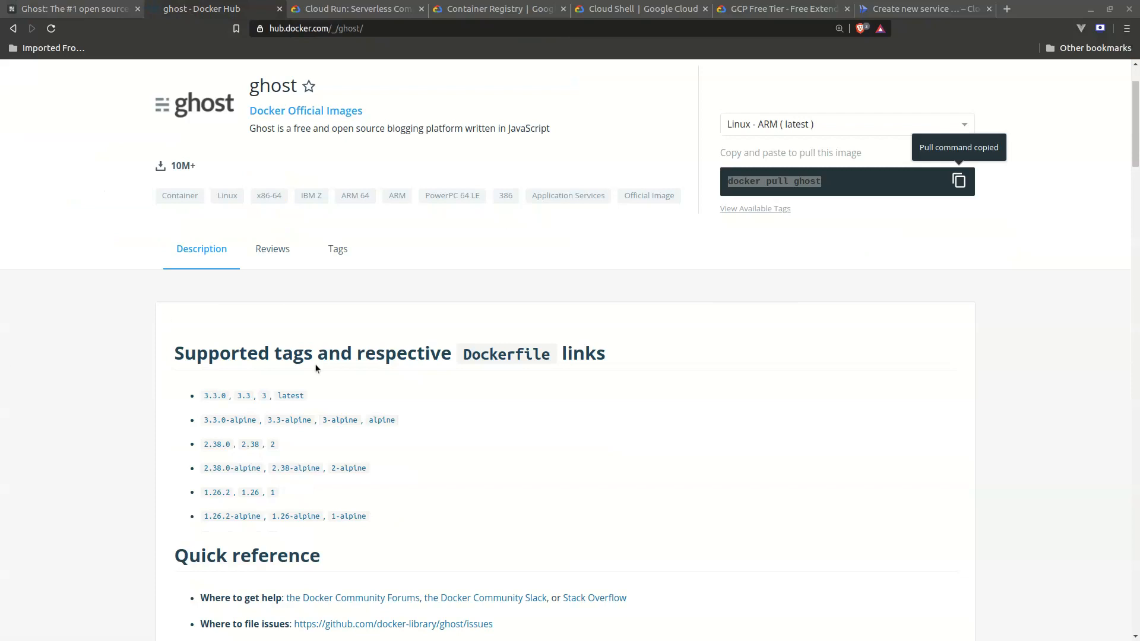
pyautogui.scroll(-3)
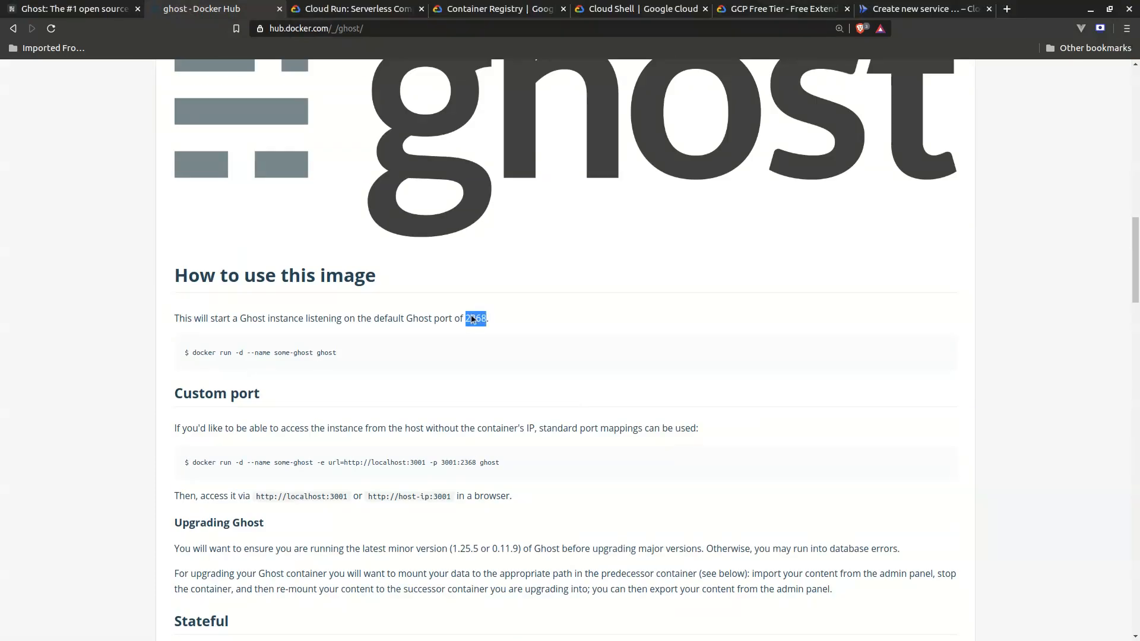
pyautogui.click(919, 10)
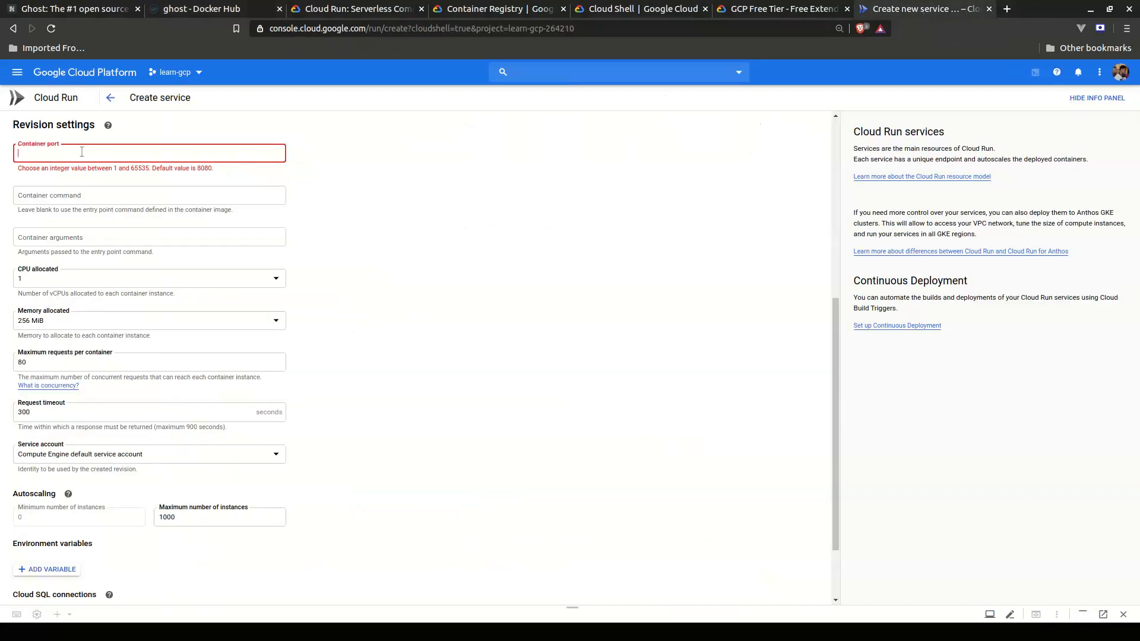
# Deploy the ghost service on container port 2368 and open its public service URL
pyautogui.write('2368')
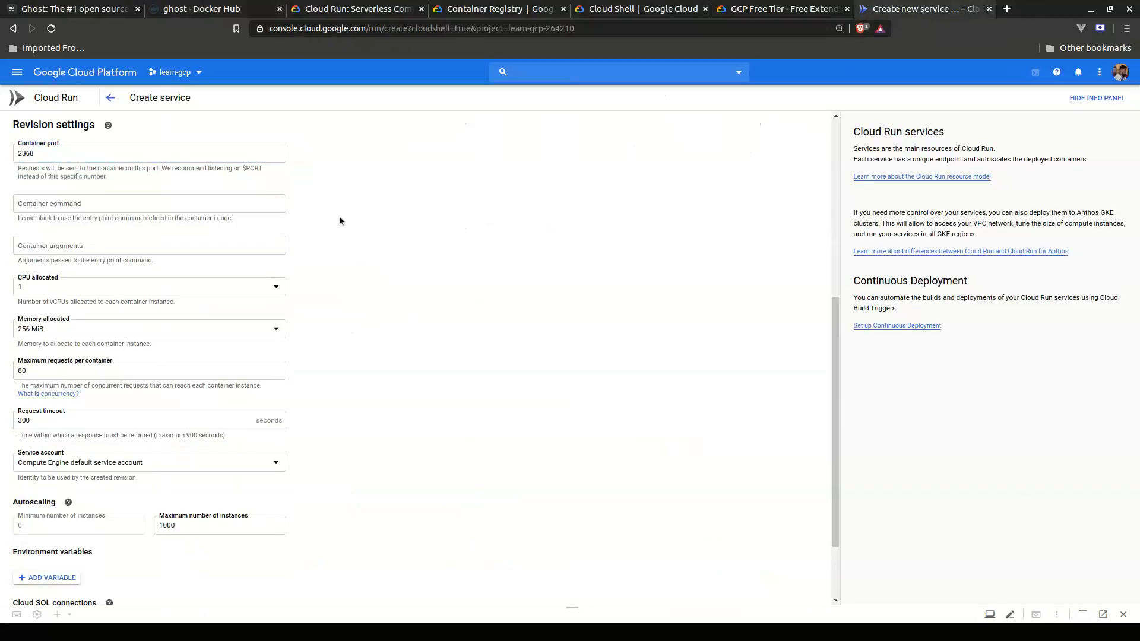
pyautogui.scroll(-3)
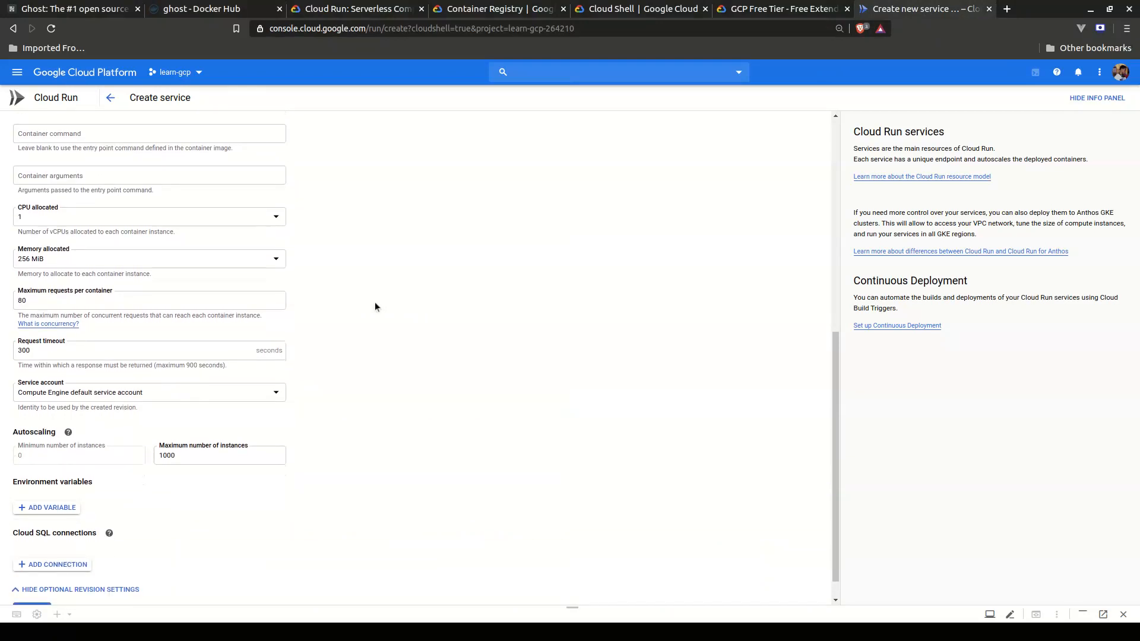
pyautogui.scroll(-3)
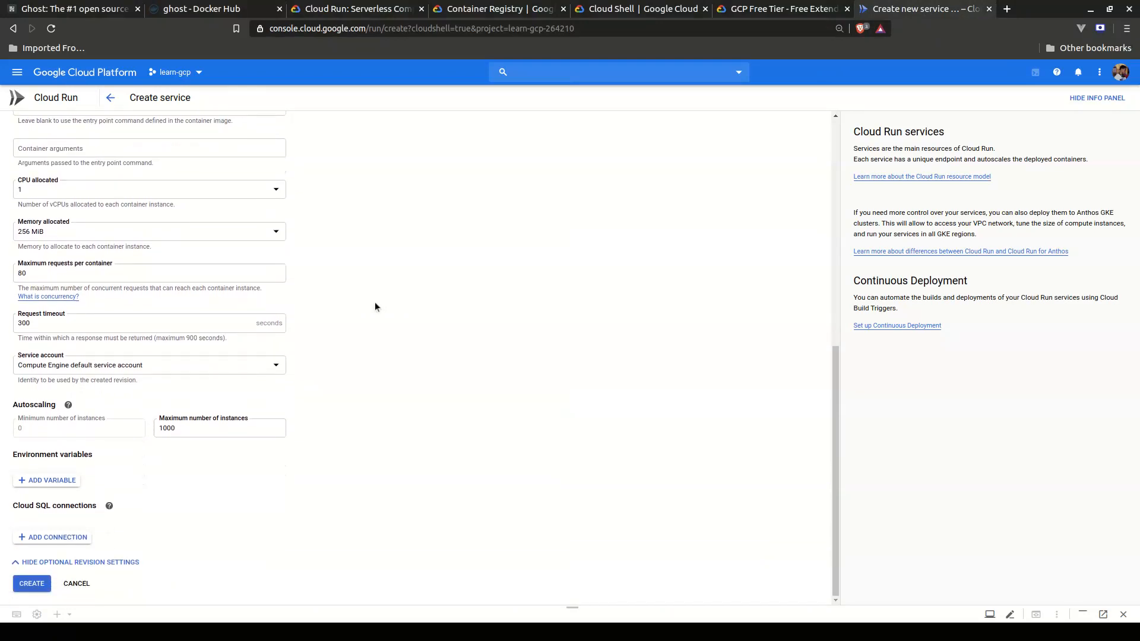
pyautogui.moveTo(133, 513)
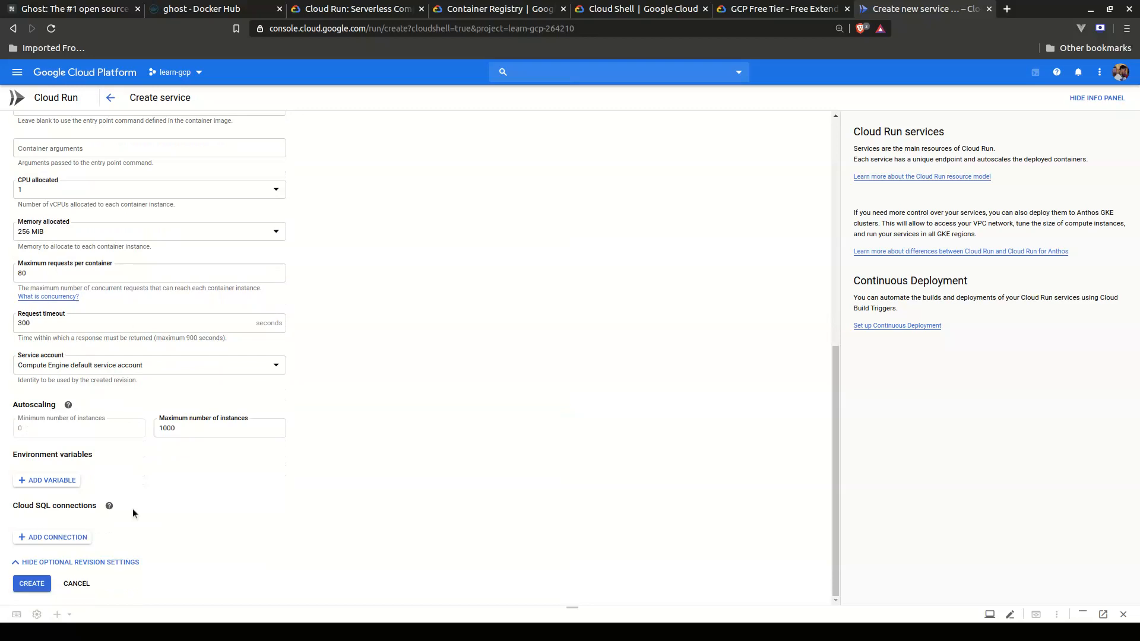
pyautogui.moveTo(342, 501)
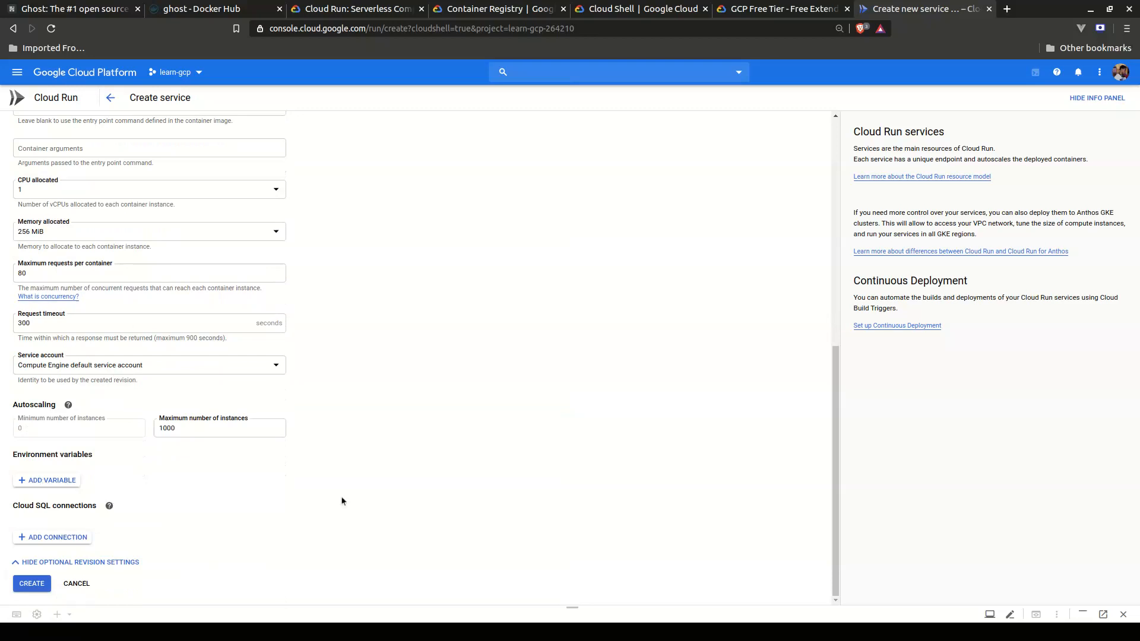
pyautogui.moveTo(372, 497)
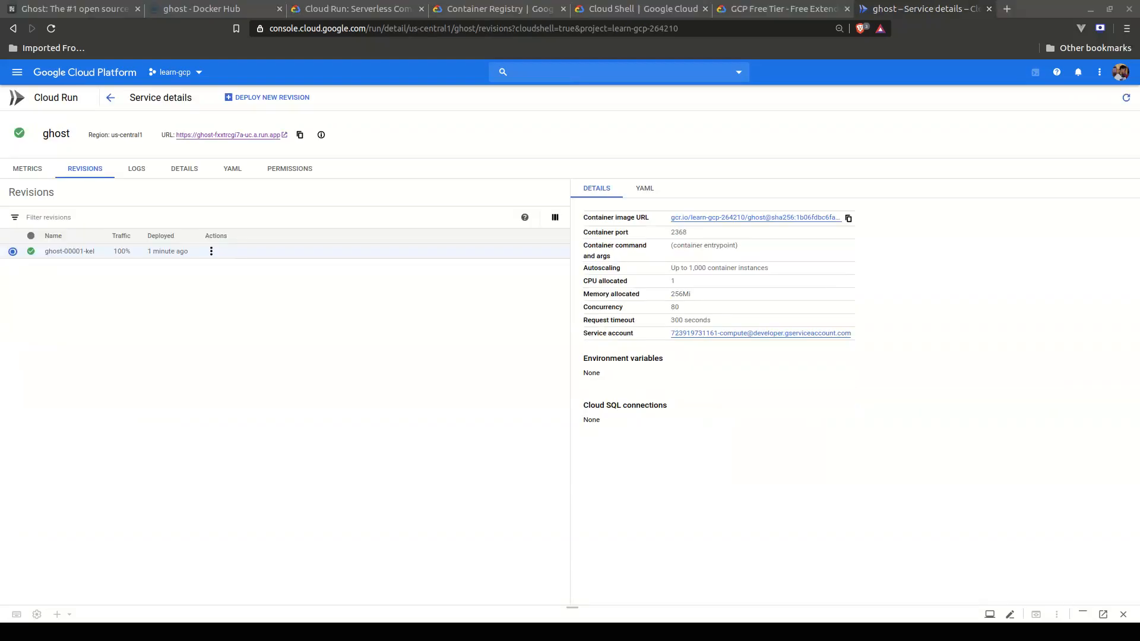
pyautogui.moveTo(230, 138)
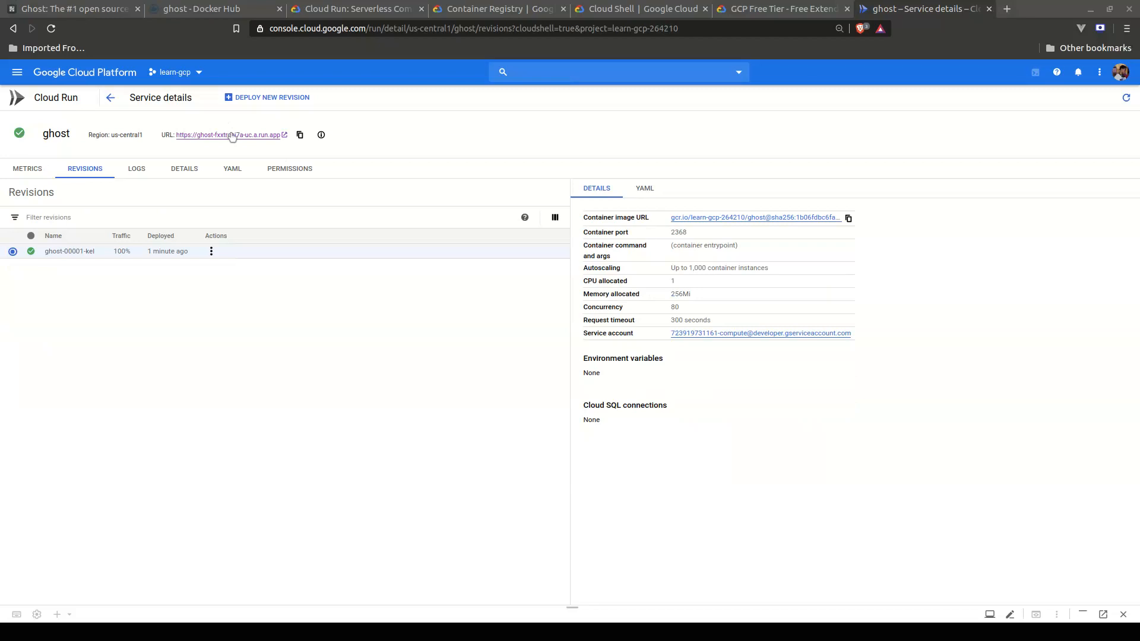
pyautogui.click(230, 134)
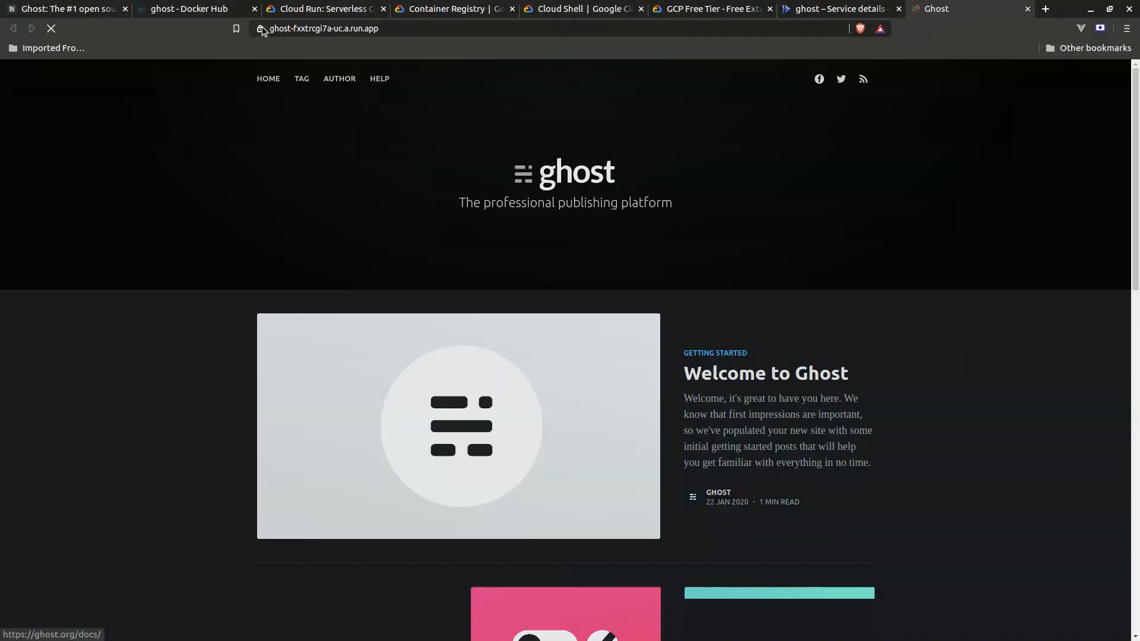
# Verify the blog's HTTPS padlock, scroll its starter posts, and return to the ghost Service details
pyautogui.click(262, 28)
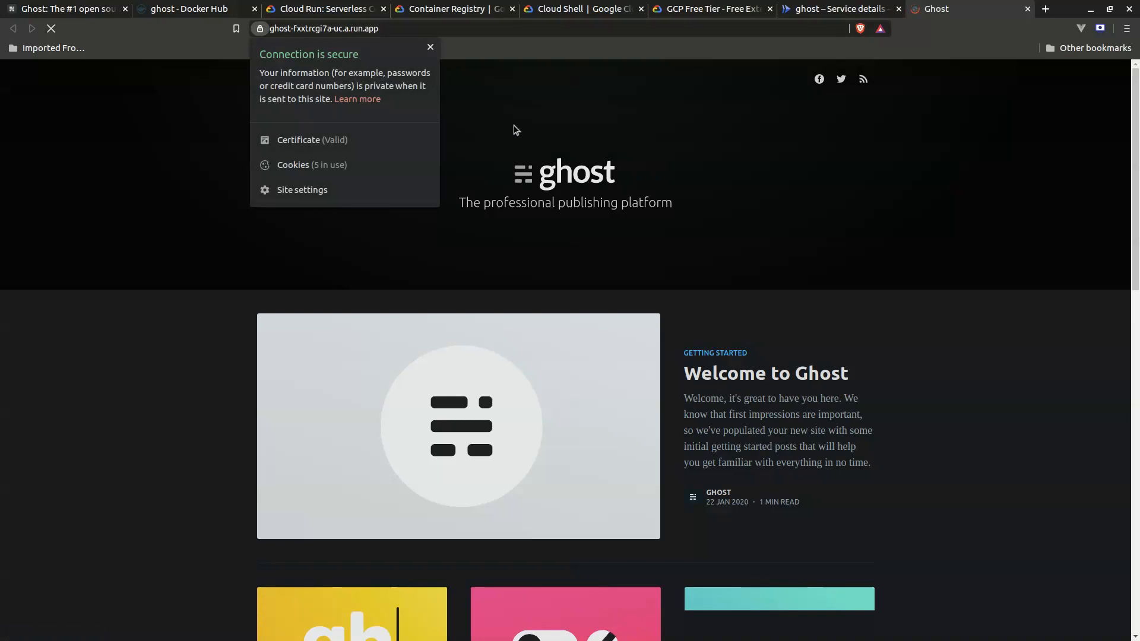
pyautogui.scroll(-3)
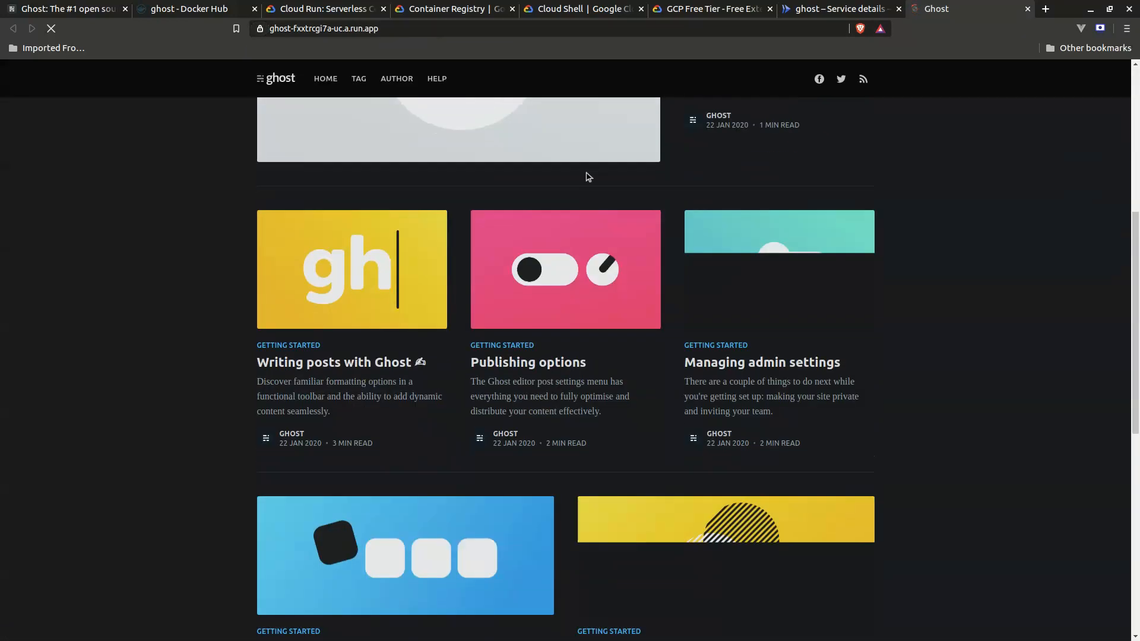
pyautogui.scroll(-3)
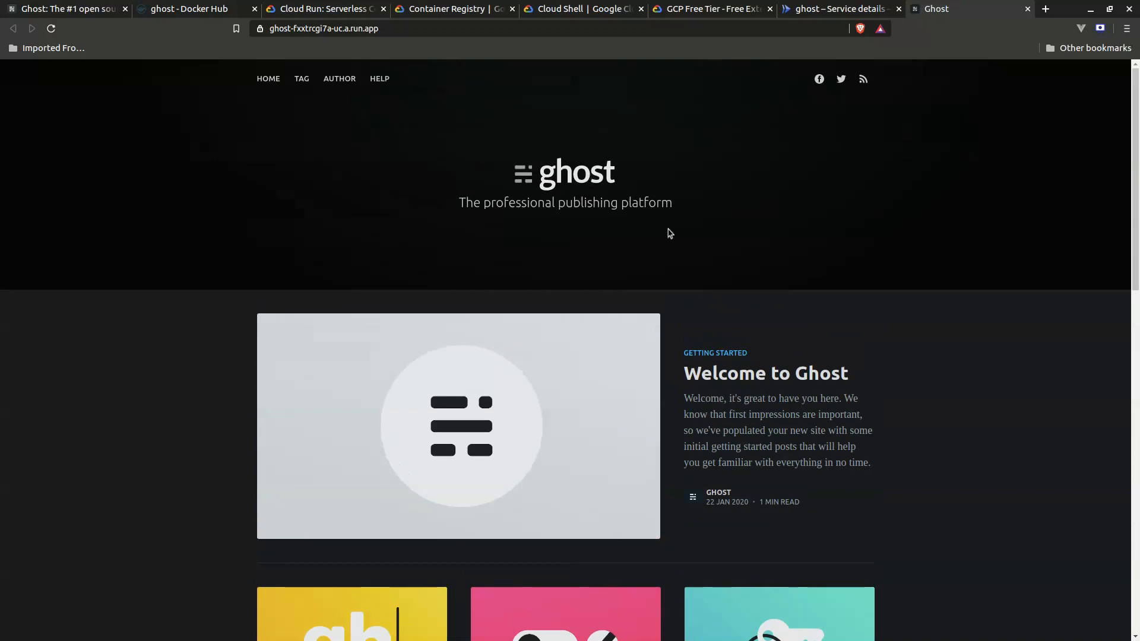
pyautogui.click(842, 9)
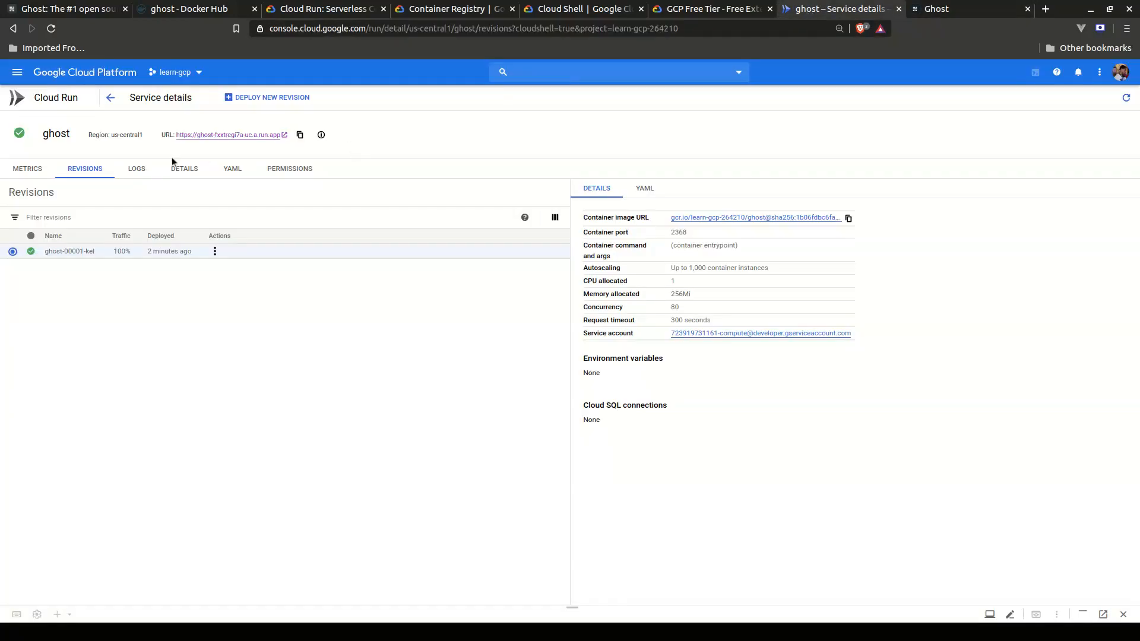
pyautogui.moveTo(135, 173)
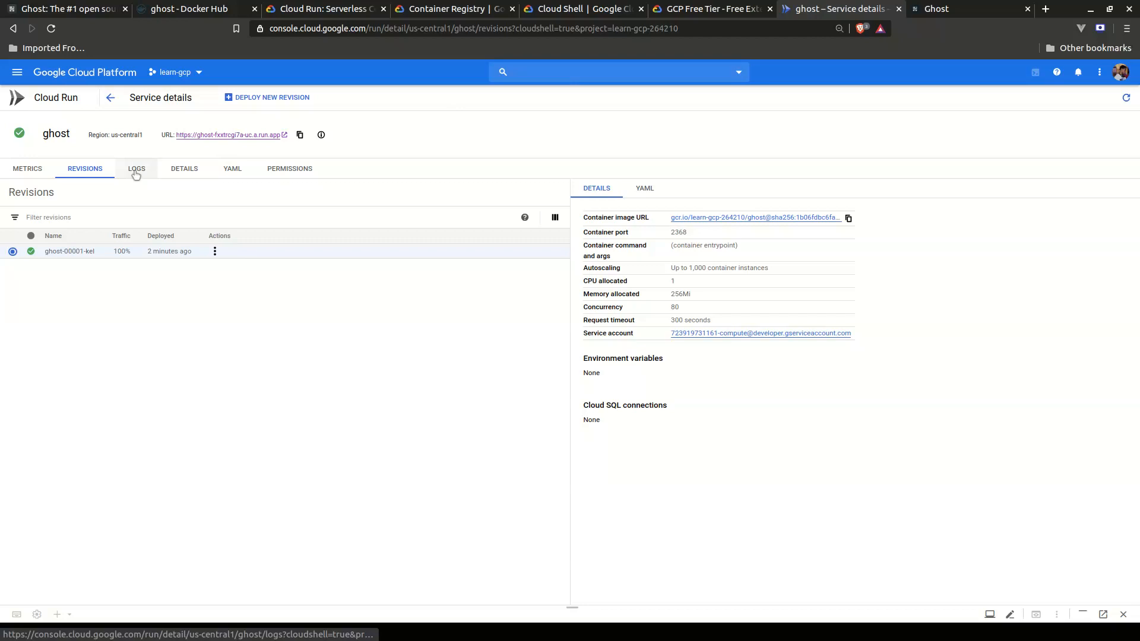
# Review the ghost service's Logs and Permissions, then start a Deploy New Revision
pyautogui.click(135, 169)
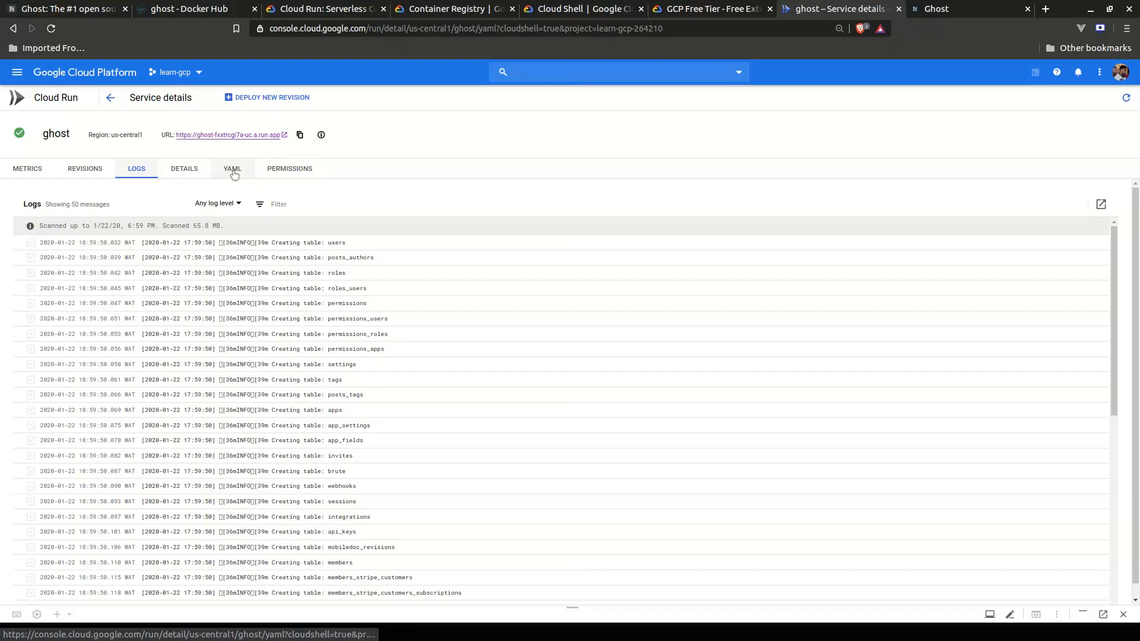
pyautogui.click(288, 168)
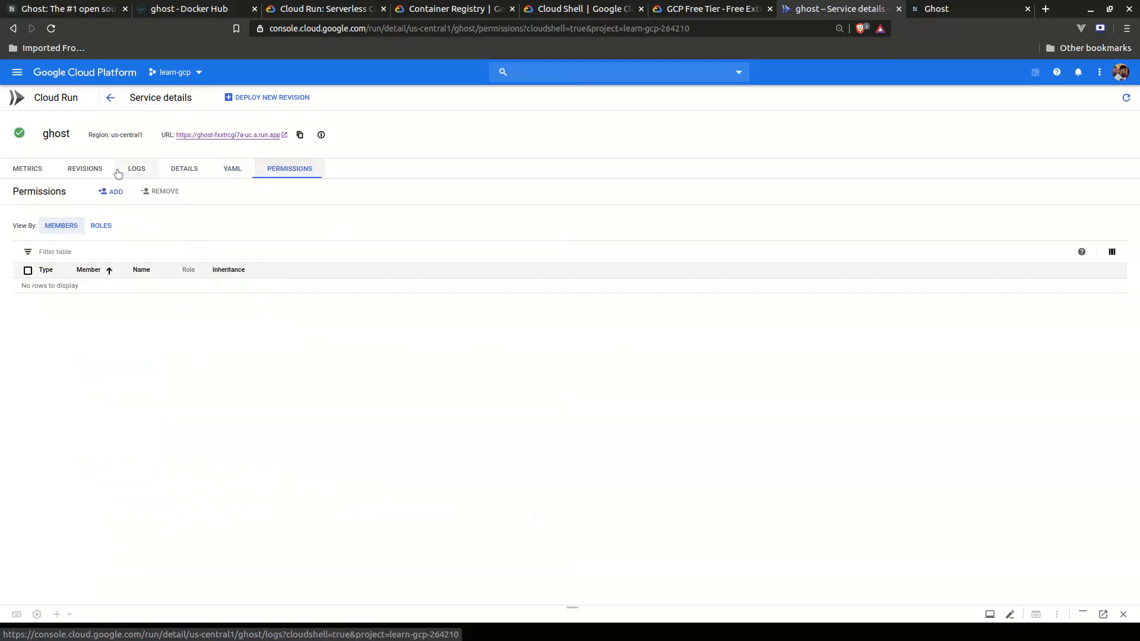
pyautogui.moveTo(110, 98)
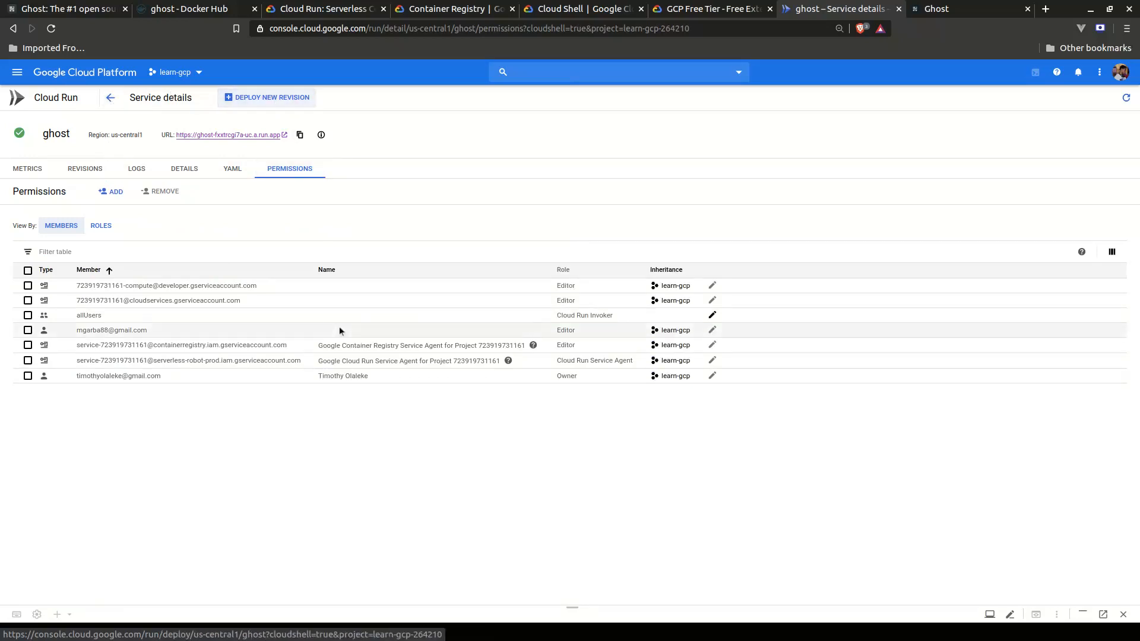
pyautogui.click(266, 98)
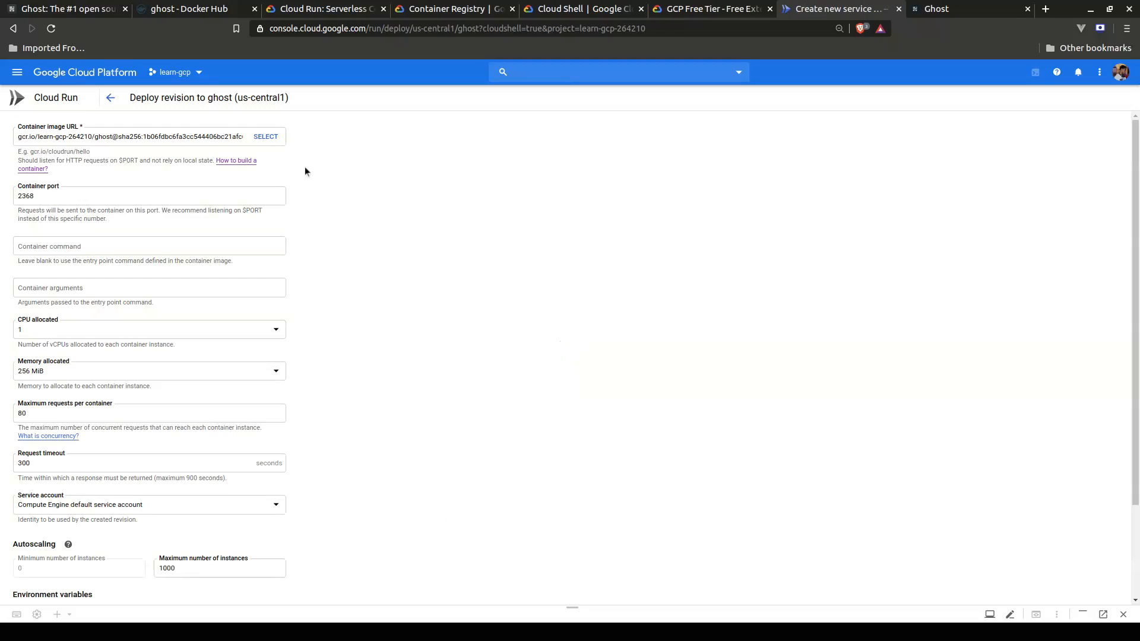
# Cancel the container image picker and leave the revision form back to the services list
pyautogui.click(267, 136)
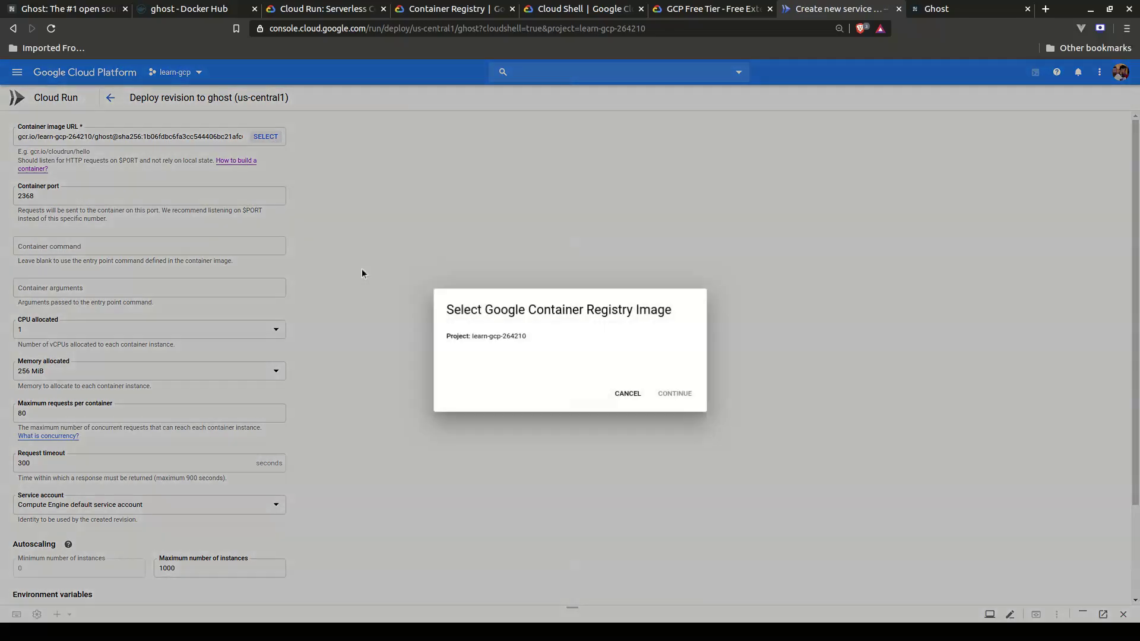
pyautogui.click(627, 393)
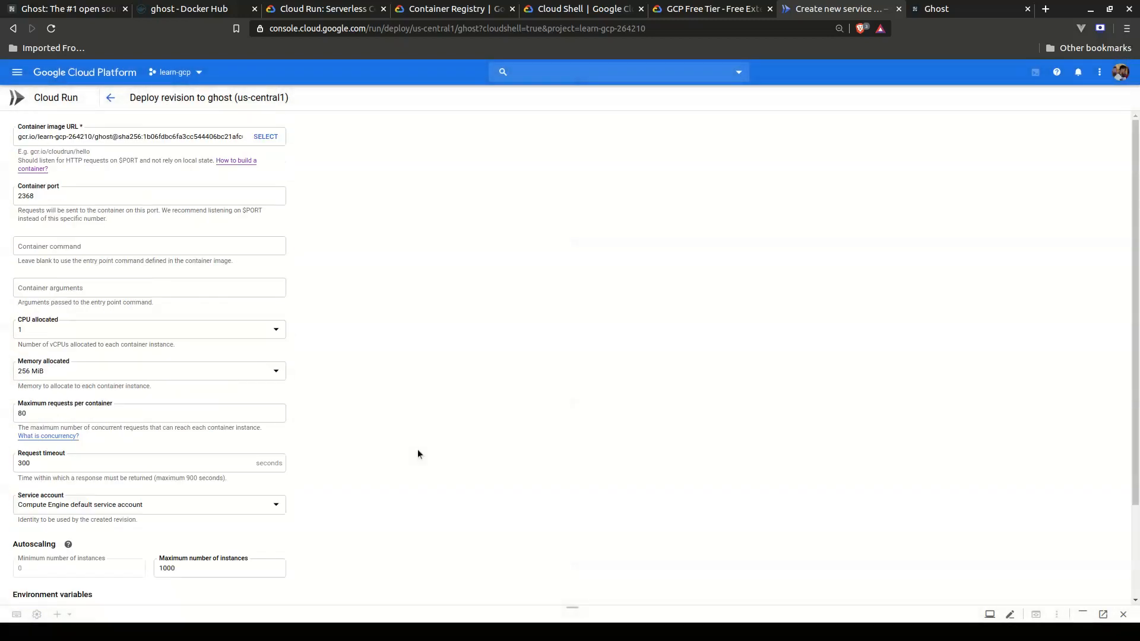
pyautogui.moveTo(109, 97)
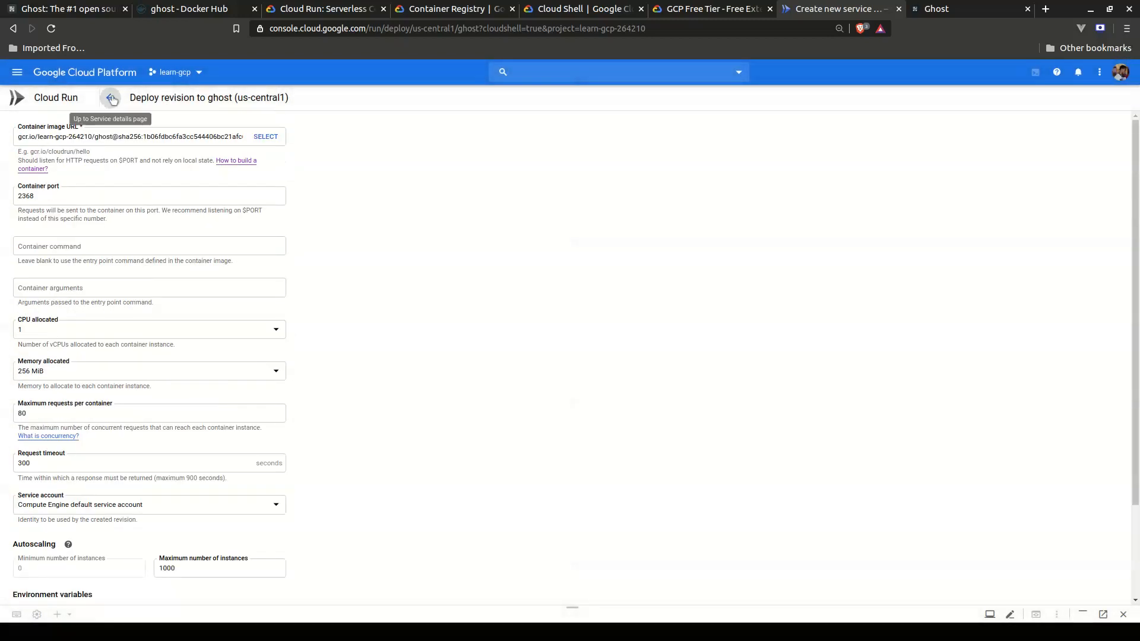
pyautogui.click(109, 98)
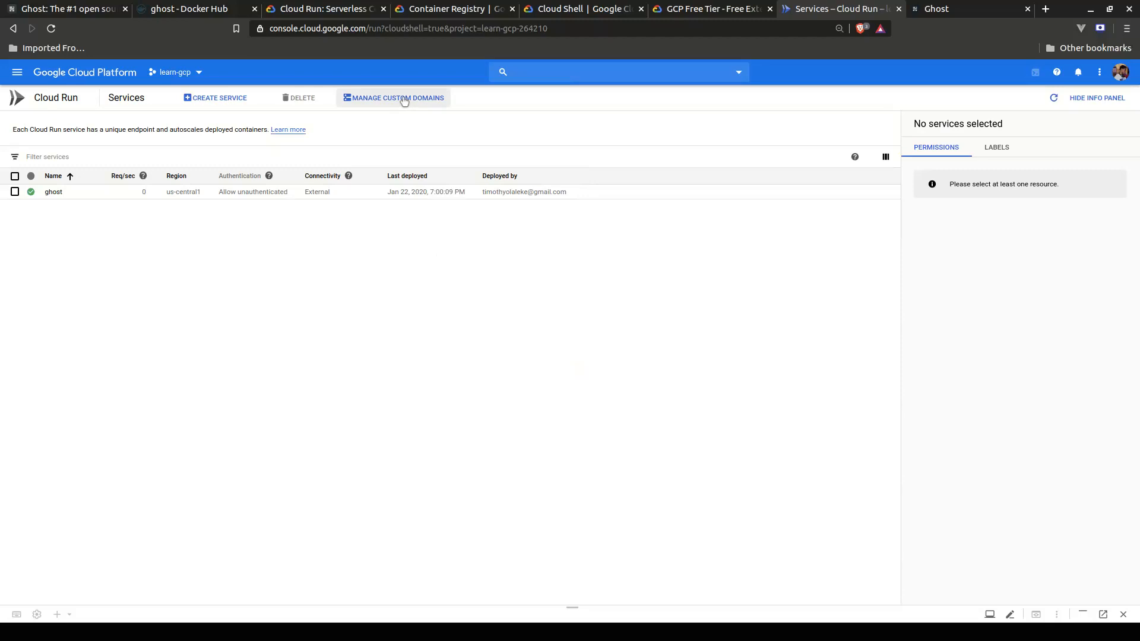
pyautogui.click(403, 98)
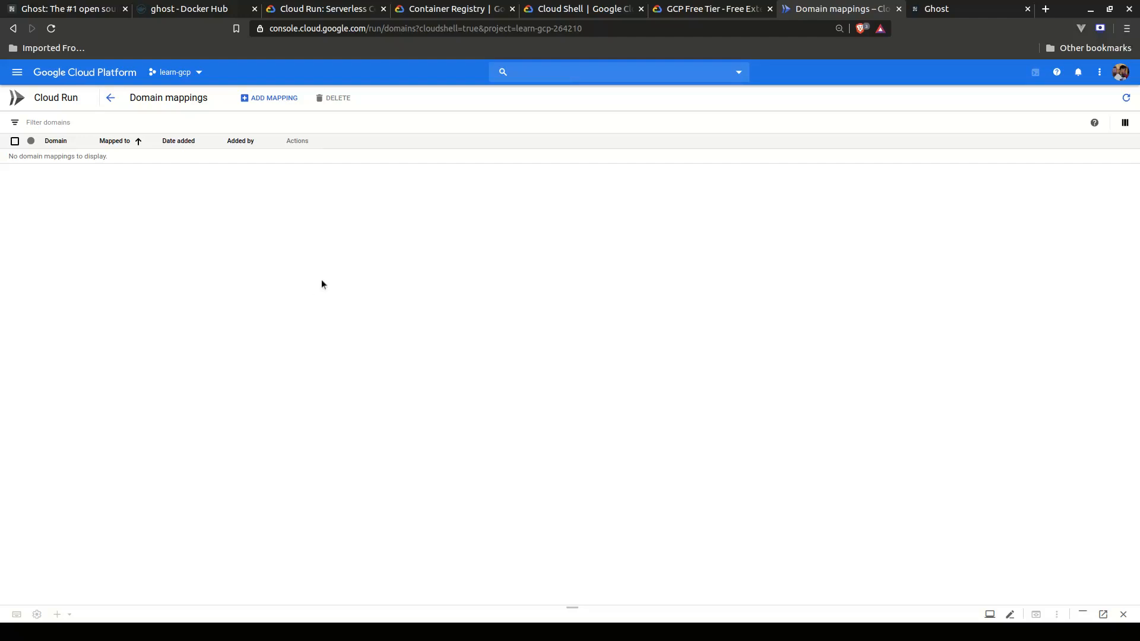
pyautogui.moveTo(229, 212)
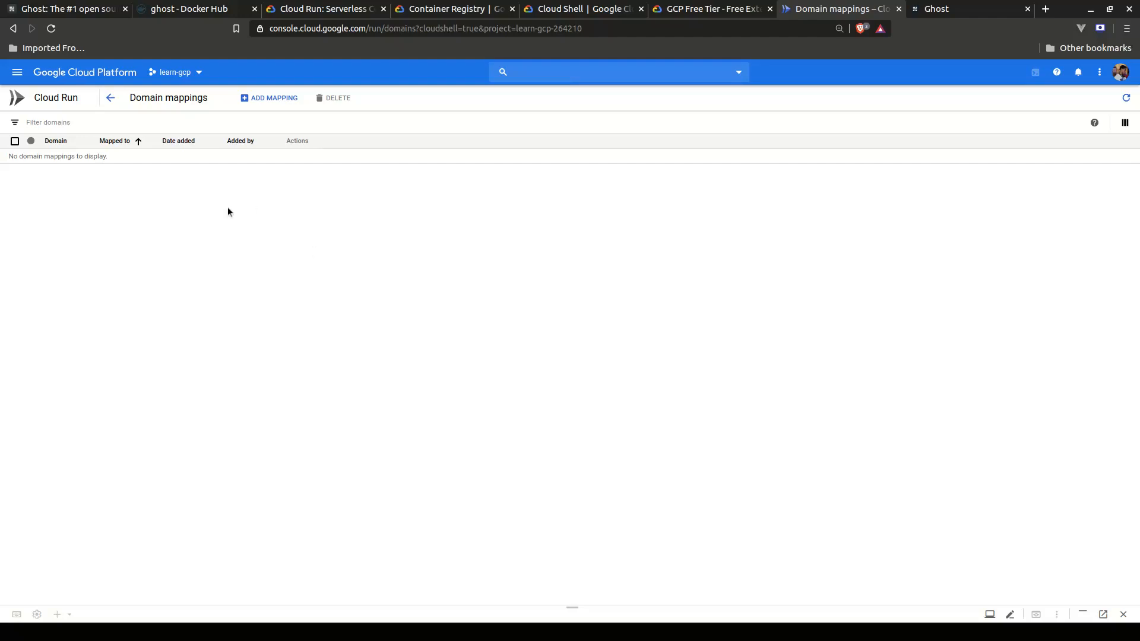
pyautogui.moveTo(110, 98)
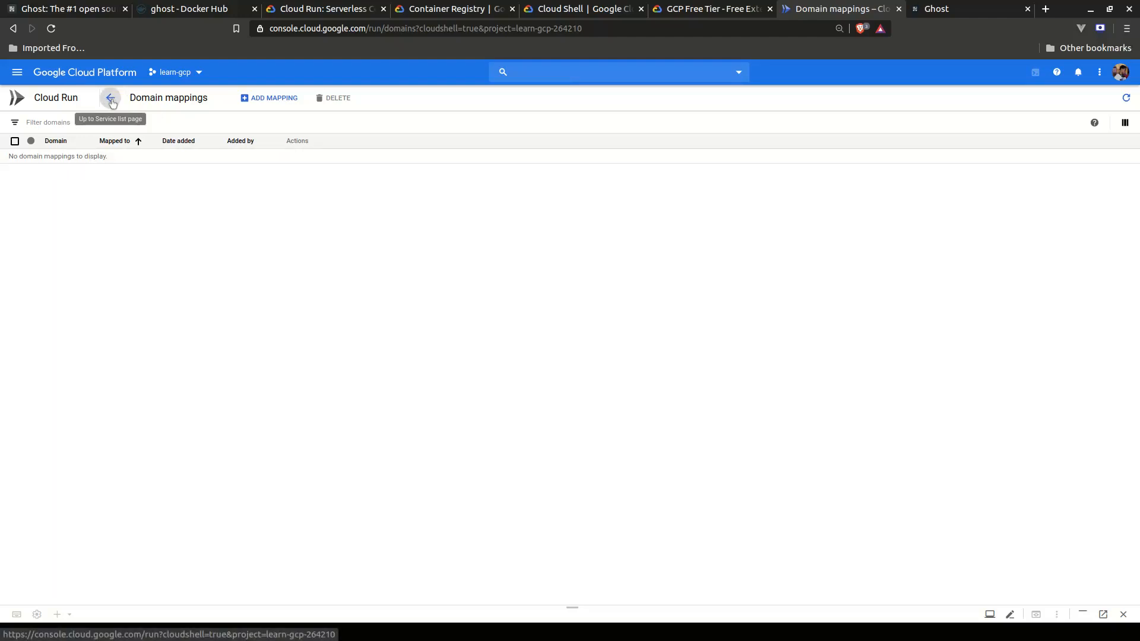
pyautogui.click(110, 97)
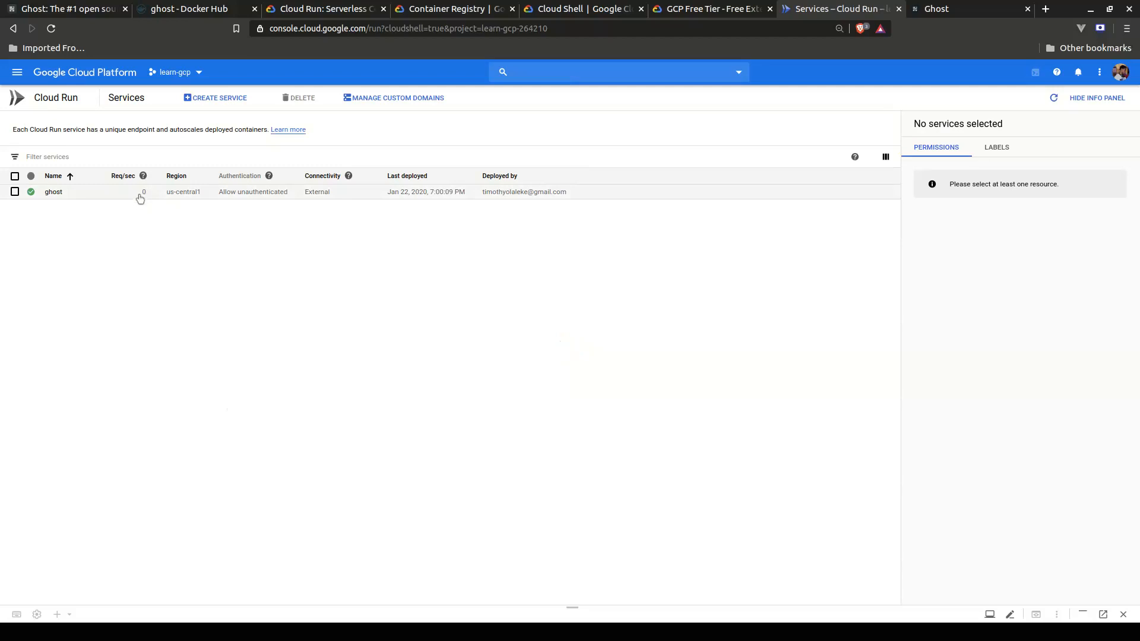
pyautogui.moveTo(137, 204)
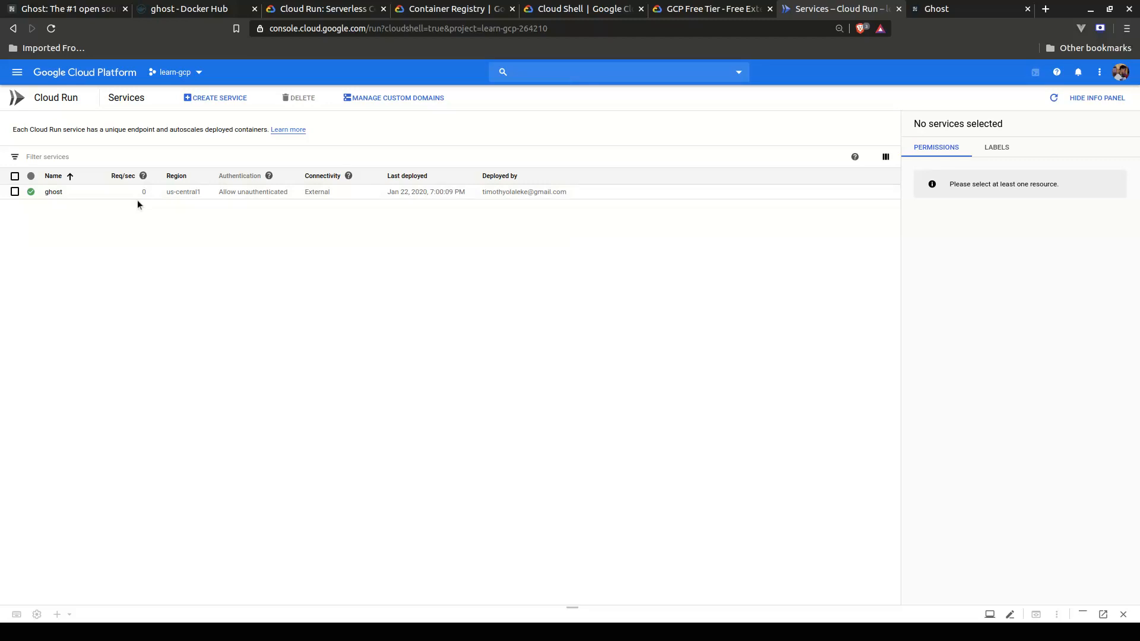
pyautogui.moveTo(157, 349)
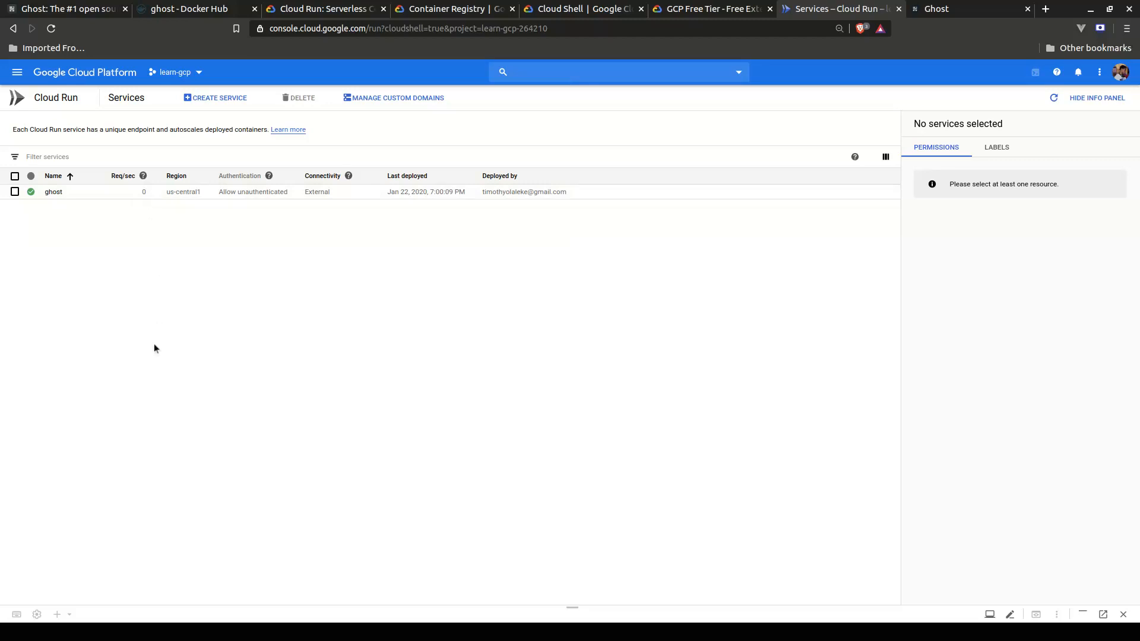
pyautogui.moveTo(186, 335)
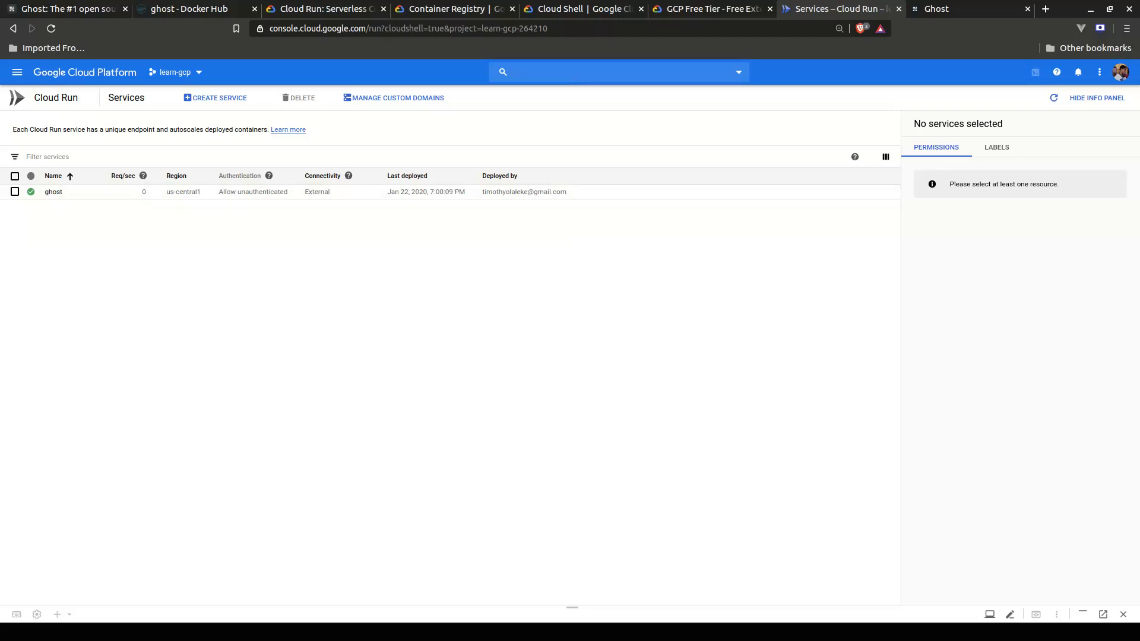
pyautogui.moveTo(207, 375)
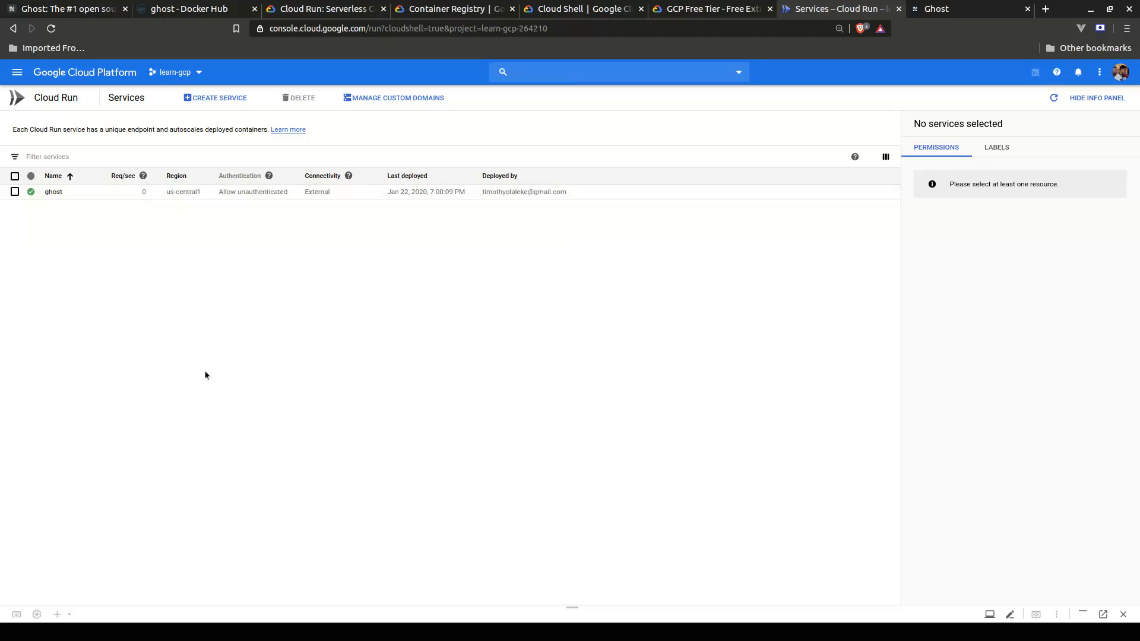